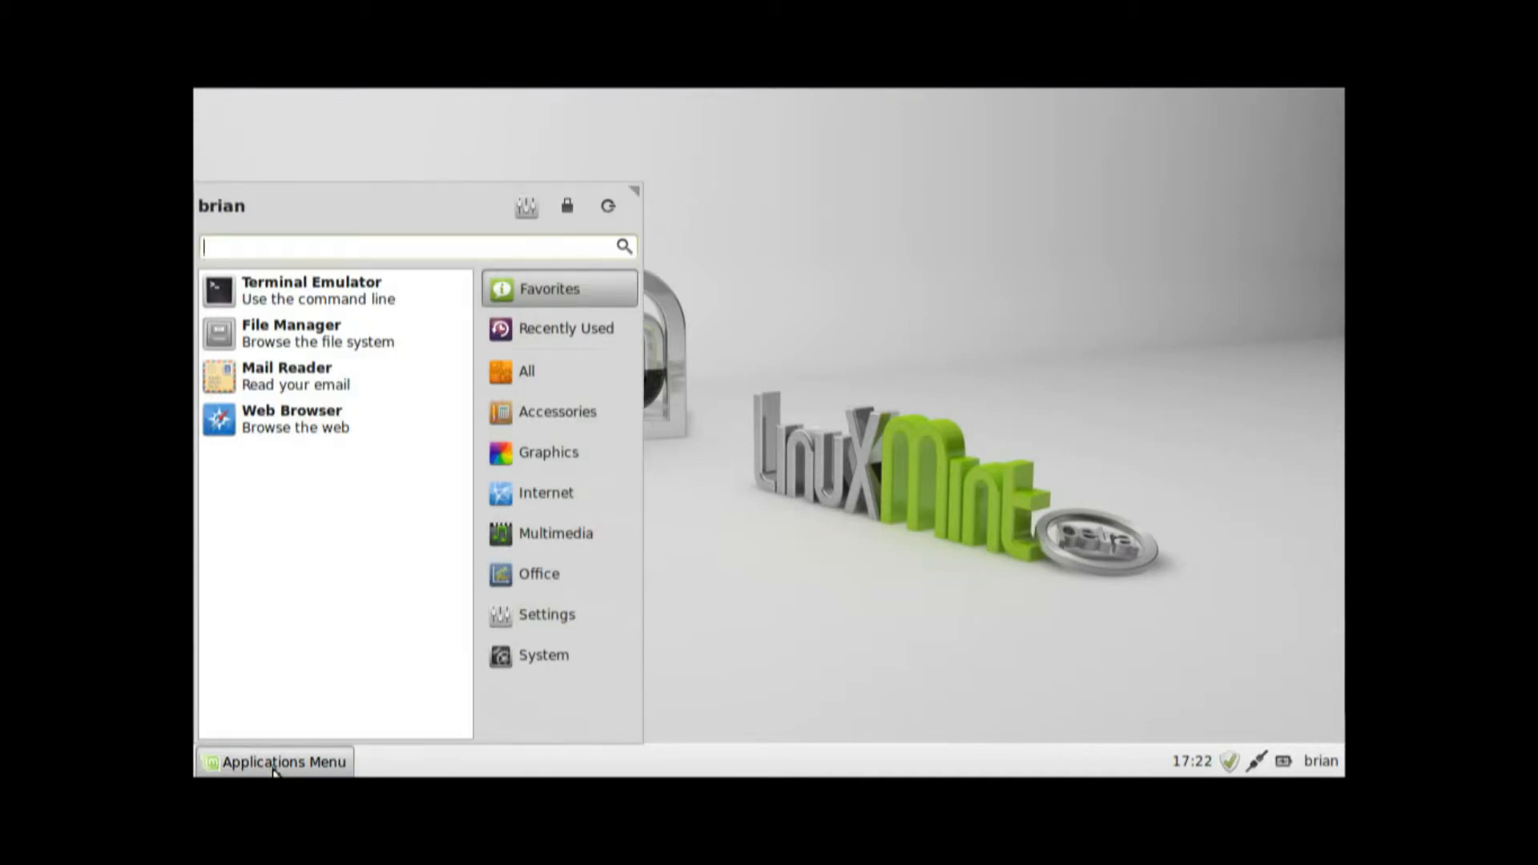
pyautogui.moveTo(336, 680)
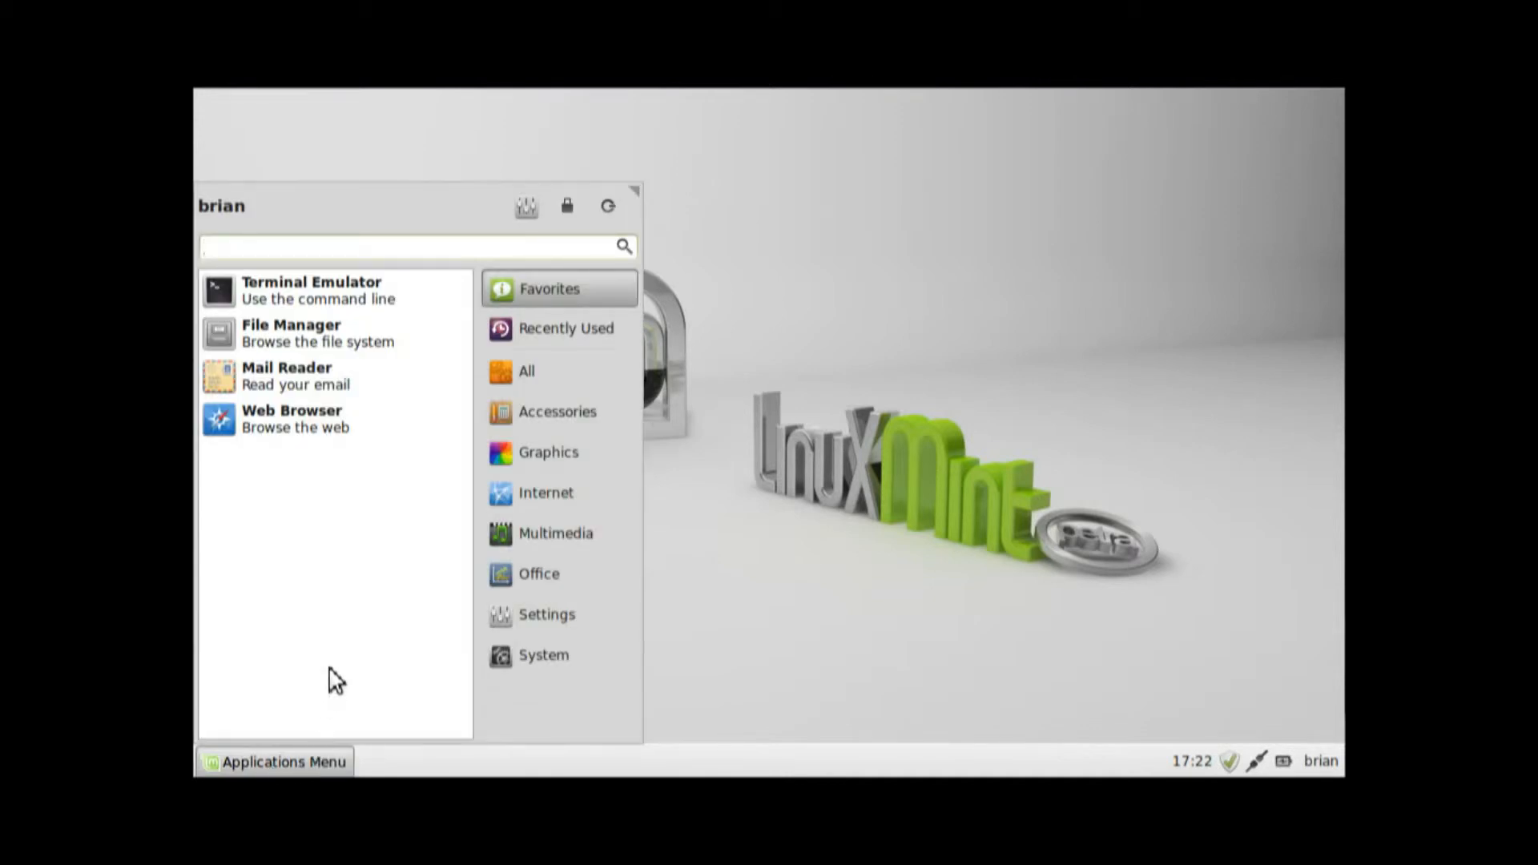
pyautogui.moveTo(393, 677)
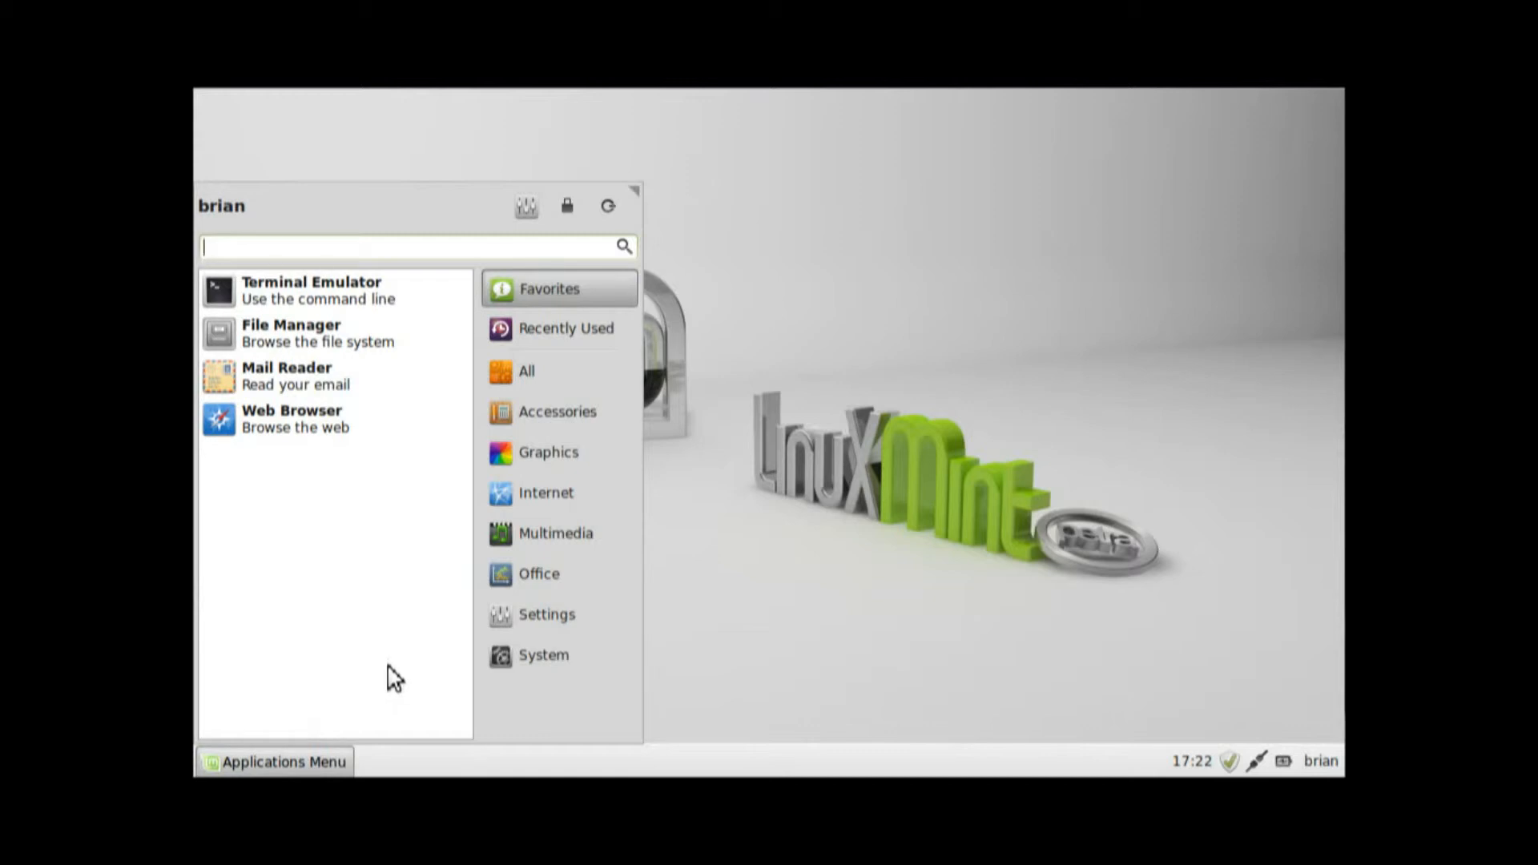
# - Launch Network Connections from the Applications Menu's Settings category
pyautogui.click(547, 615)
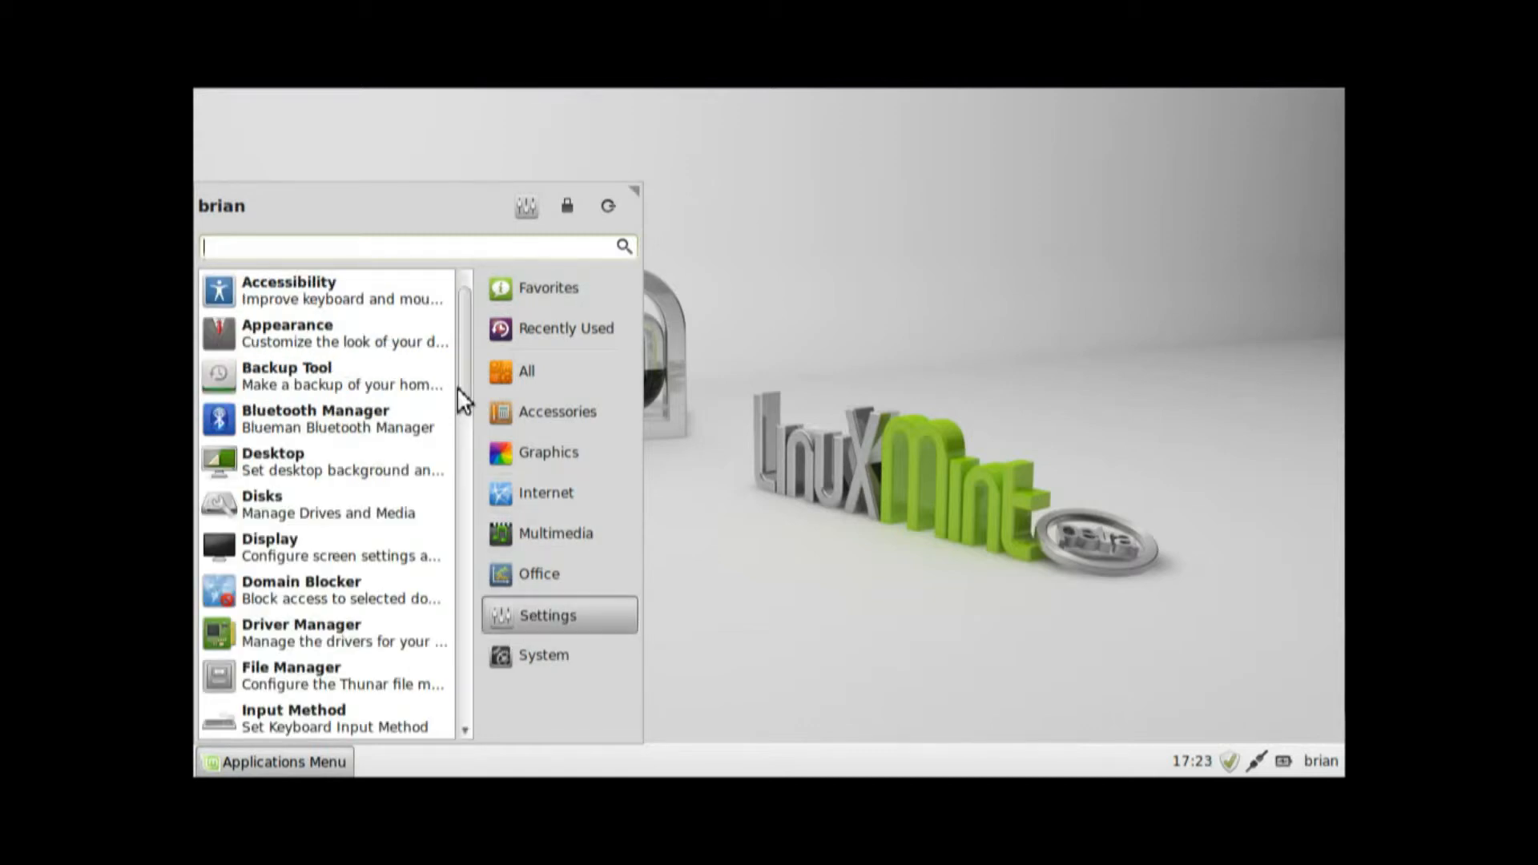
pyautogui.scroll(-3)
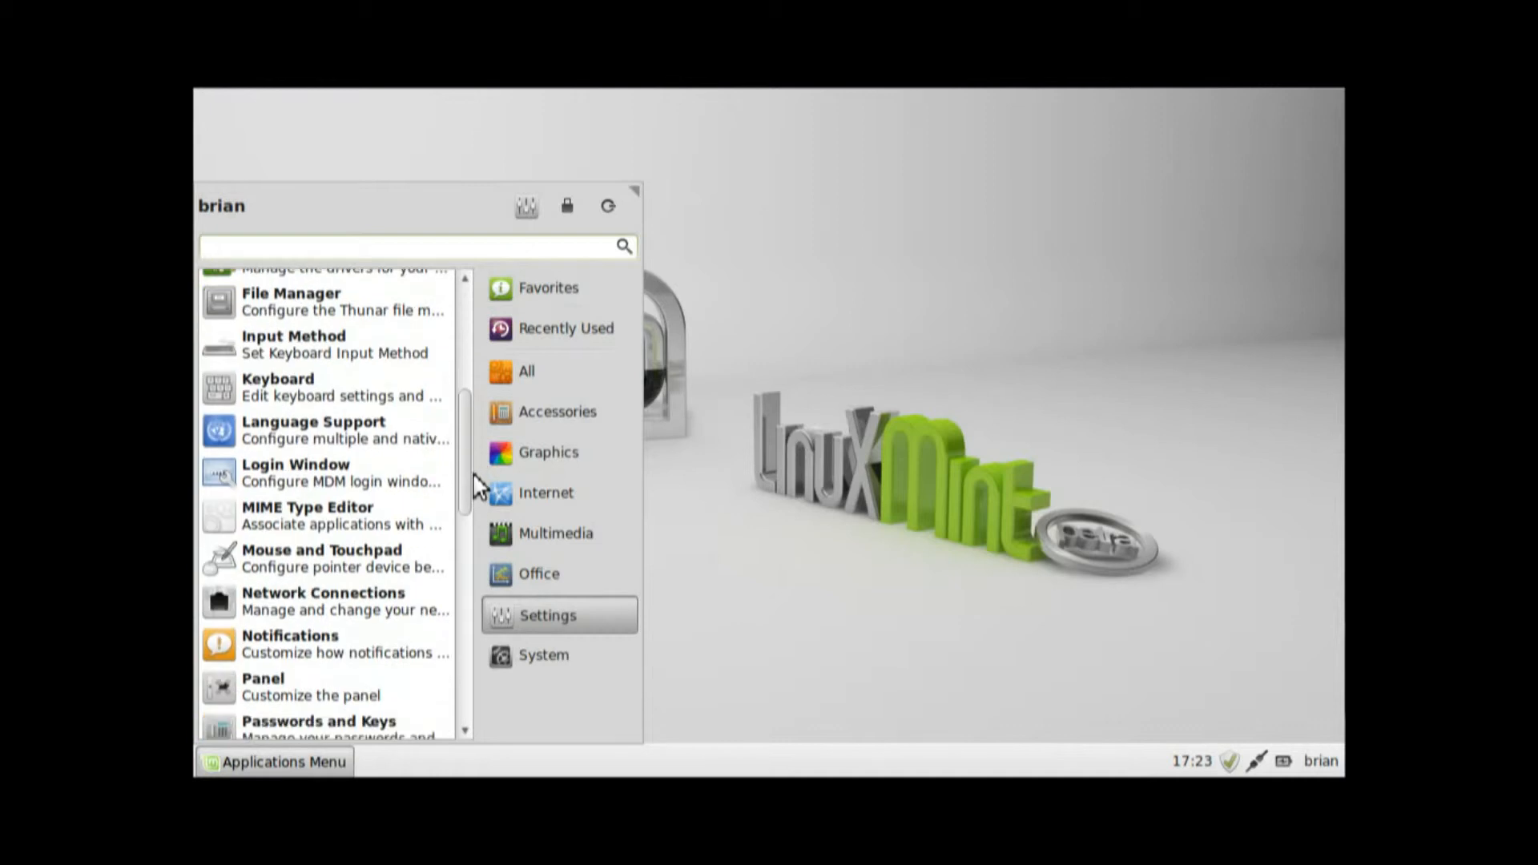
pyautogui.click(323, 600)
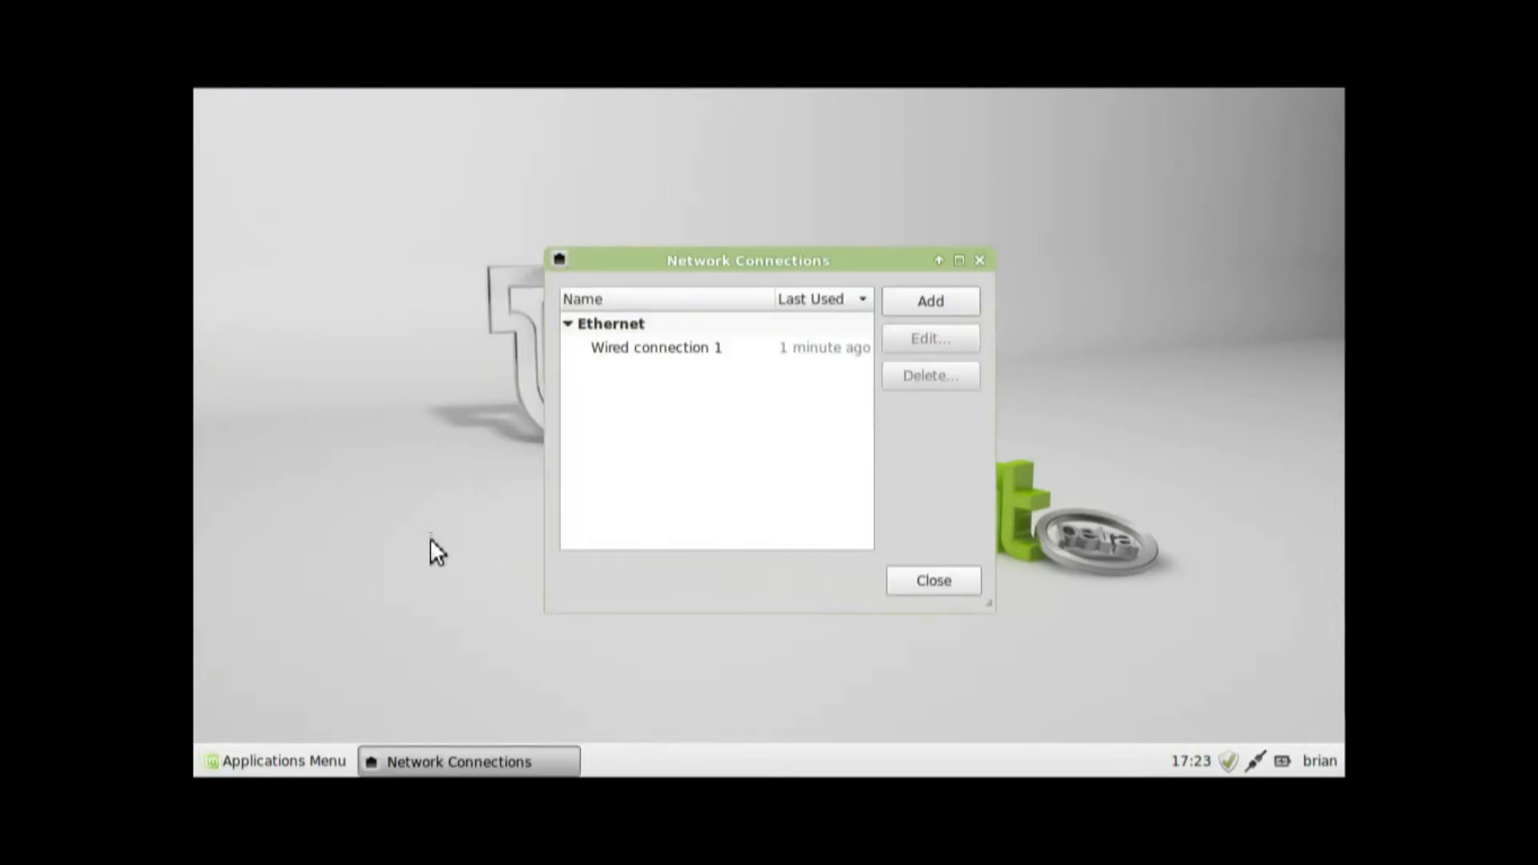
# - Edit Wired connection 1 and view its IPv4 settings (static 172.31.1.20, gateway 172.31.1.1)
pyautogui.click(655, 346)
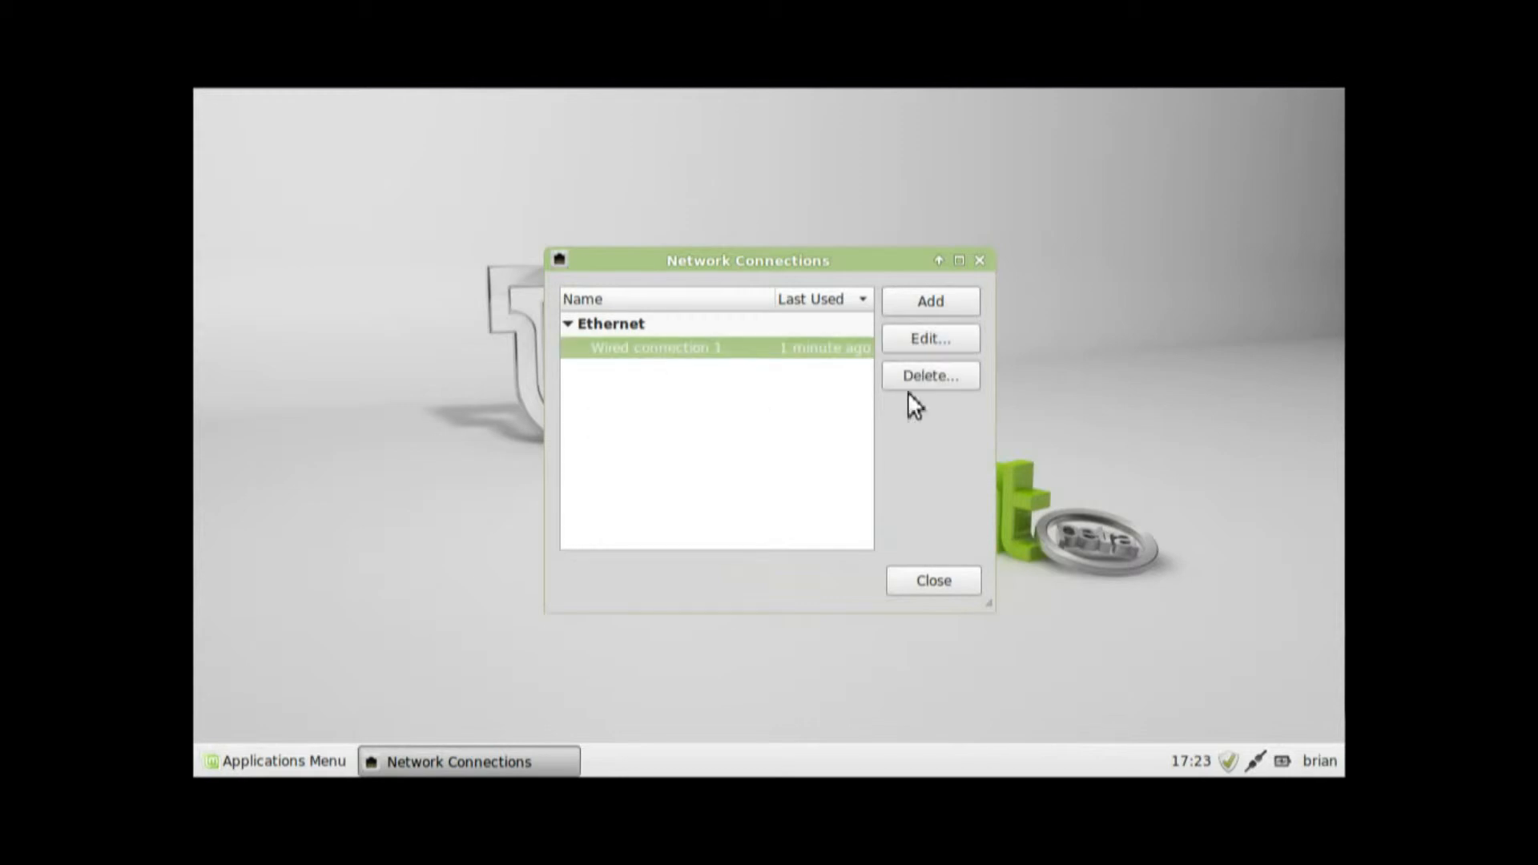
pyautogui.click(928, 338)
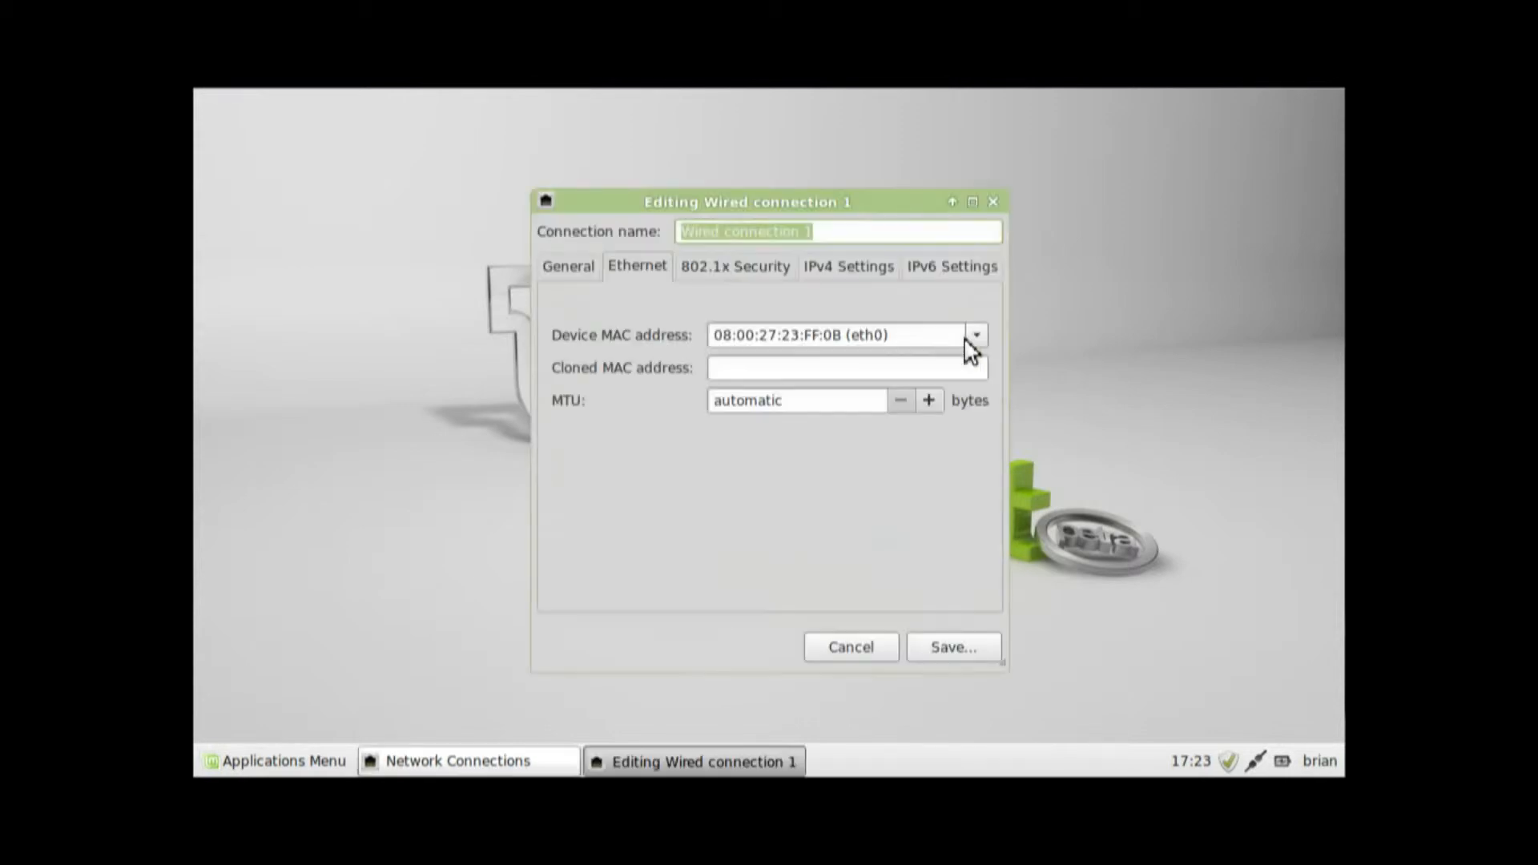
pyautogui.moveTo(839, 294)
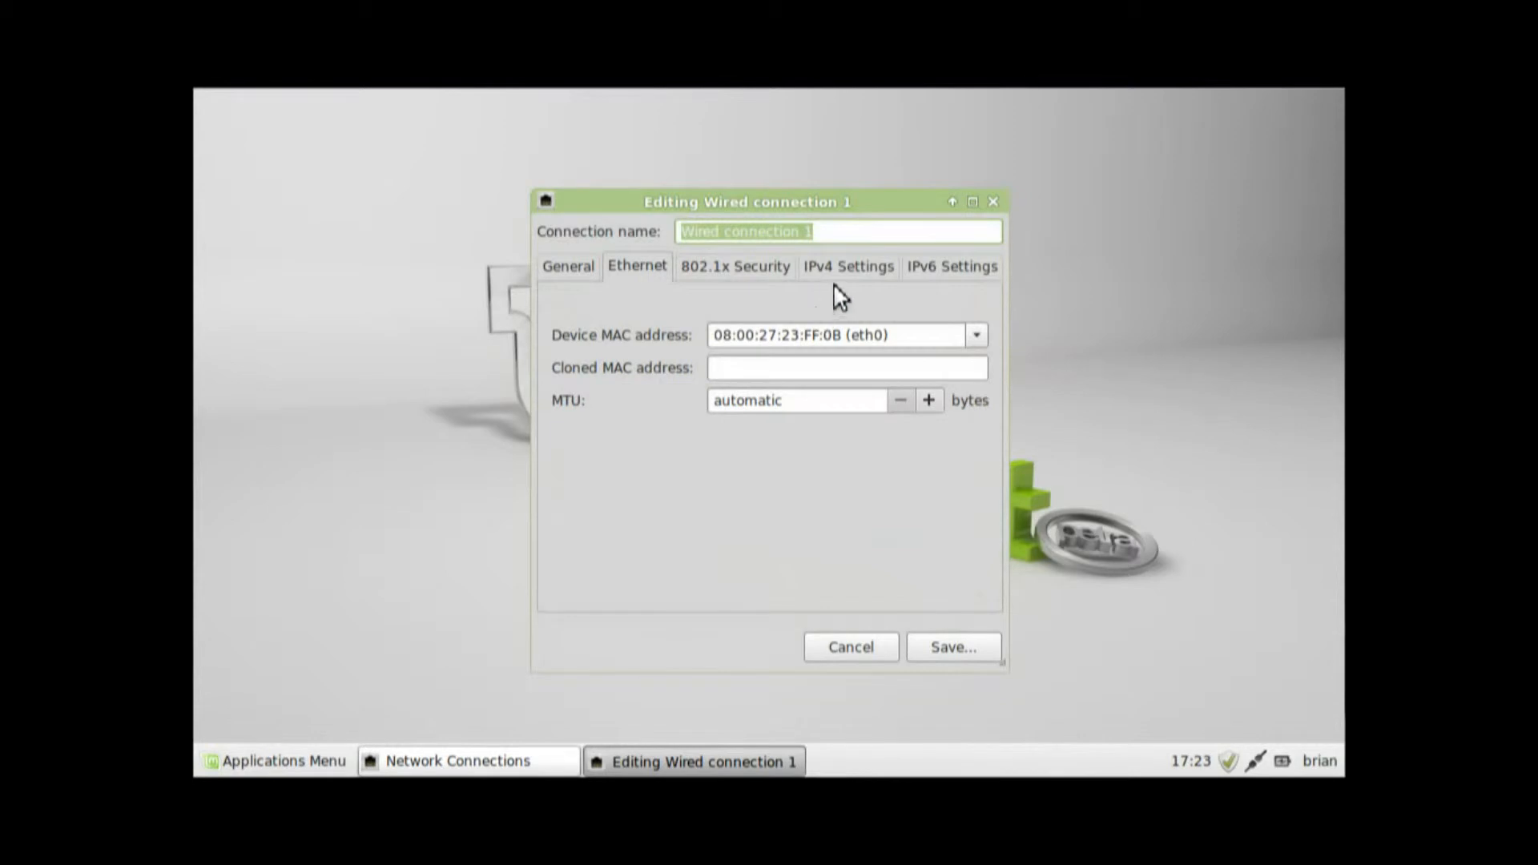
pyautogui.click(847, 266)
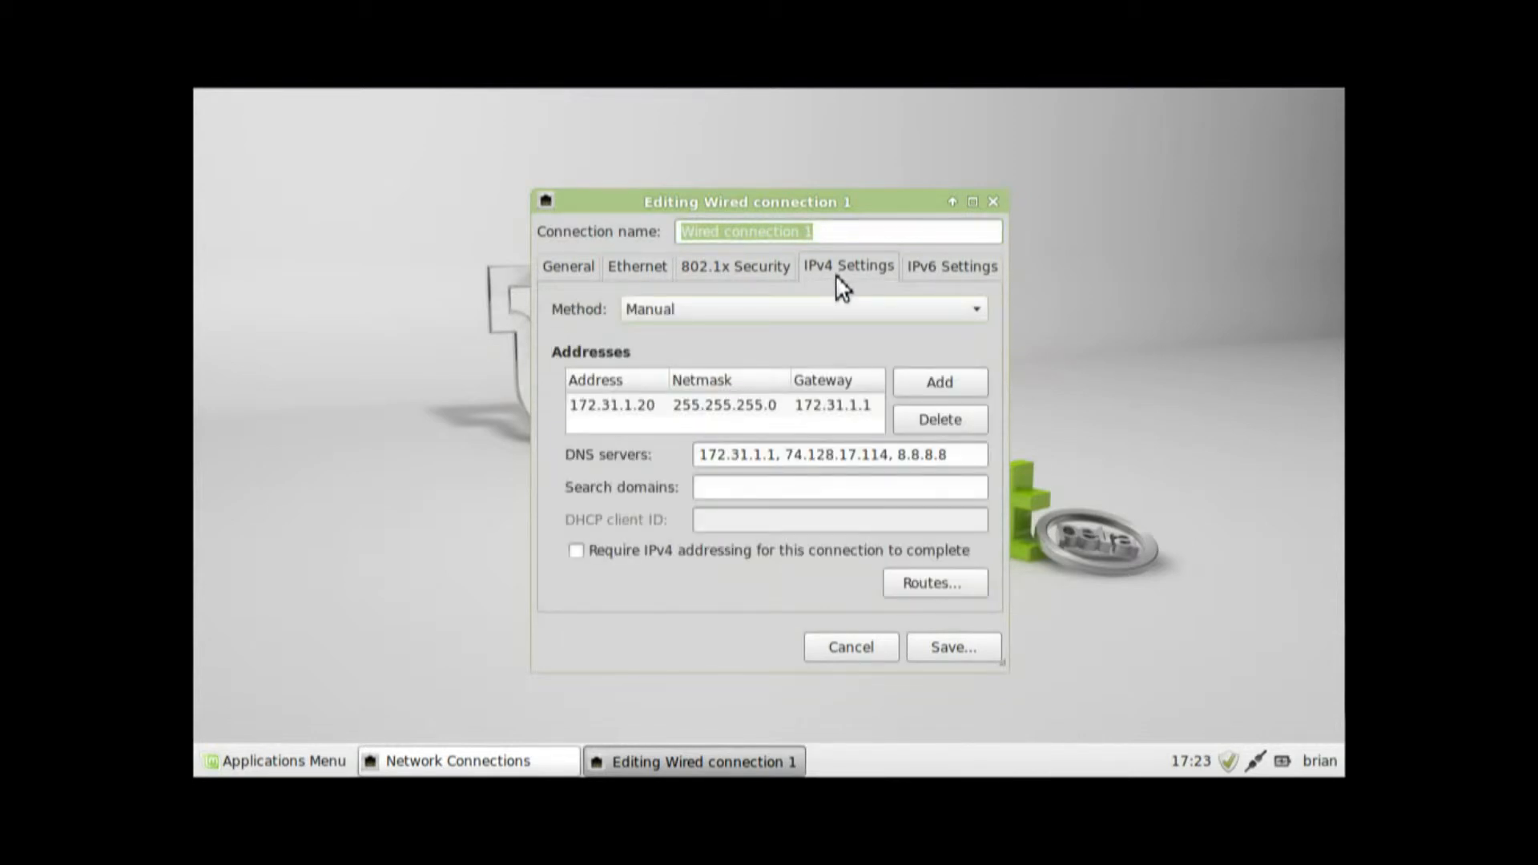
pyautogui.moveTo(845, 297)
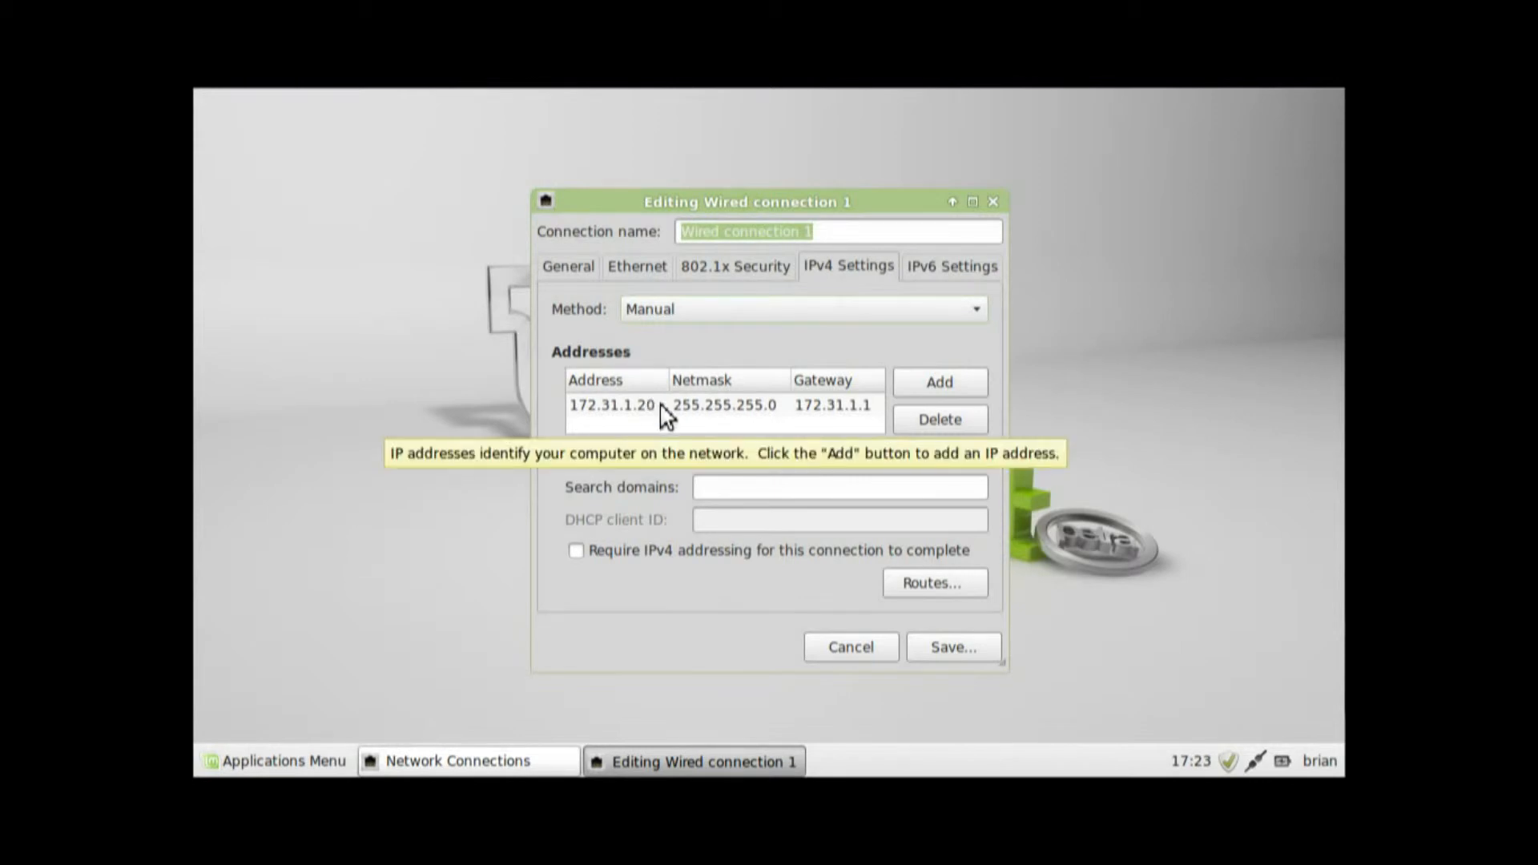
pyautogui.moveTo(778, 424)
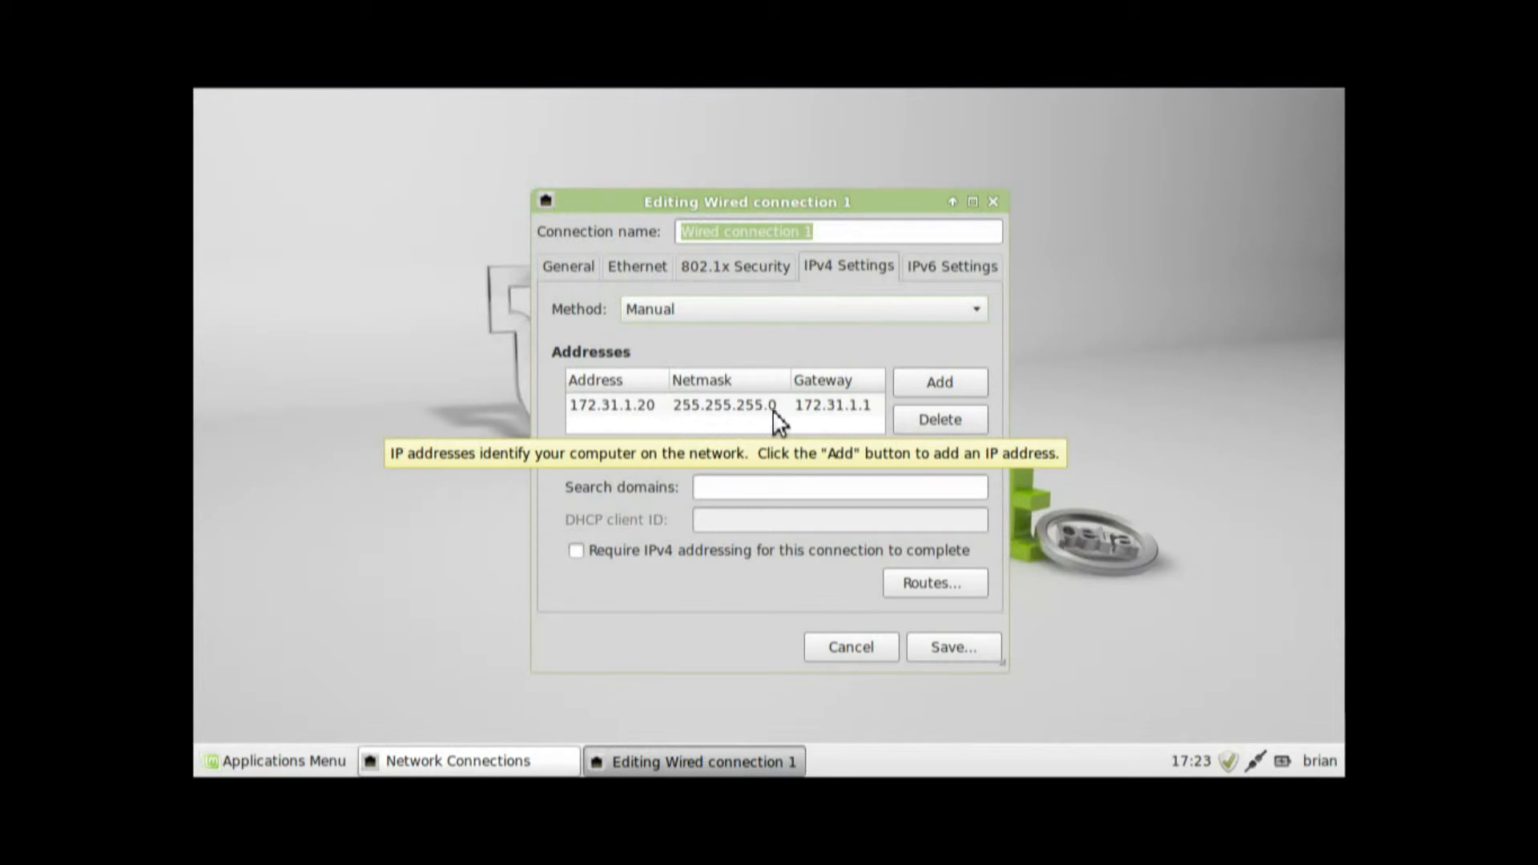
pyautogui.moveTo(814, 427)
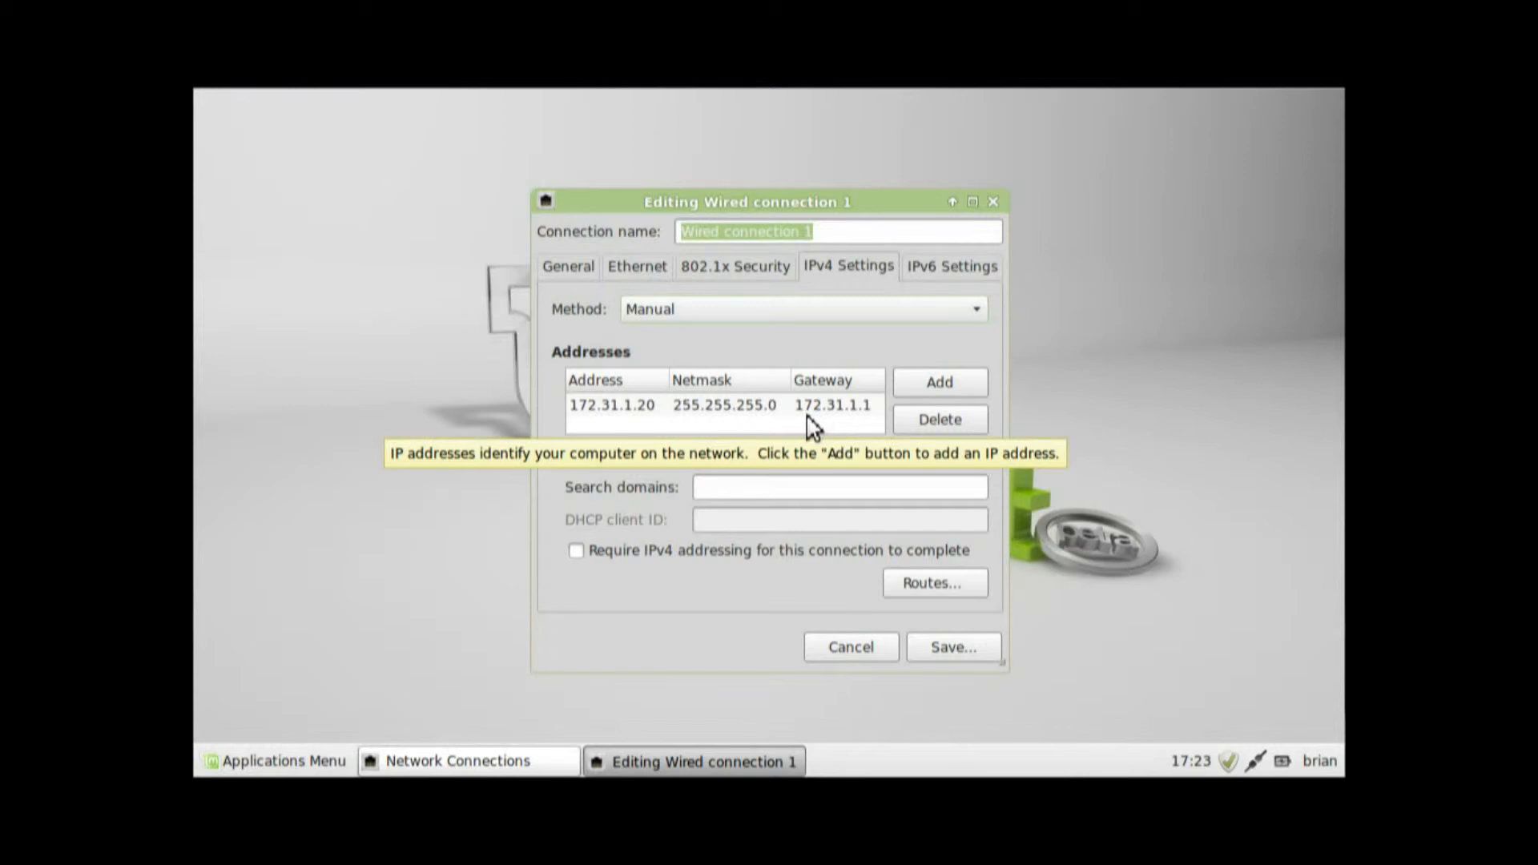
pyautogui.moveTo(809, 427)
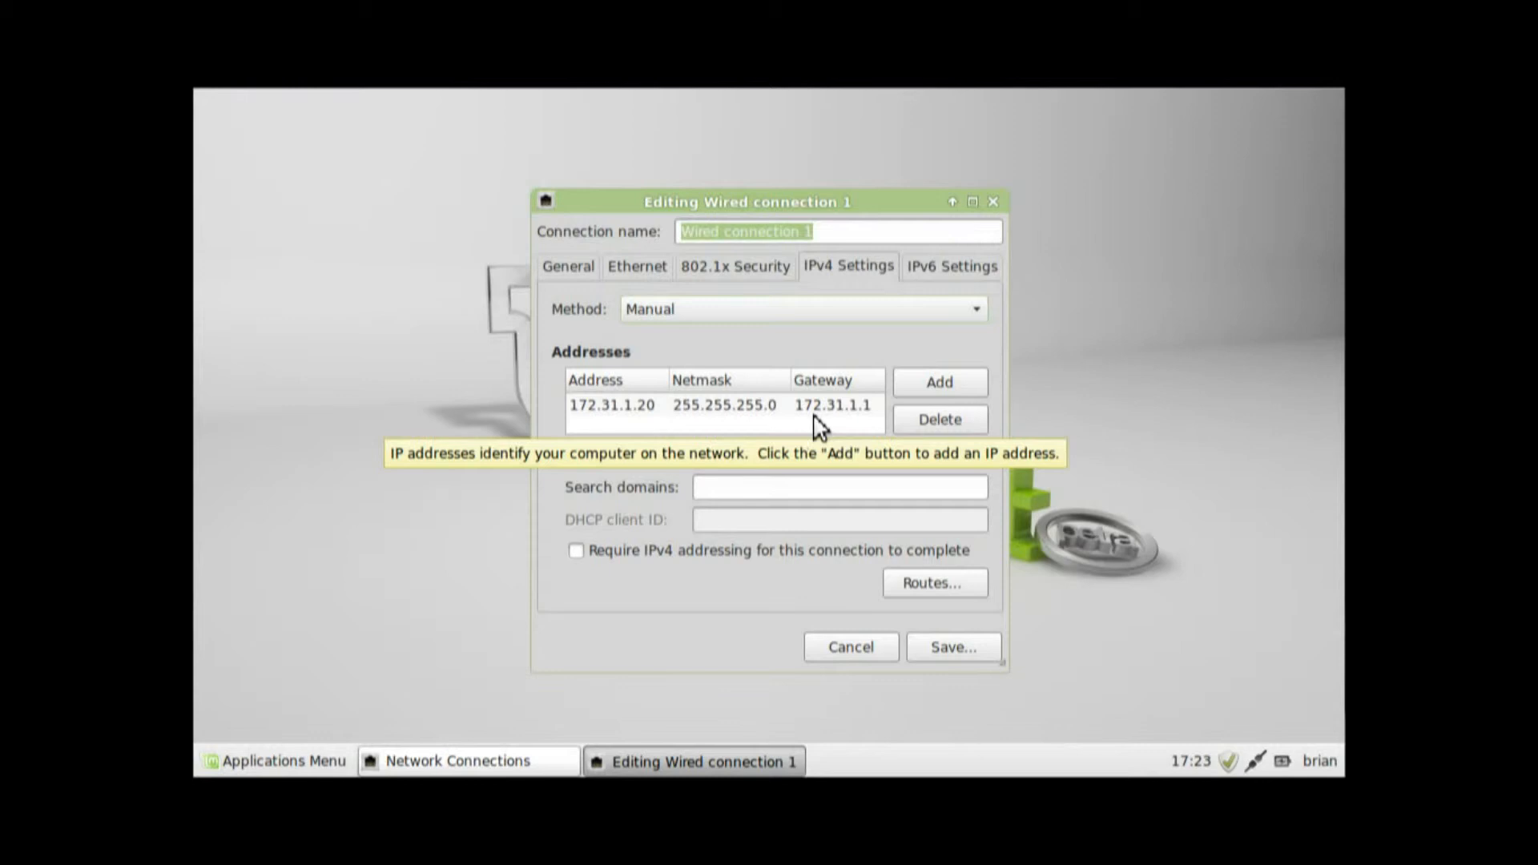
pyautogui.moveTo(779, 438)
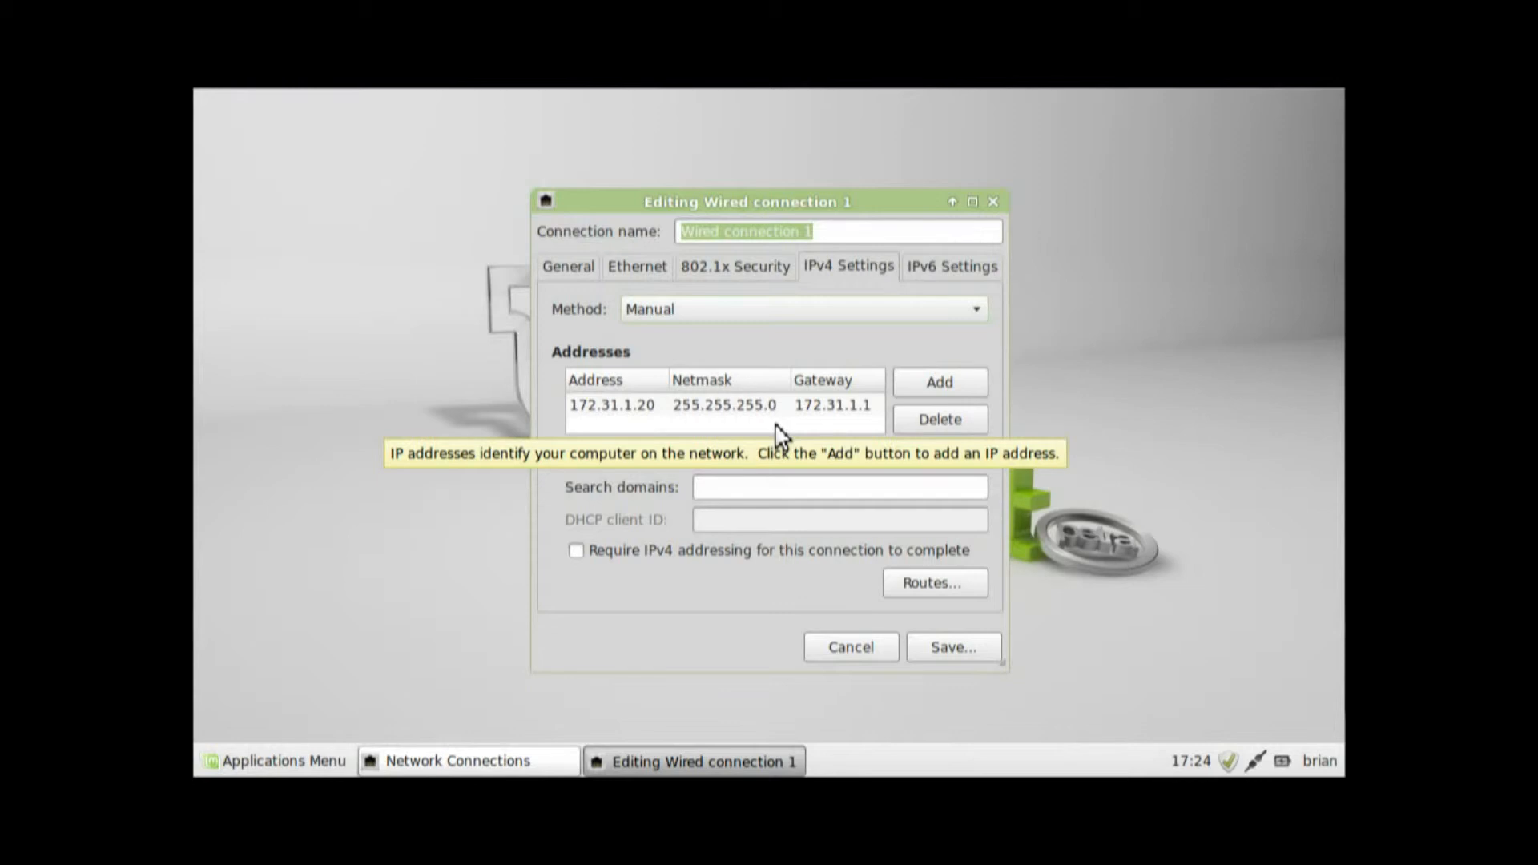
pyautogui.moveTo(686, 440)
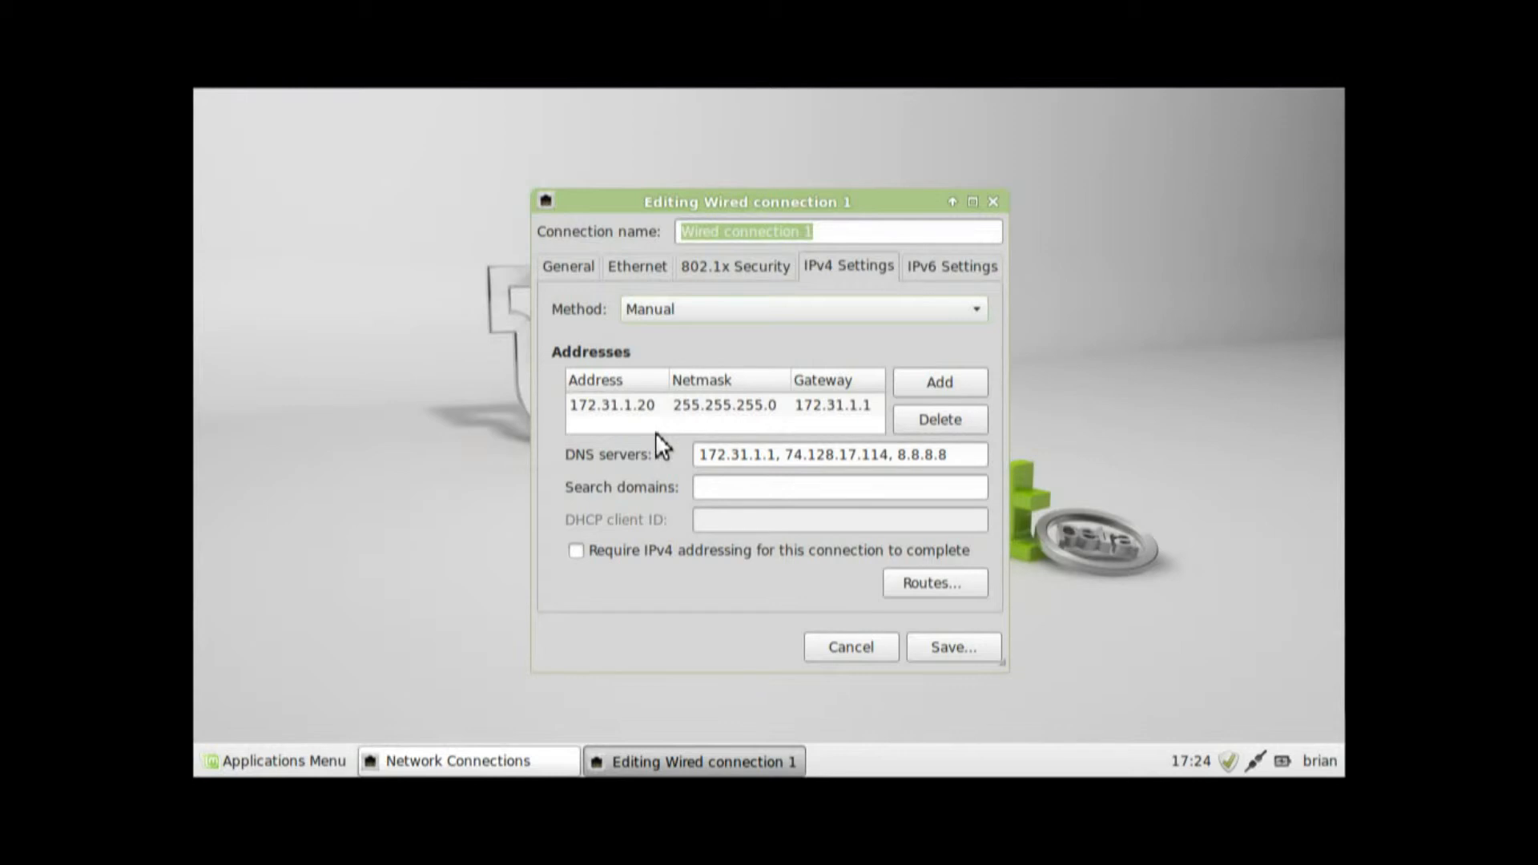
pyautogui.moveTo(652, 427)
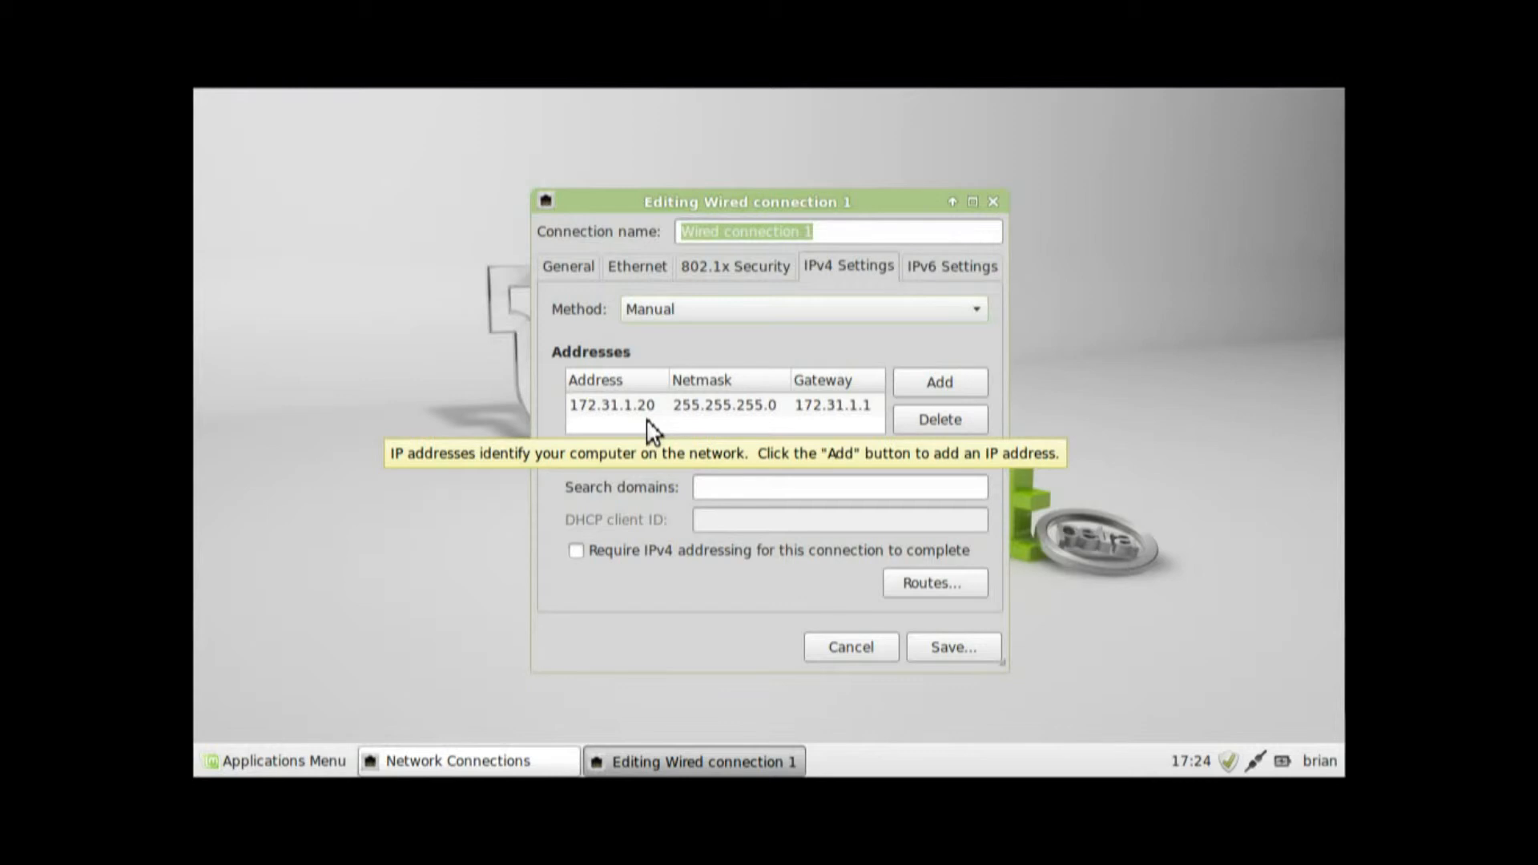
pyautogui.moveTo(796, 438)
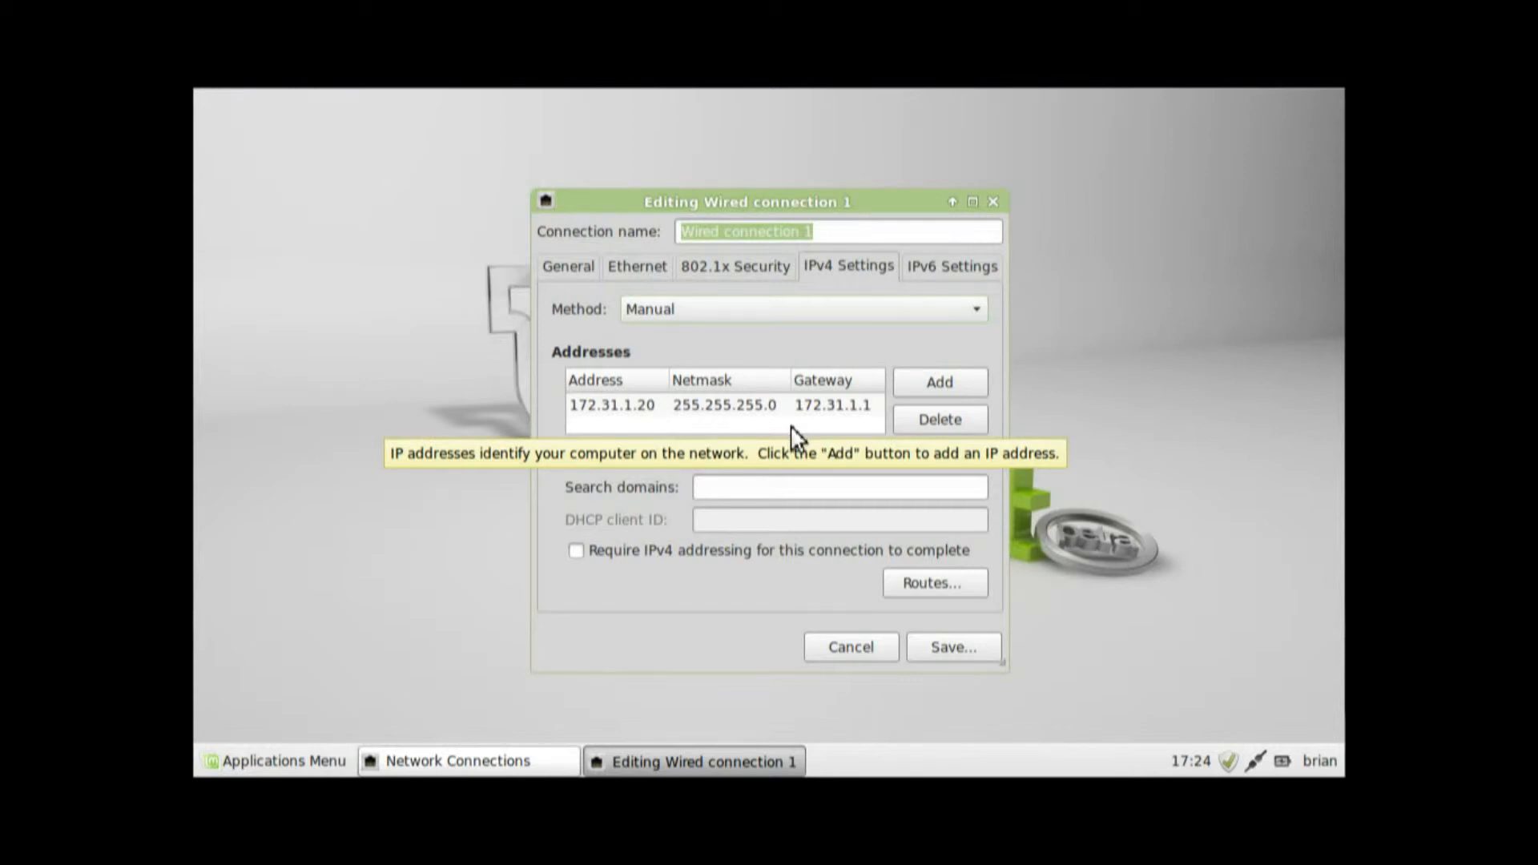
pyautogui.moveTo(747, 437)
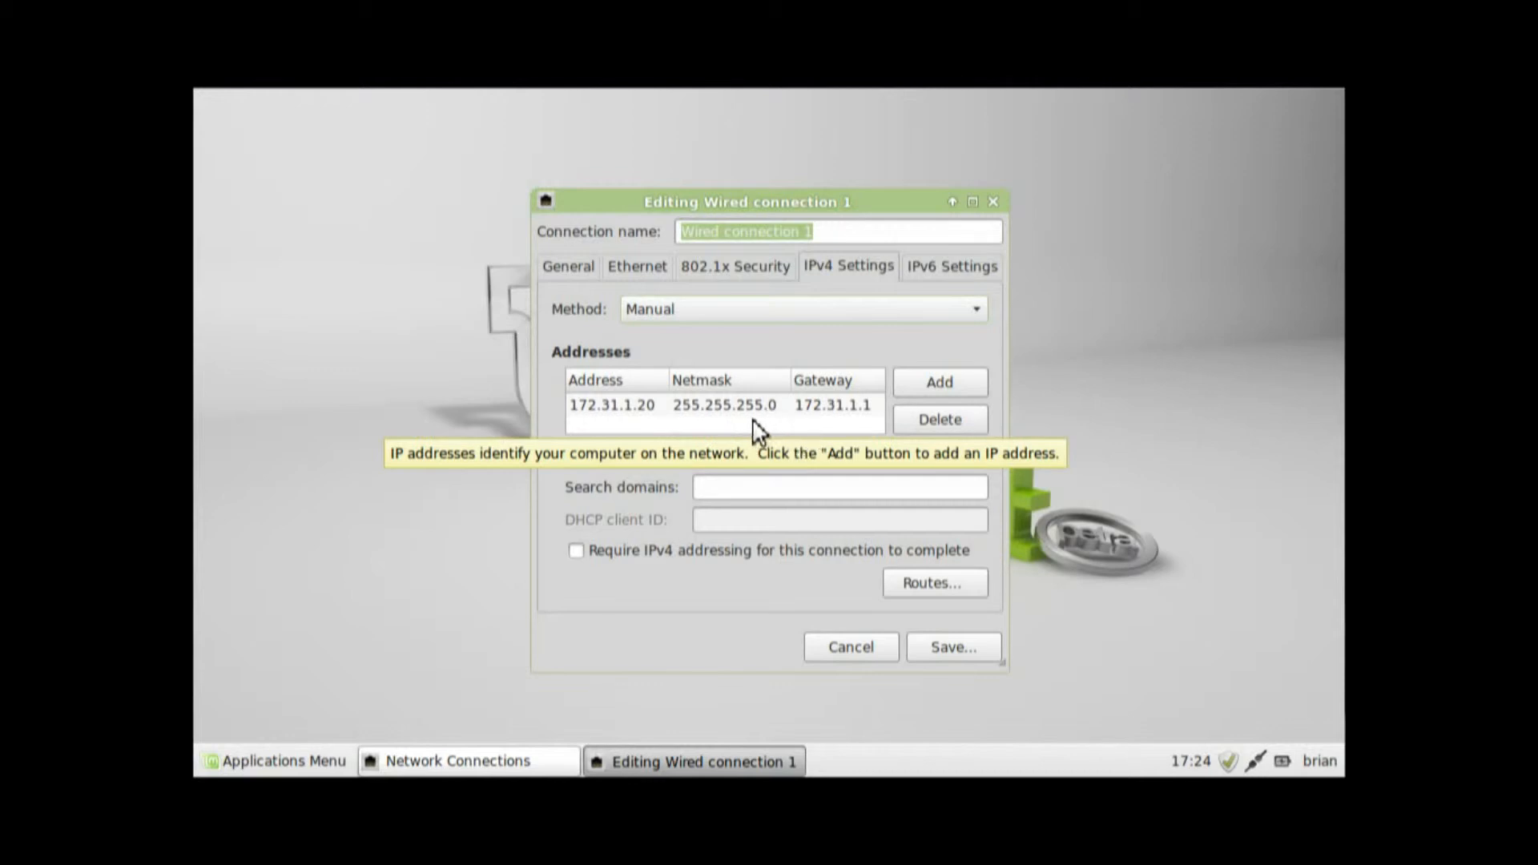
pyautogui.moveTo(802, 470)
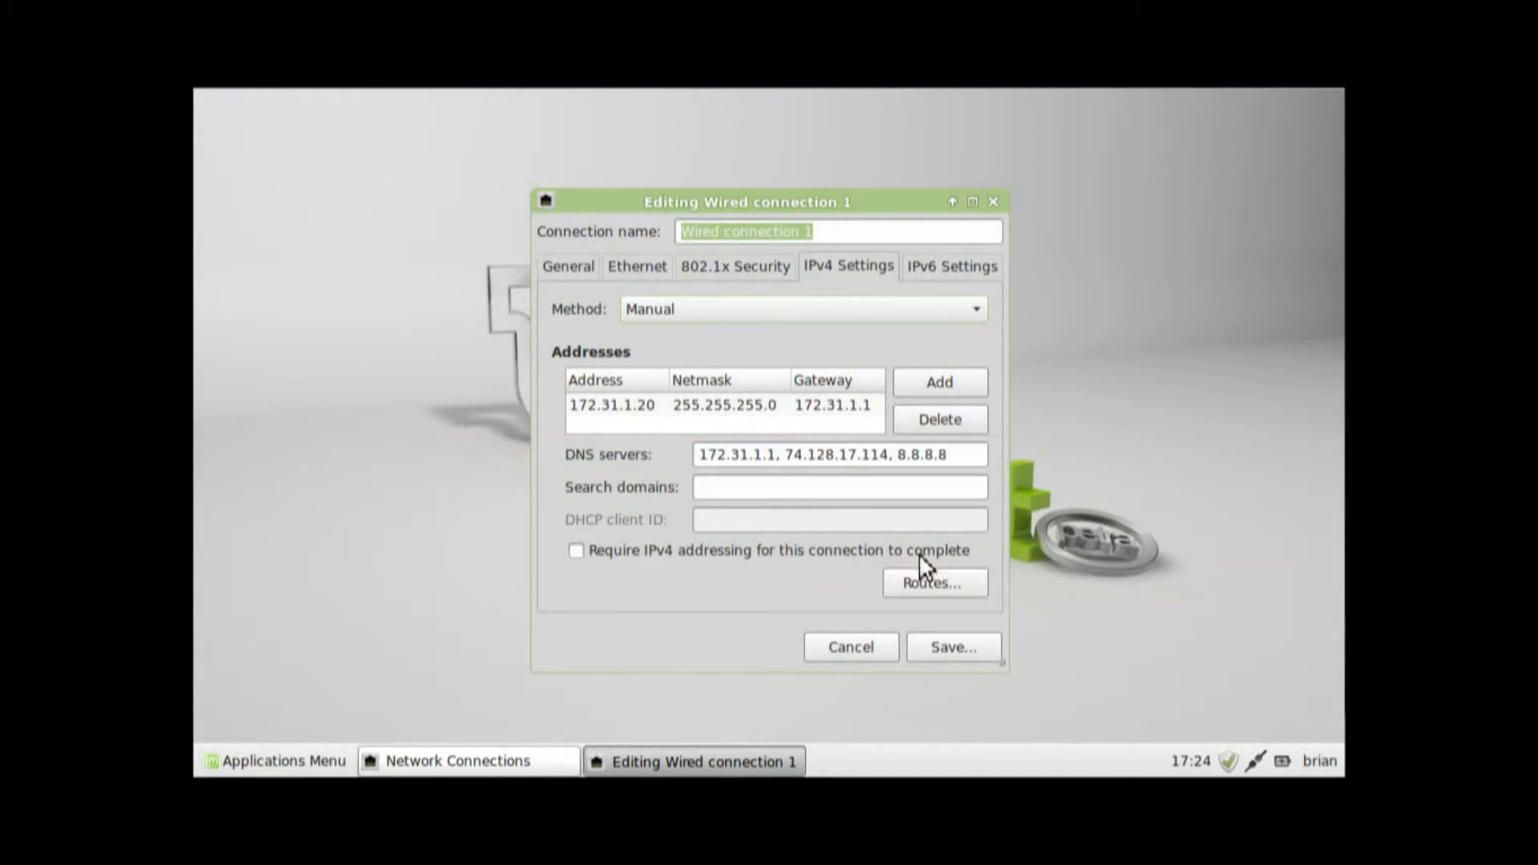
pyautogui.moveTo(714, 480)
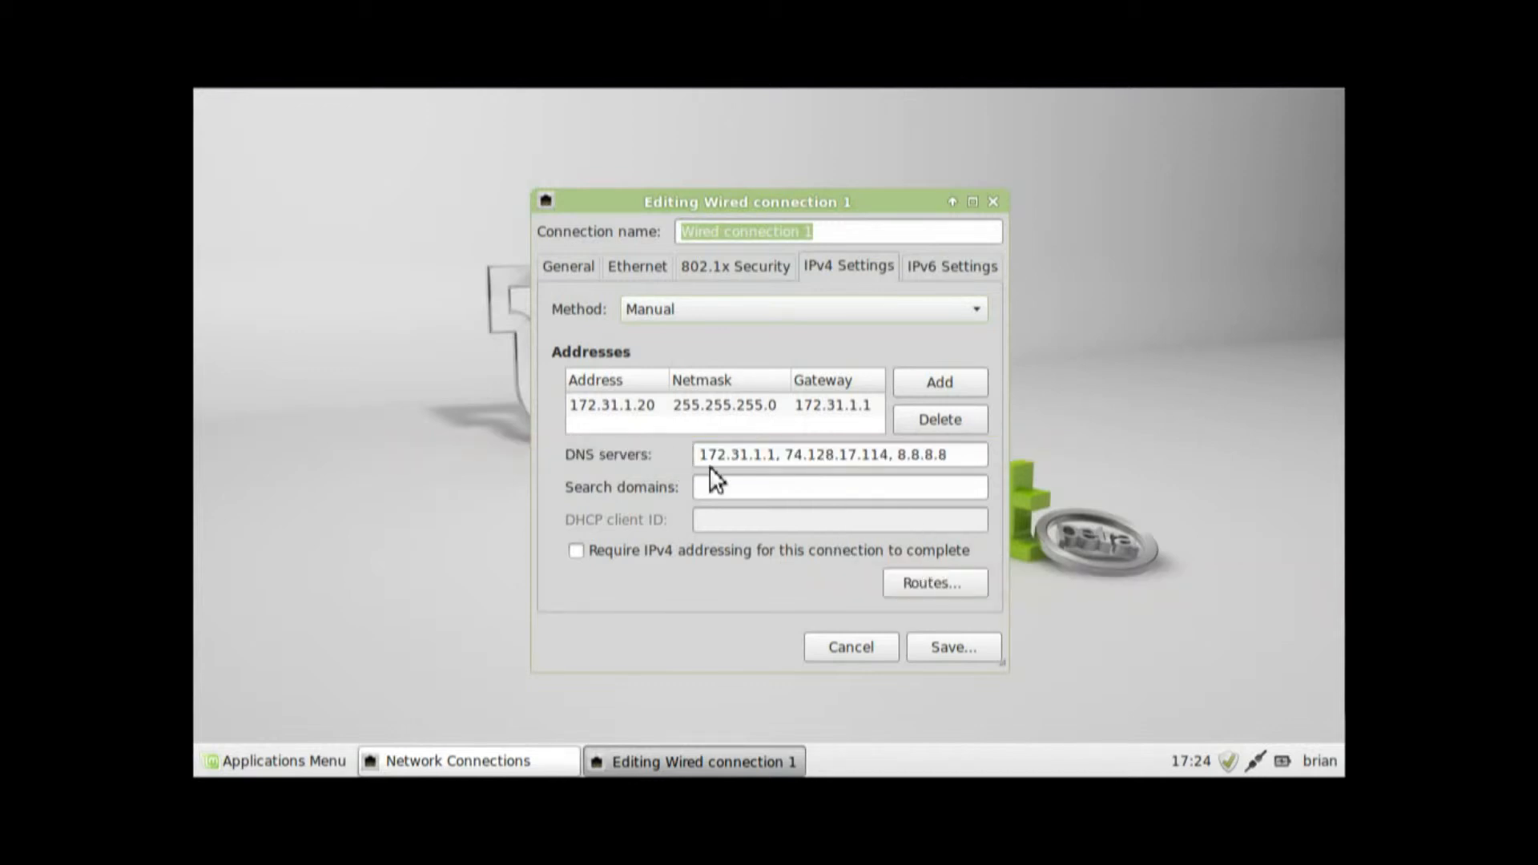
pyautogui.moveTo(828, 463)
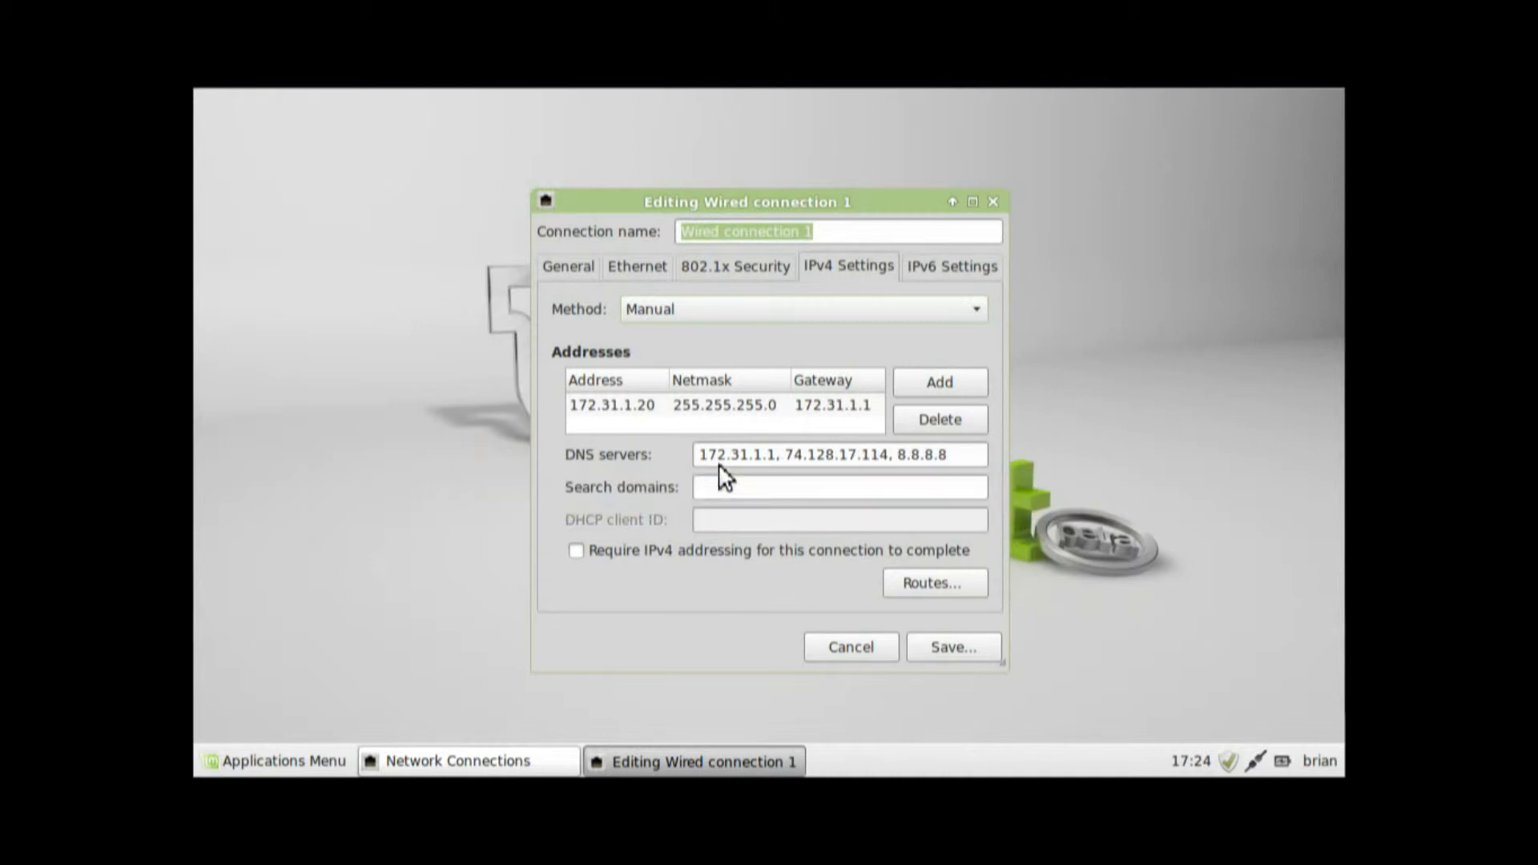
pyautogui.moveTo(724, 476)
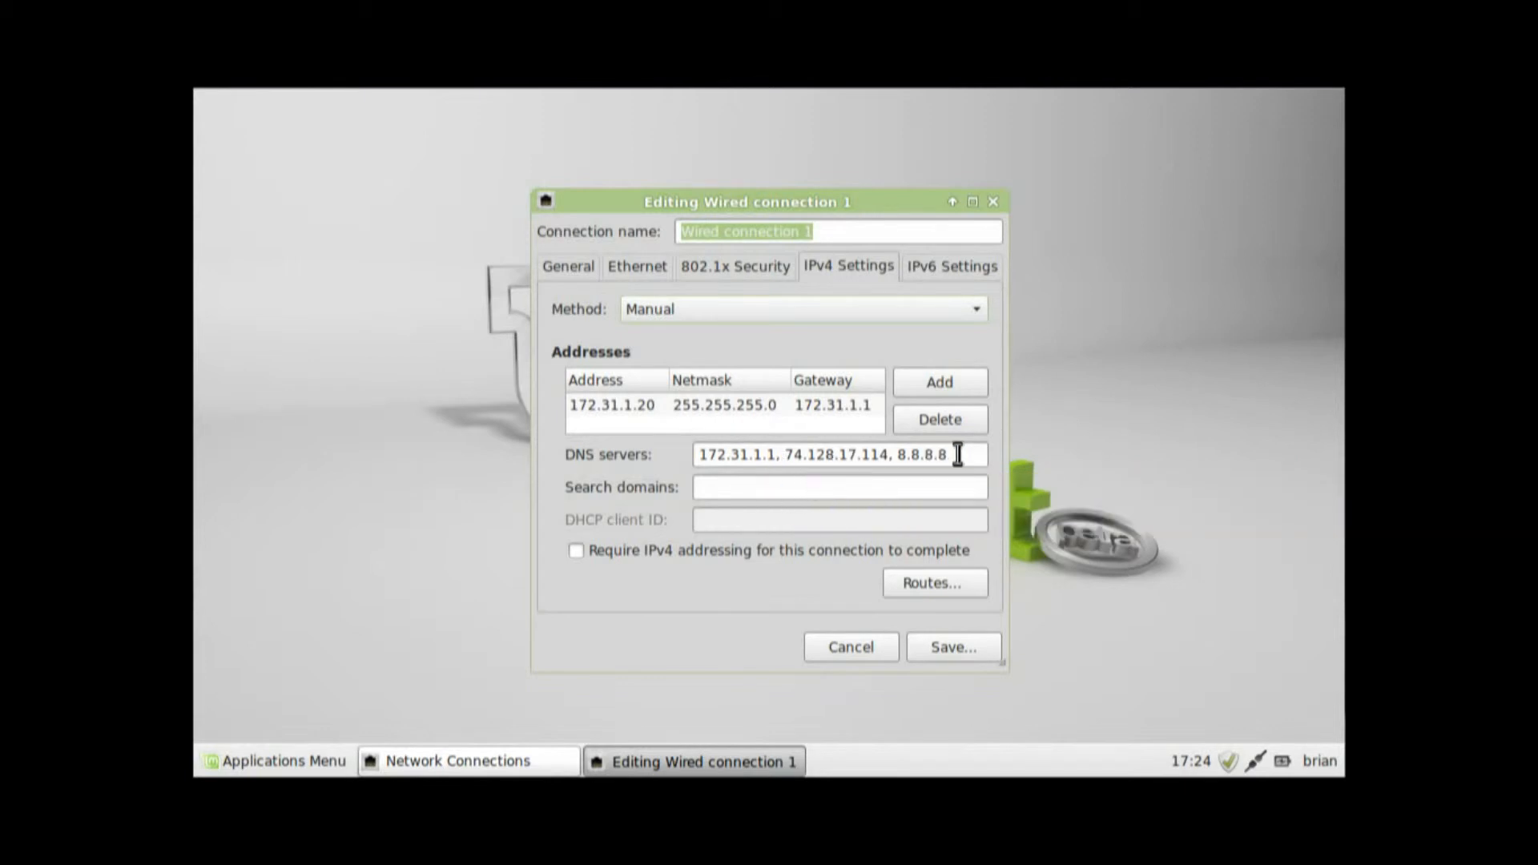
pyautogui.moveTo(956, 461)
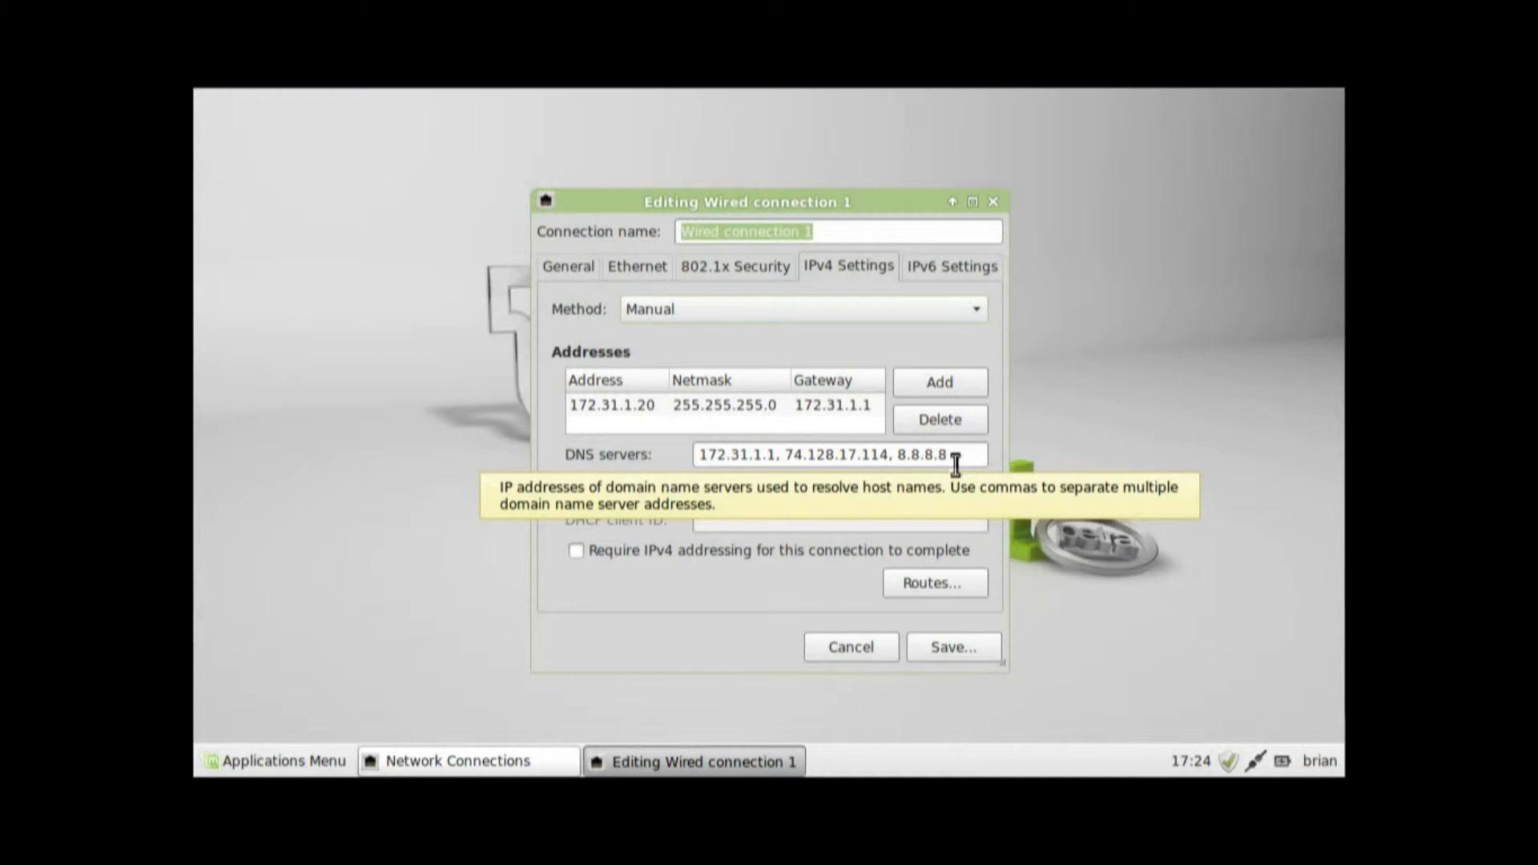
pyautogui.moveTo(922, 486)
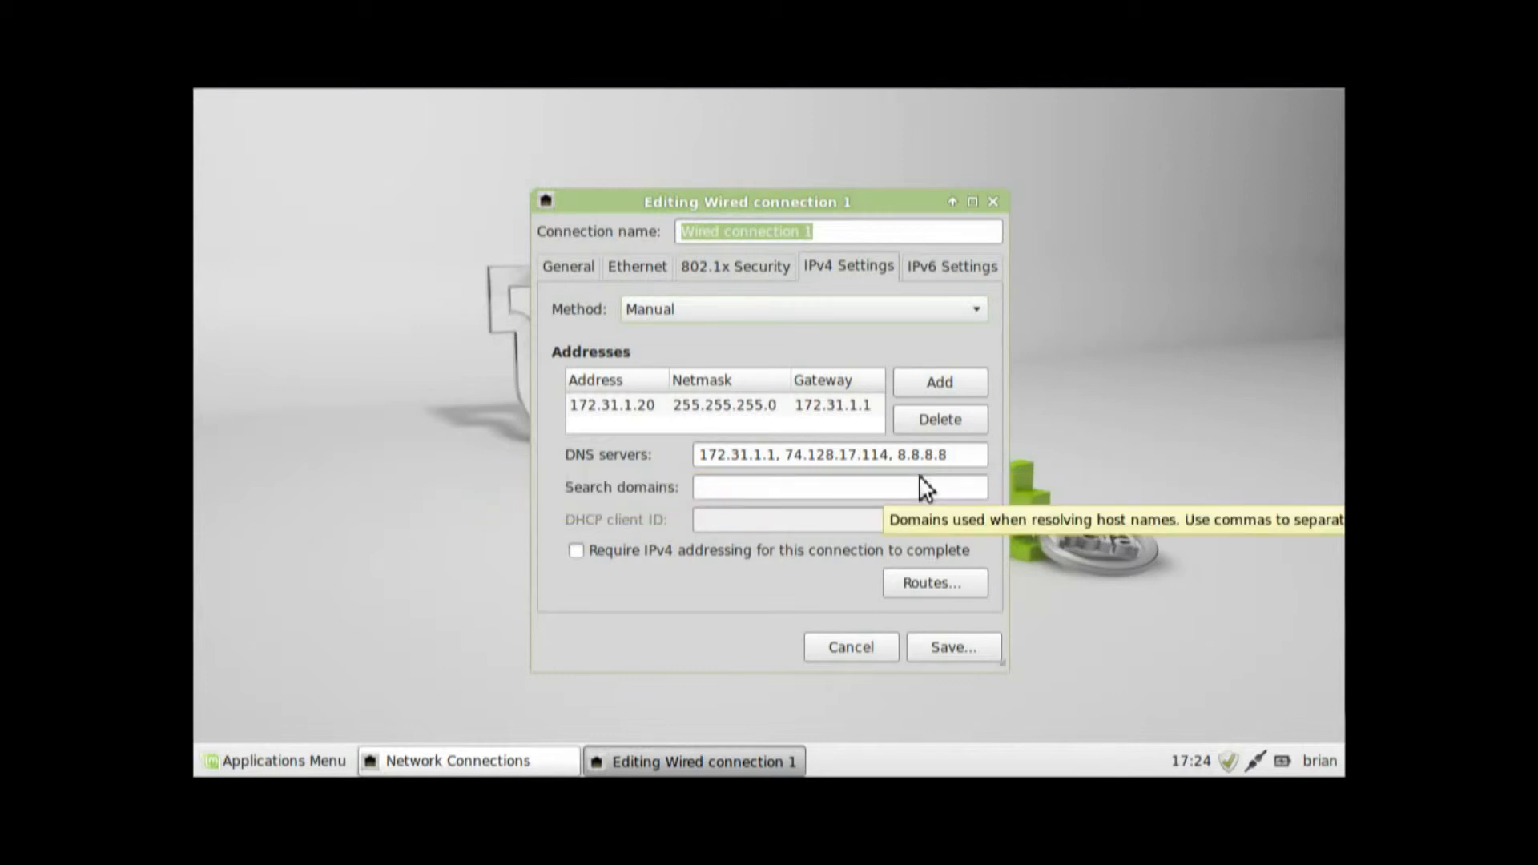
pyautogui.moveTo(851, 490)
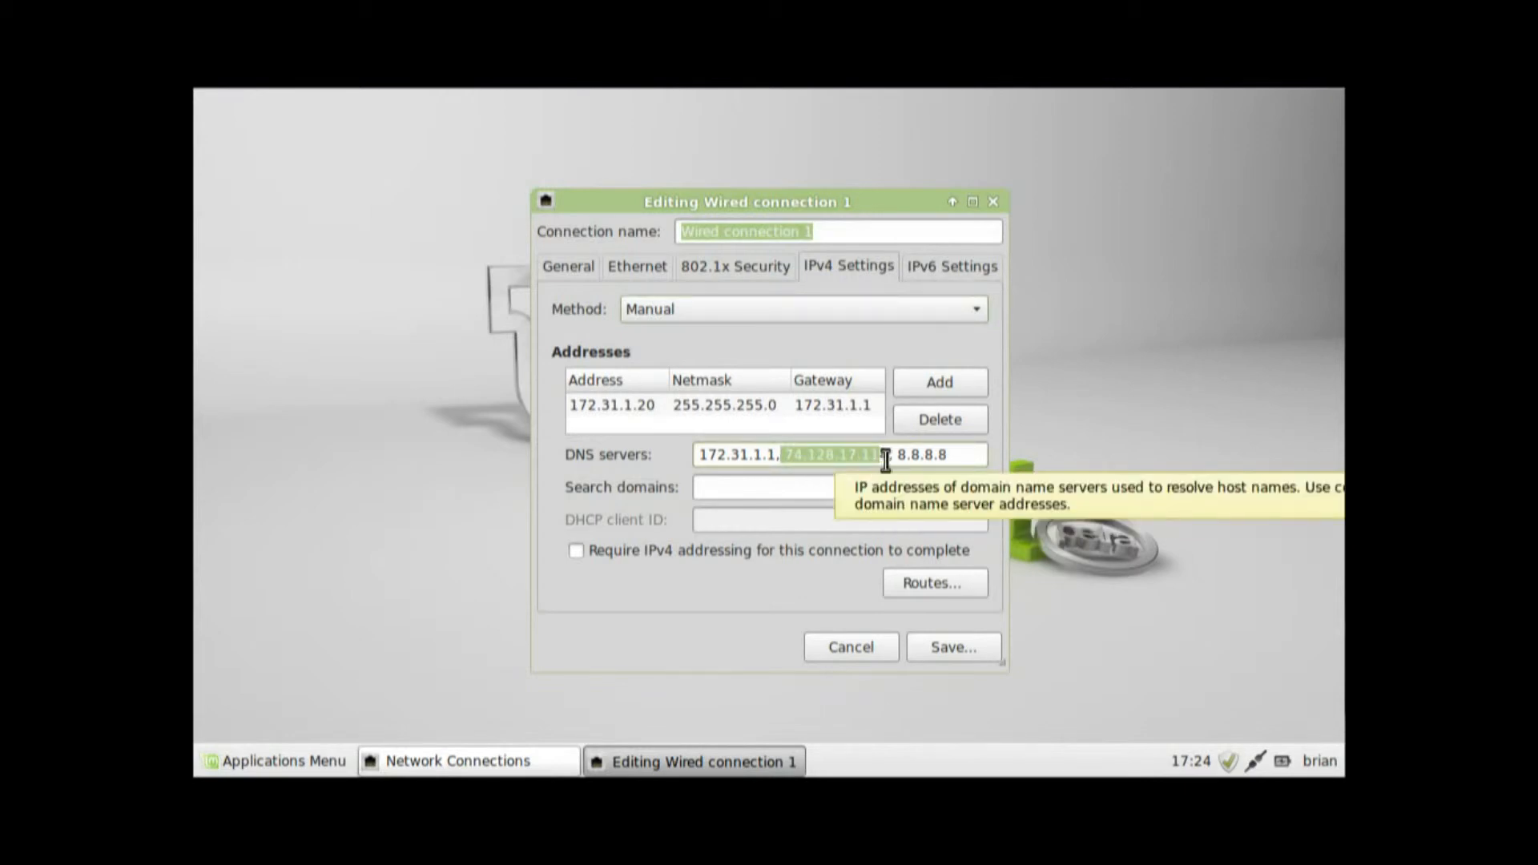
pyautogui.moveTo(890, 488)
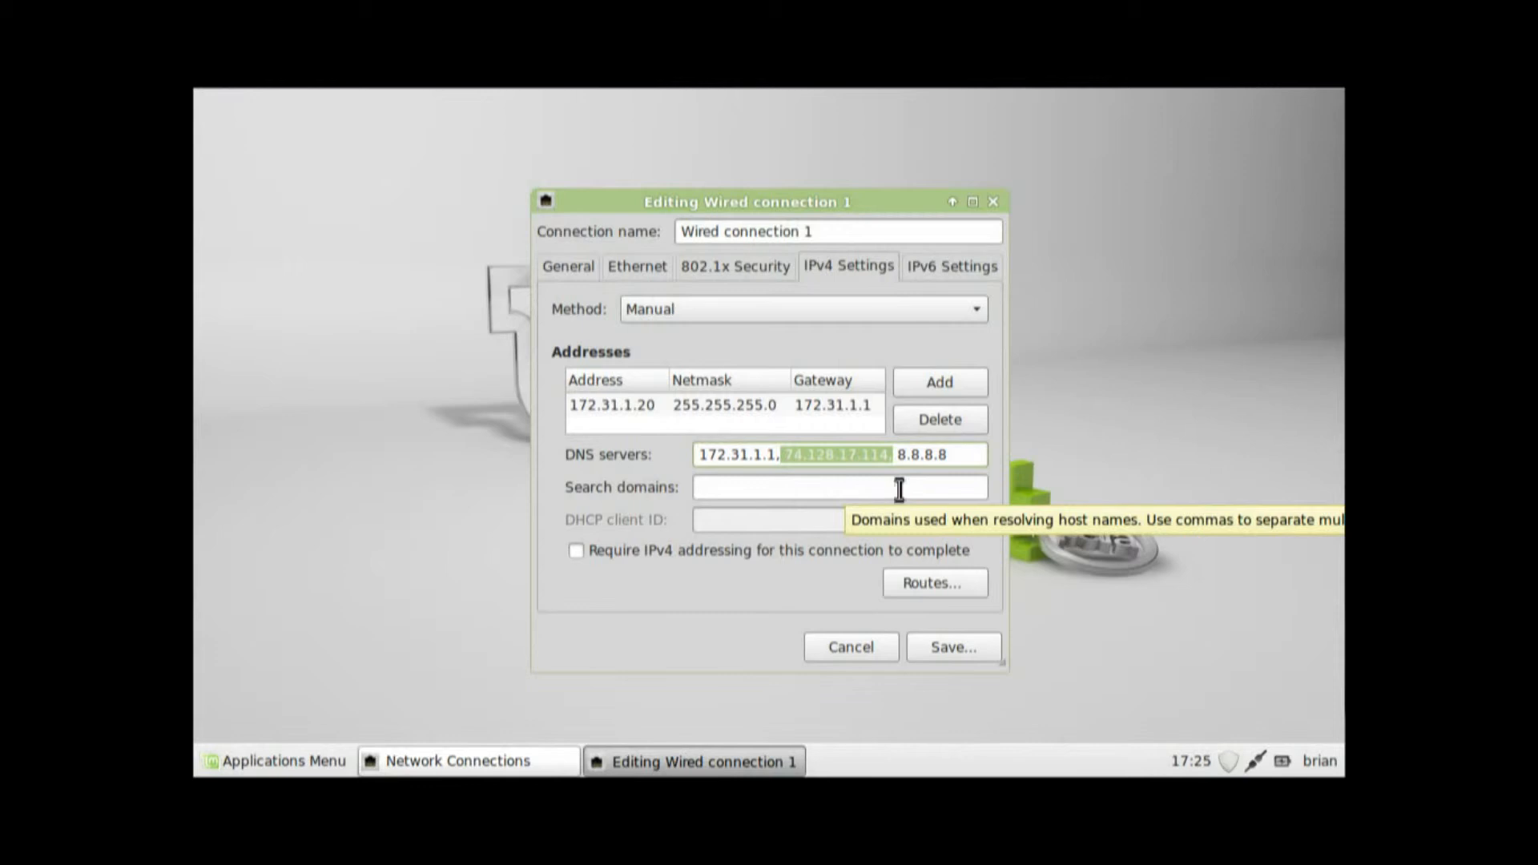
pyautogui.moveTo(903, 487)
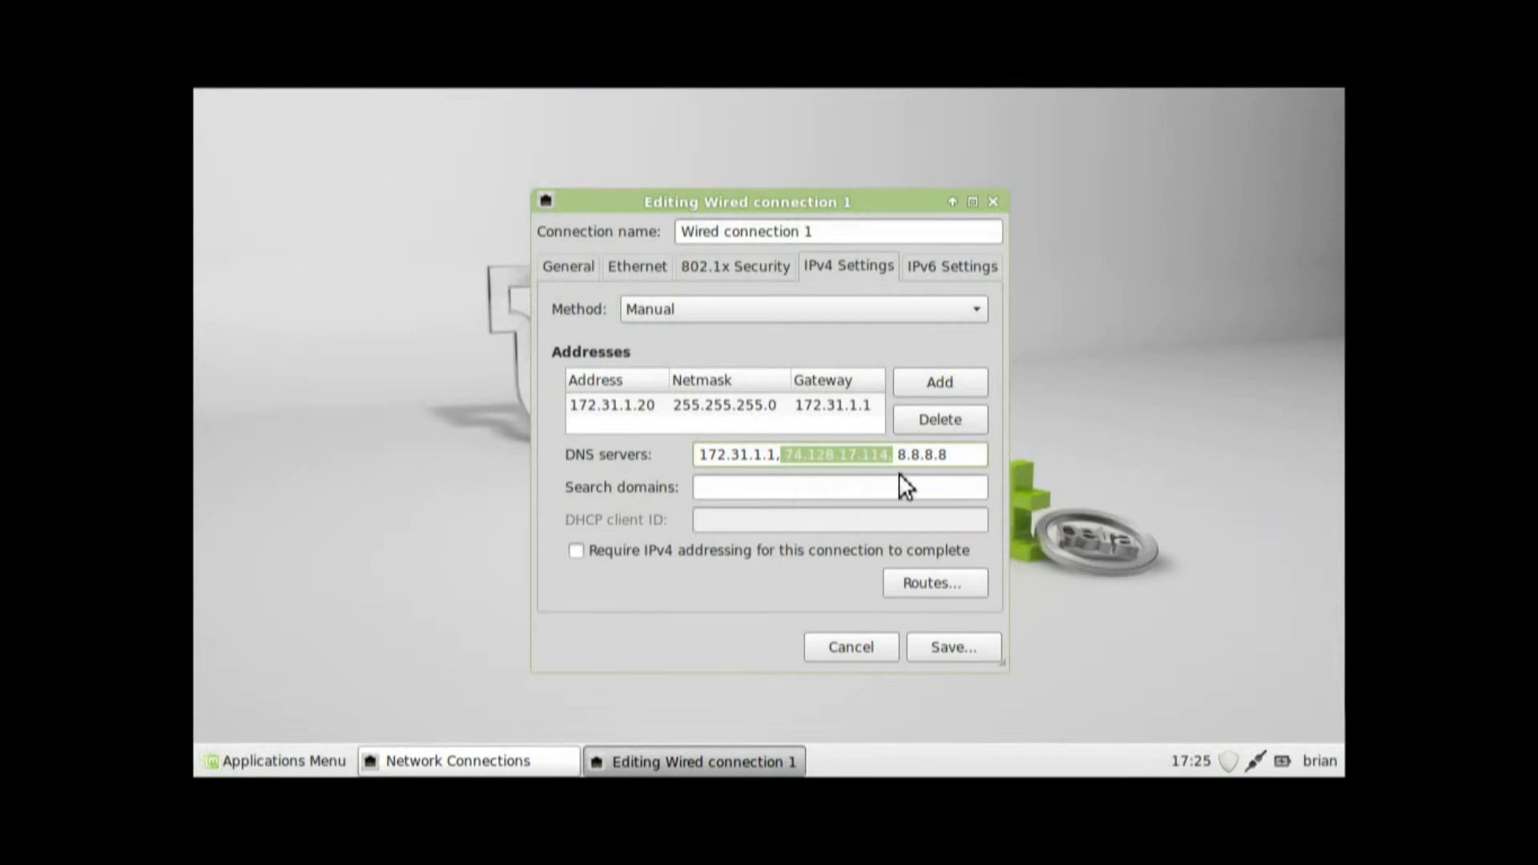
# - Save Wired connection 1's IPv4 settings unchanged and close the Network Connections window
pyautogui.click(907, 455)
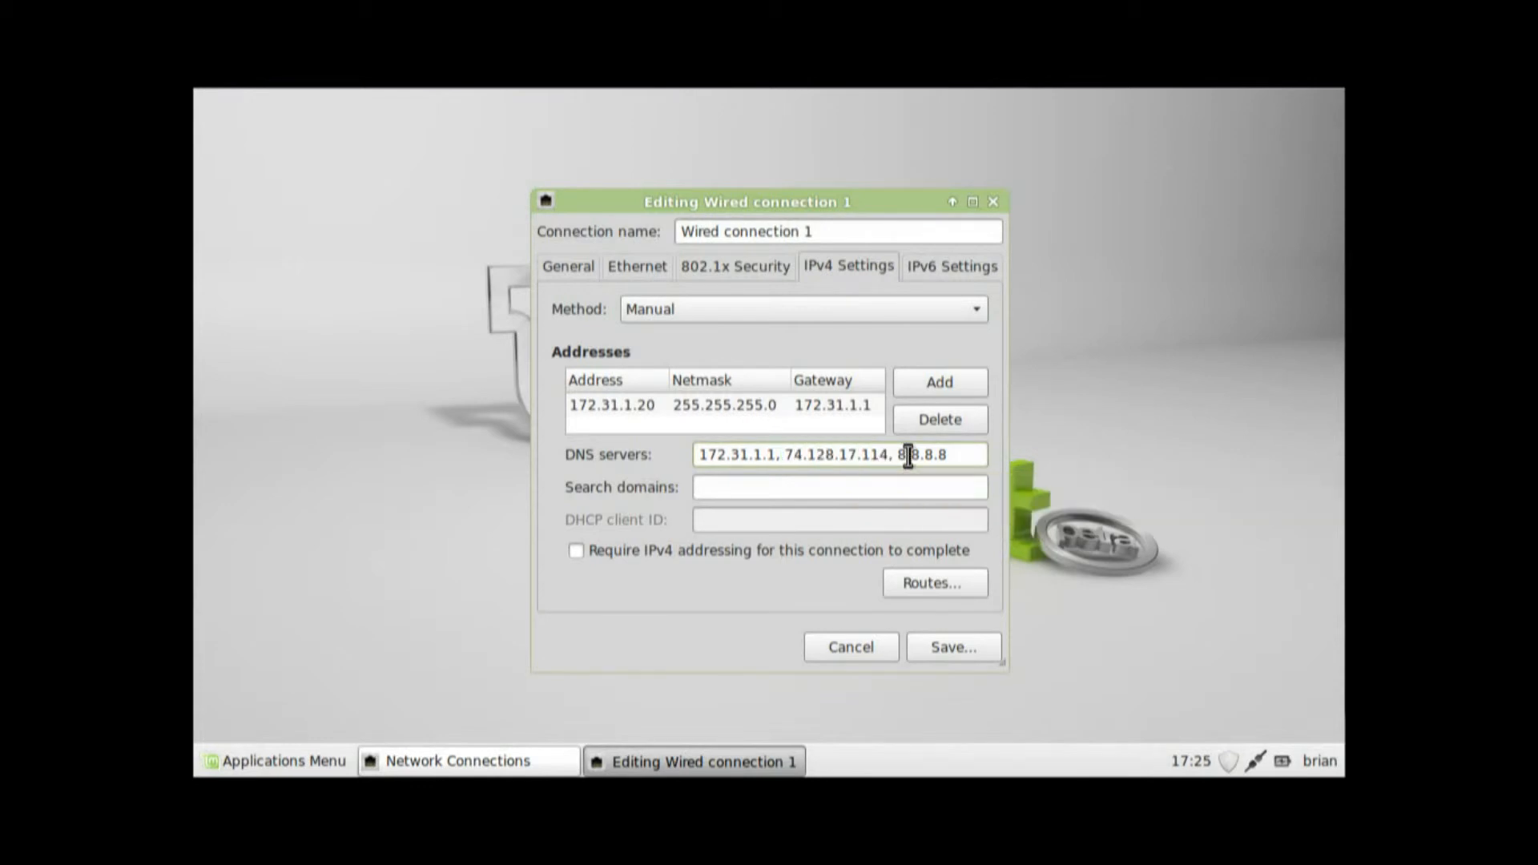
pyautogui.moveTo(932, 488)
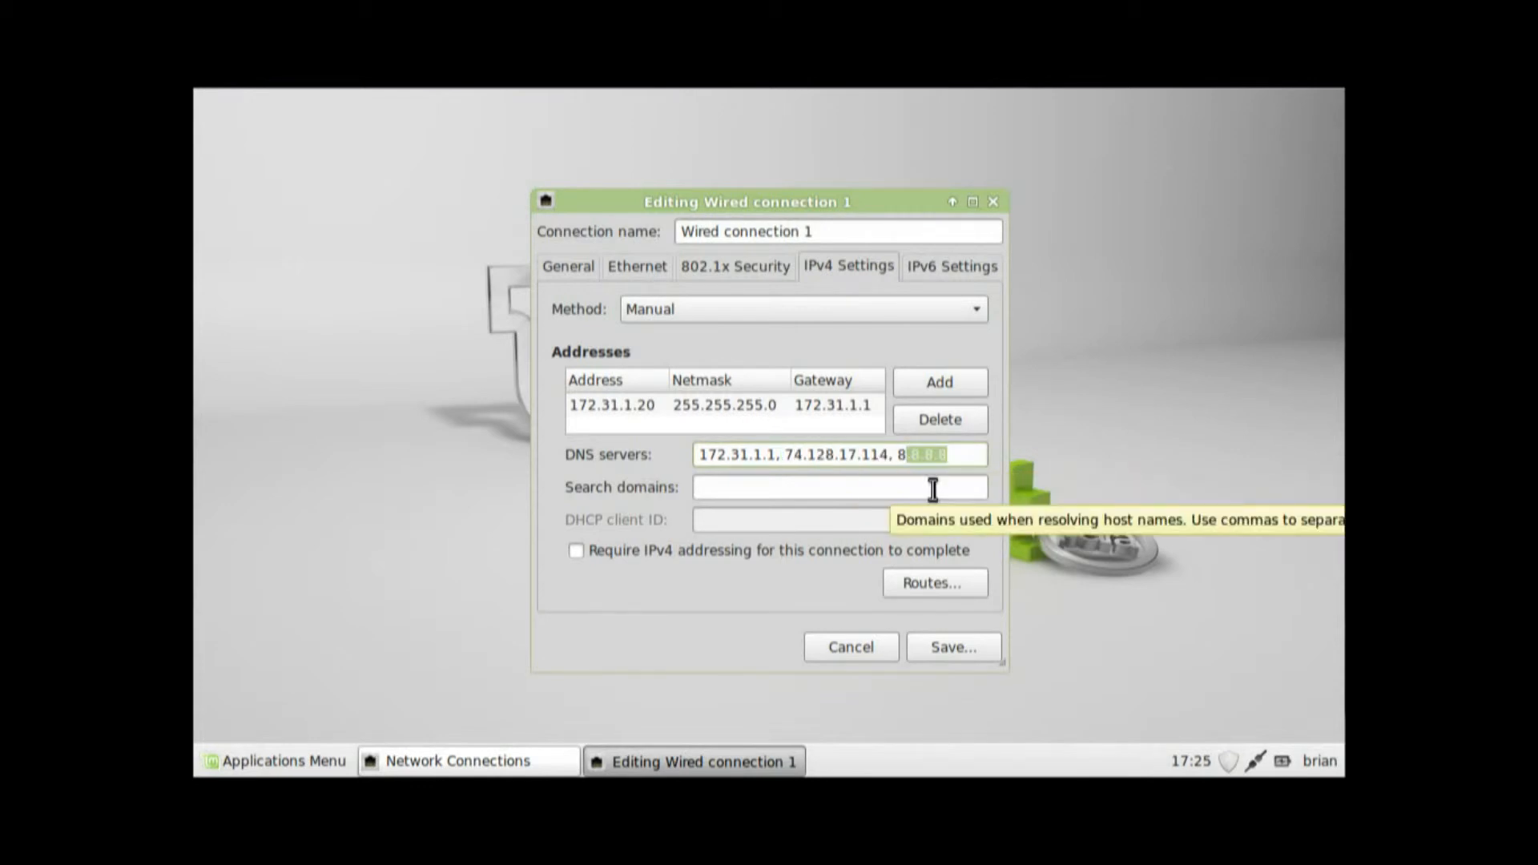
pyautogui.moveTo(1195, 488)
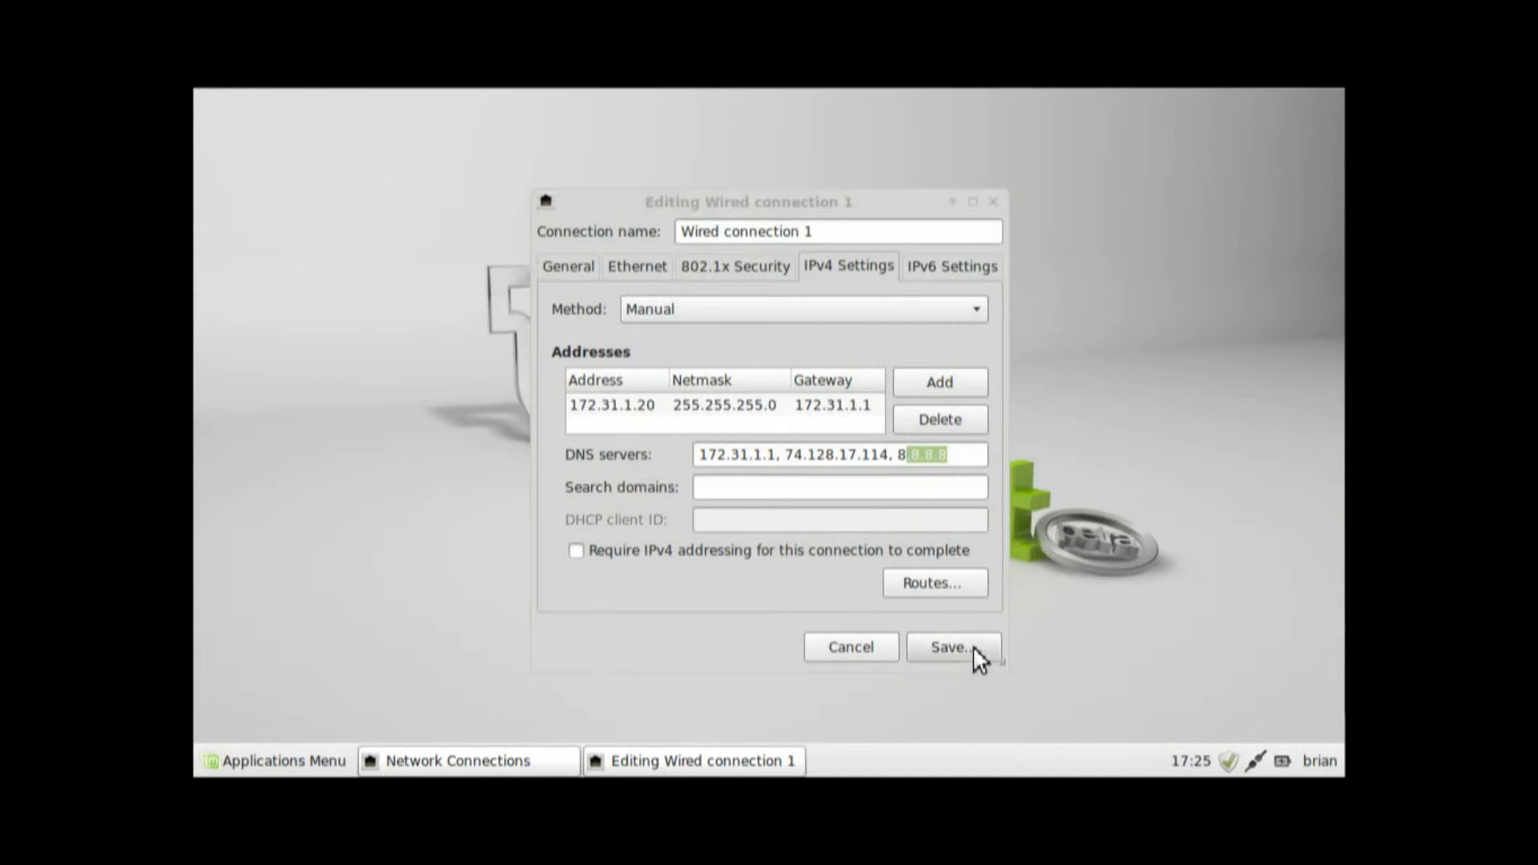
pyautogui.click(949, 647)
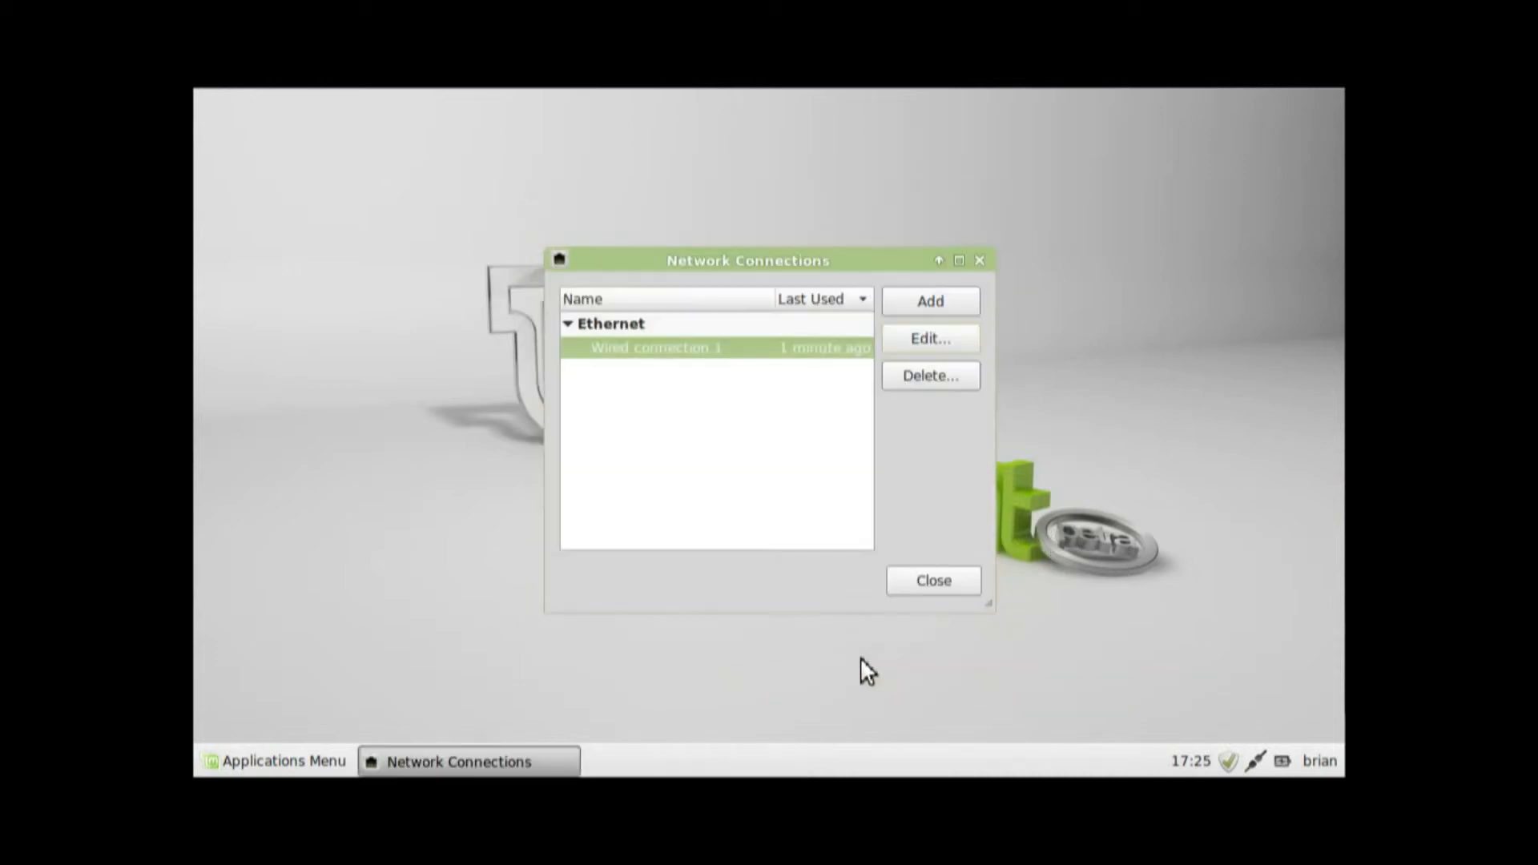
pyautogui.click(931, 580)
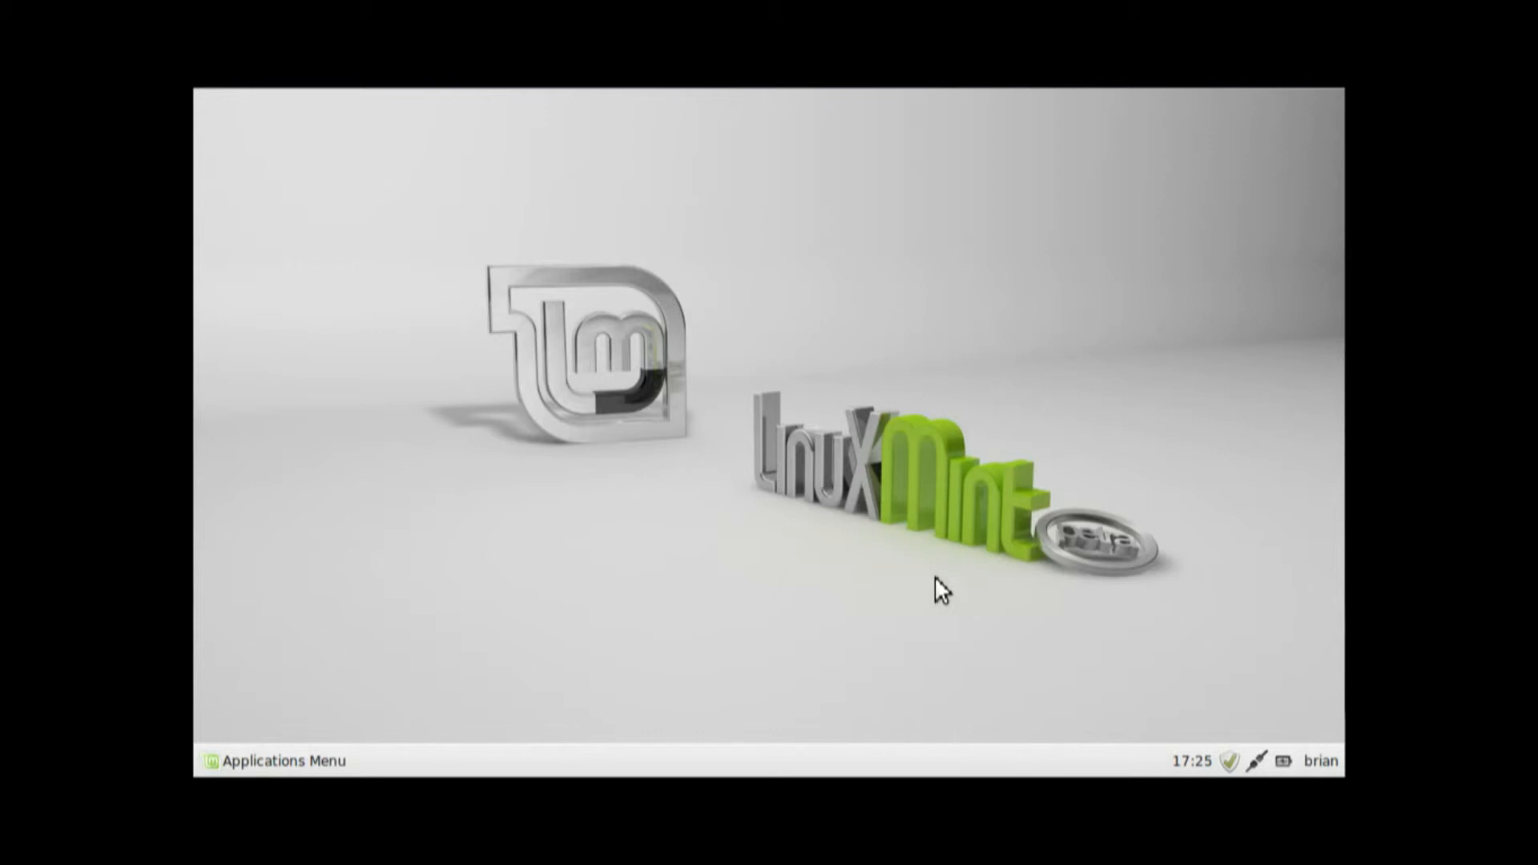
pyautogui.moveTo(276, 752)
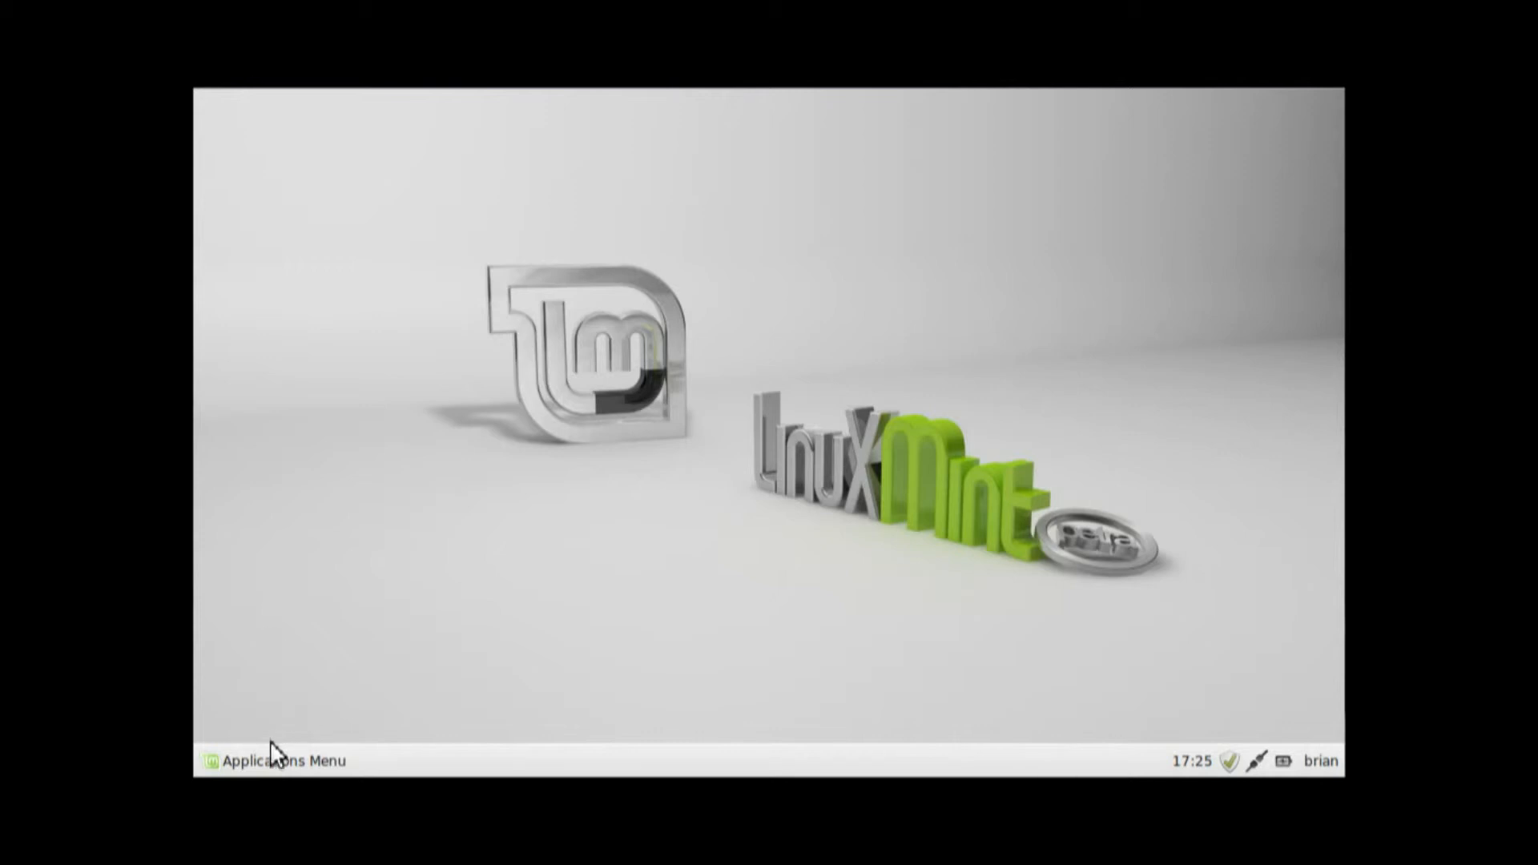
# - Launch Synaptic Package Manager from Applications Menu > Settings
pyautogui.click(274, 760)
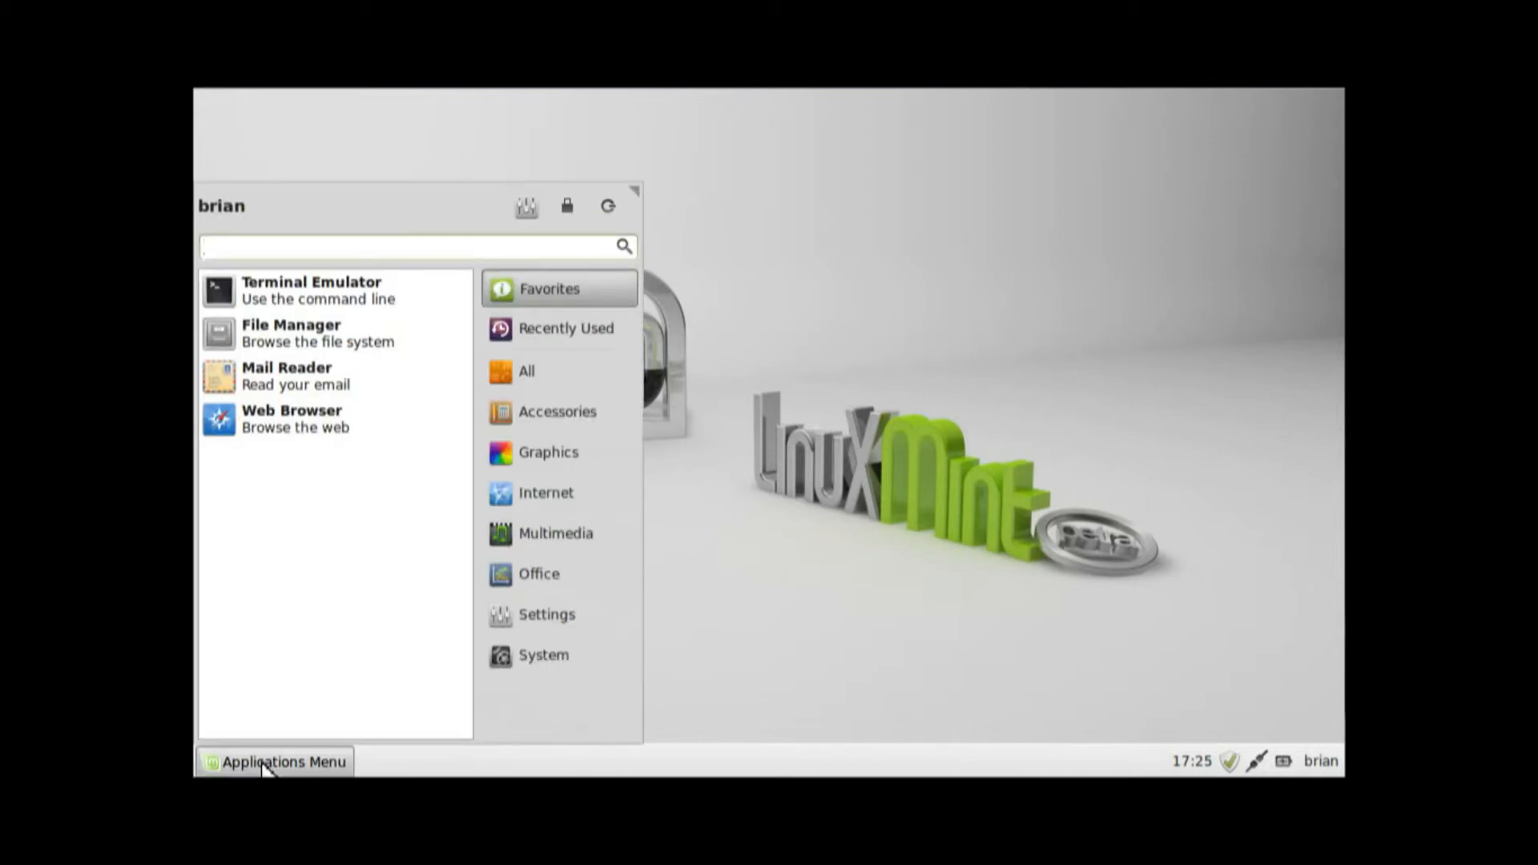
pyautogui.click(546, 616)
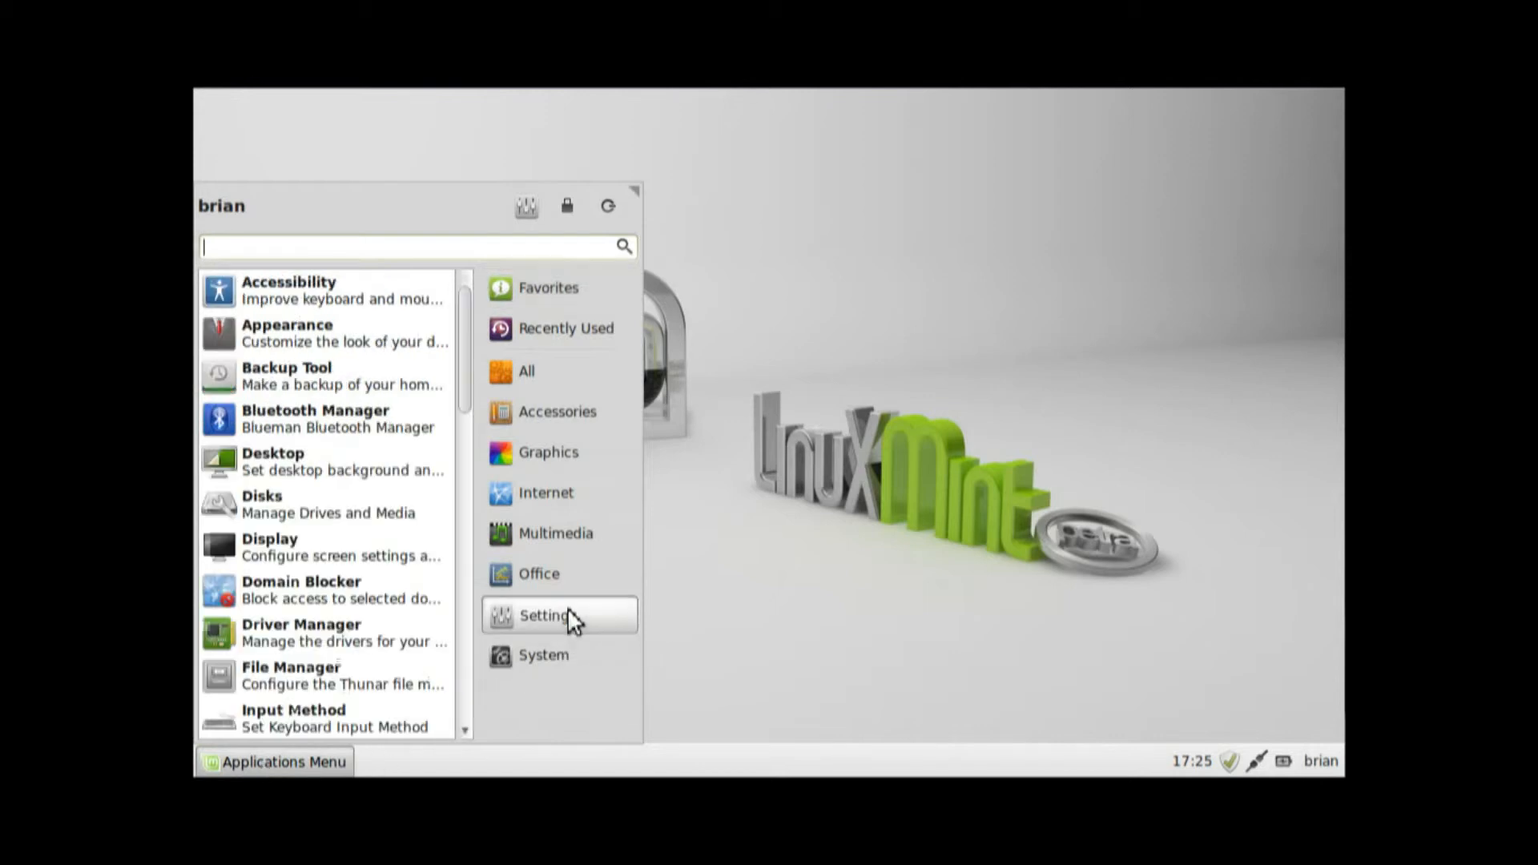
pyautogui.moveTo(471, 368)
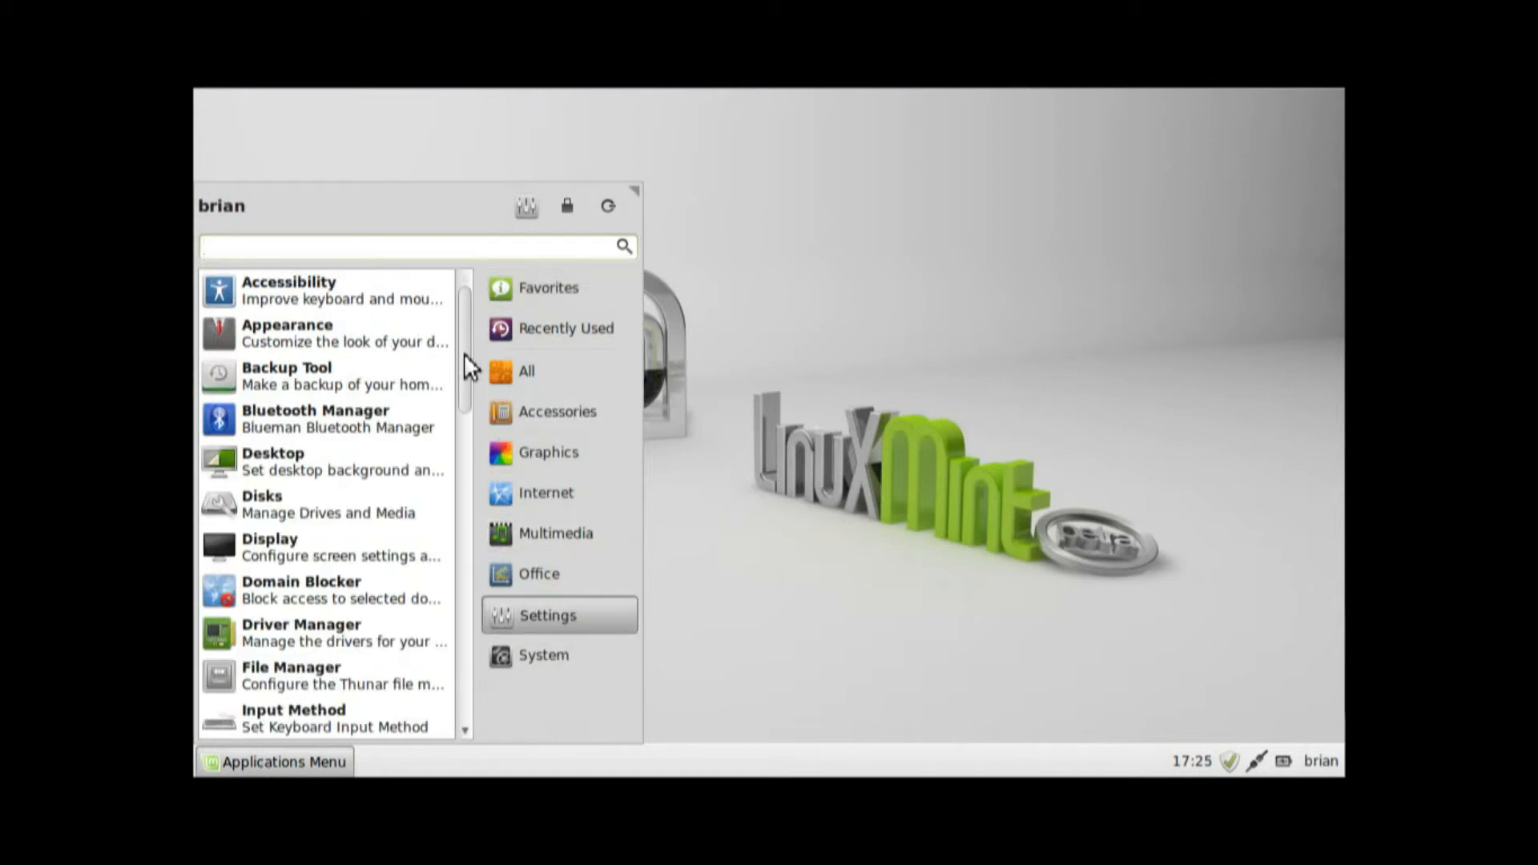
pyautogui.scroll(-3)
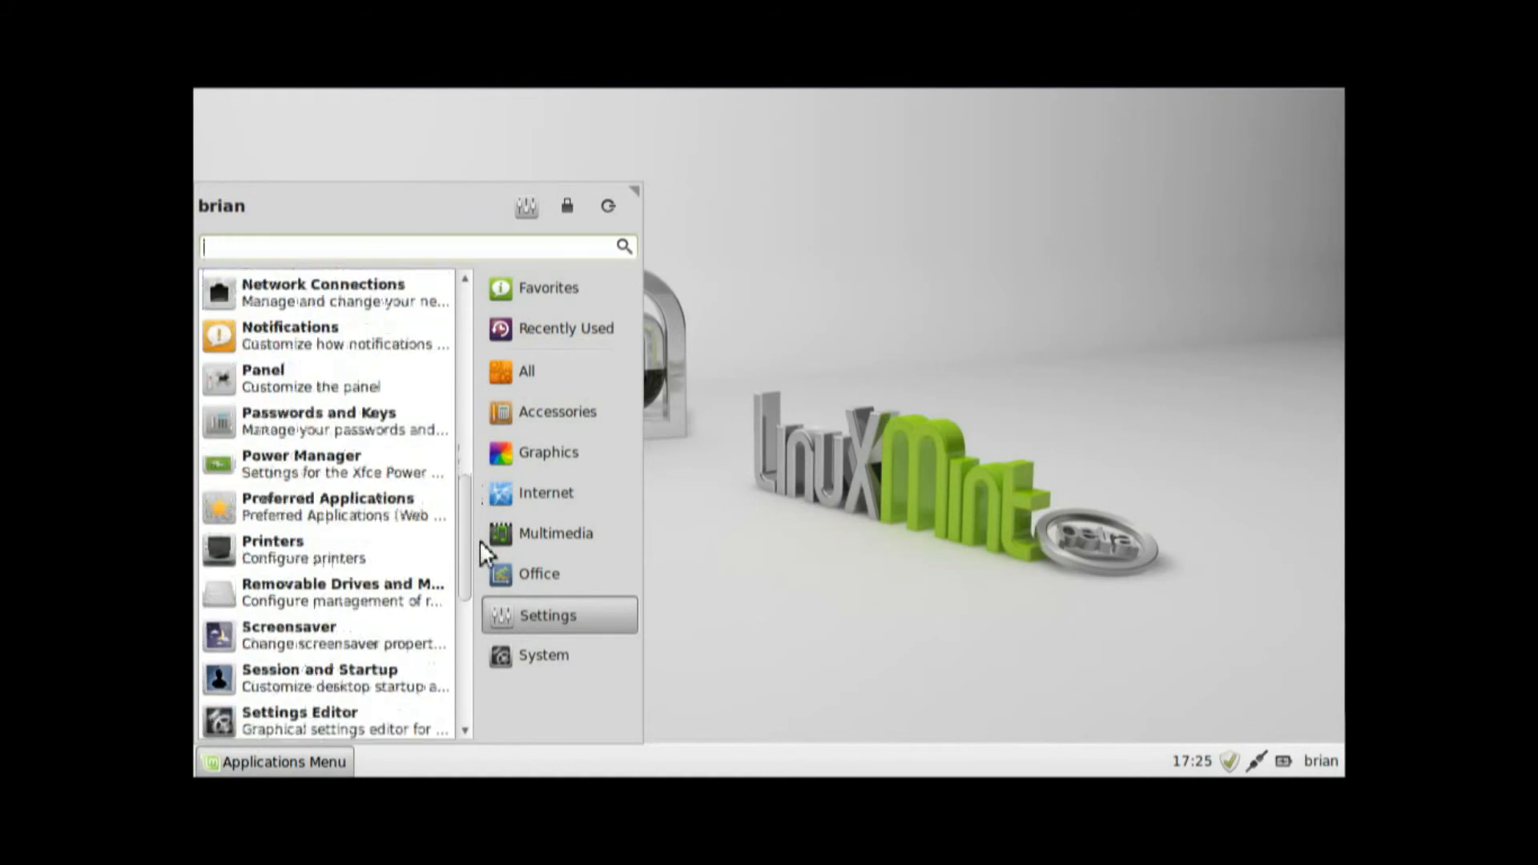
pyautogui.scroll(-3)
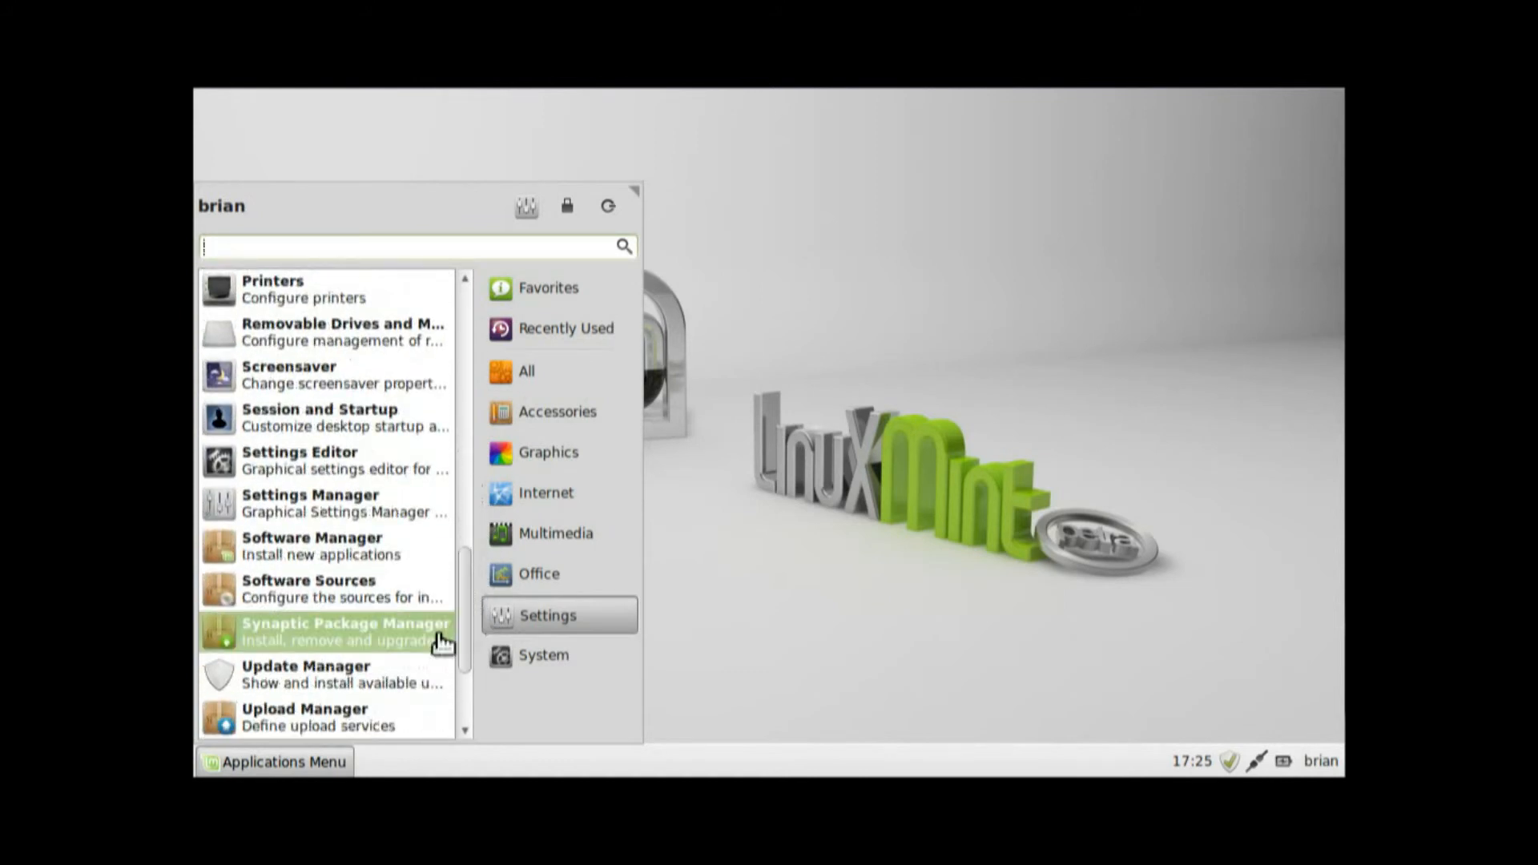
pyautogui.click(344, 630)
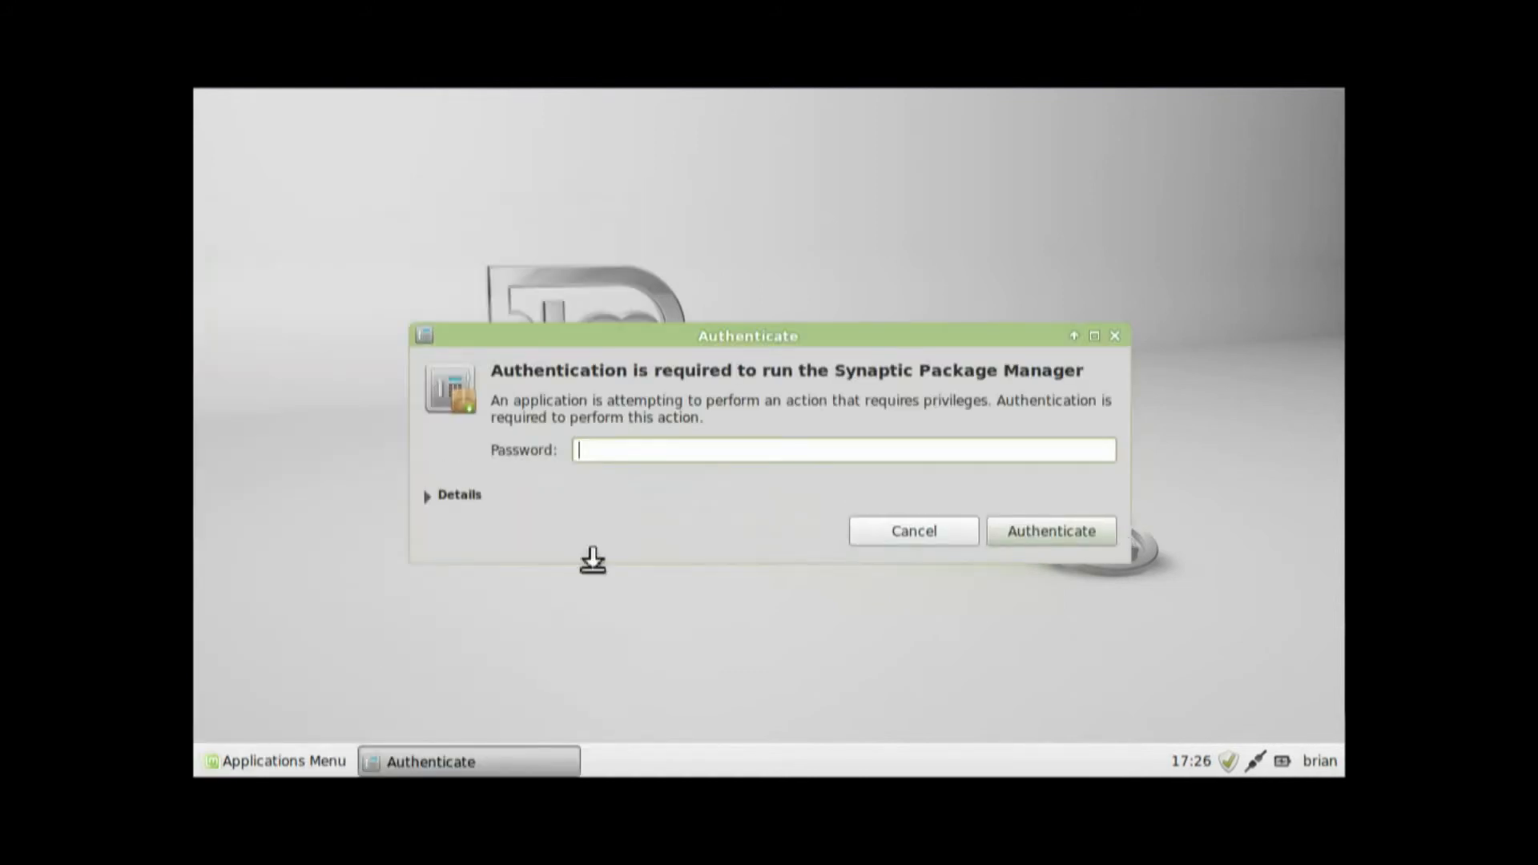
pyautogui.moveTo(632, 446)
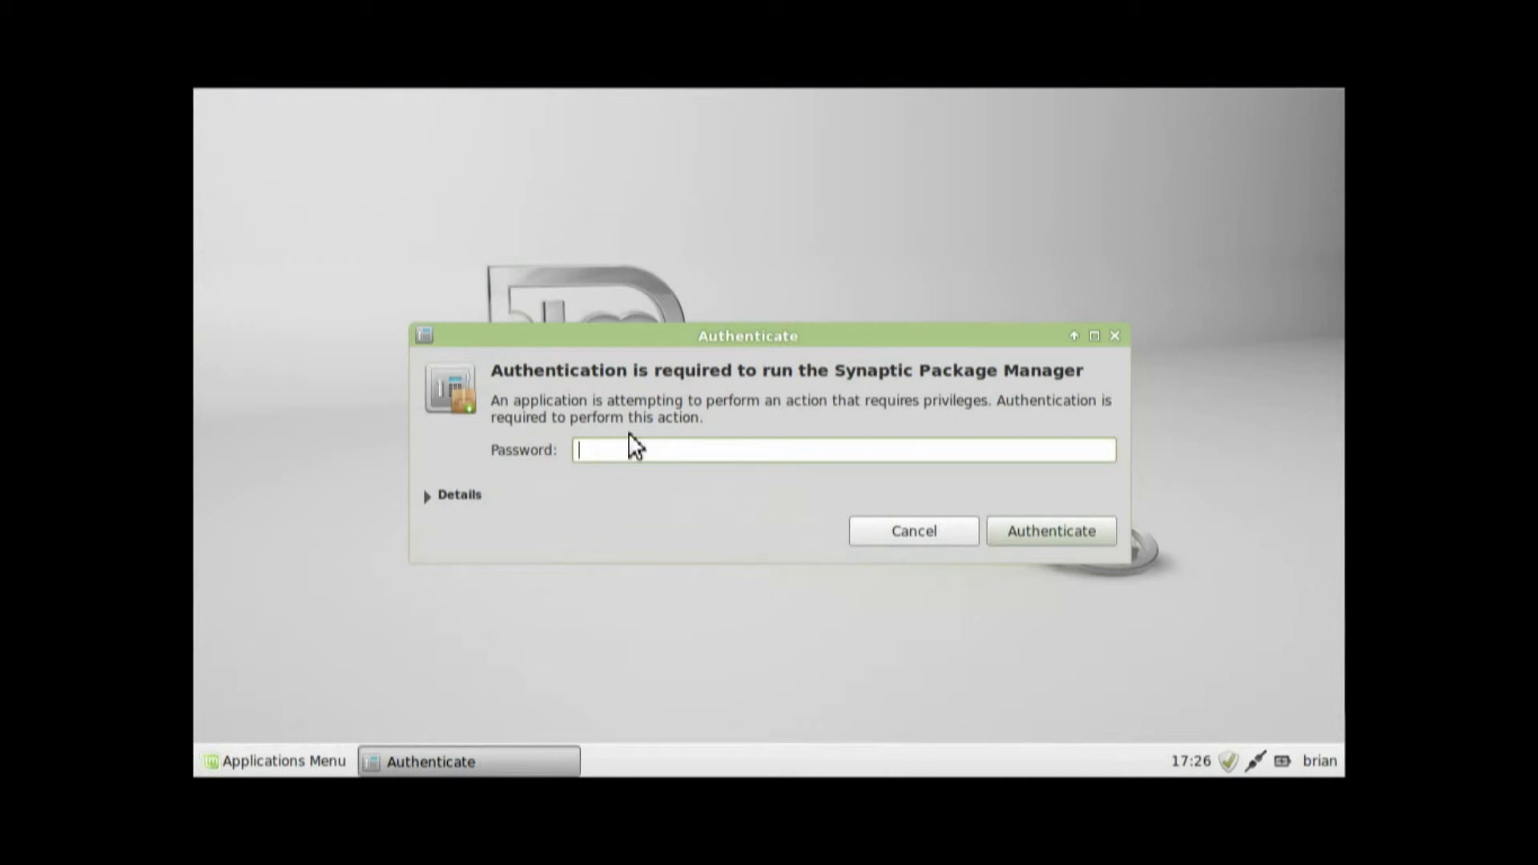
# - Authenticate with the administrator password to open Synaptic
pyautogui.write('••')
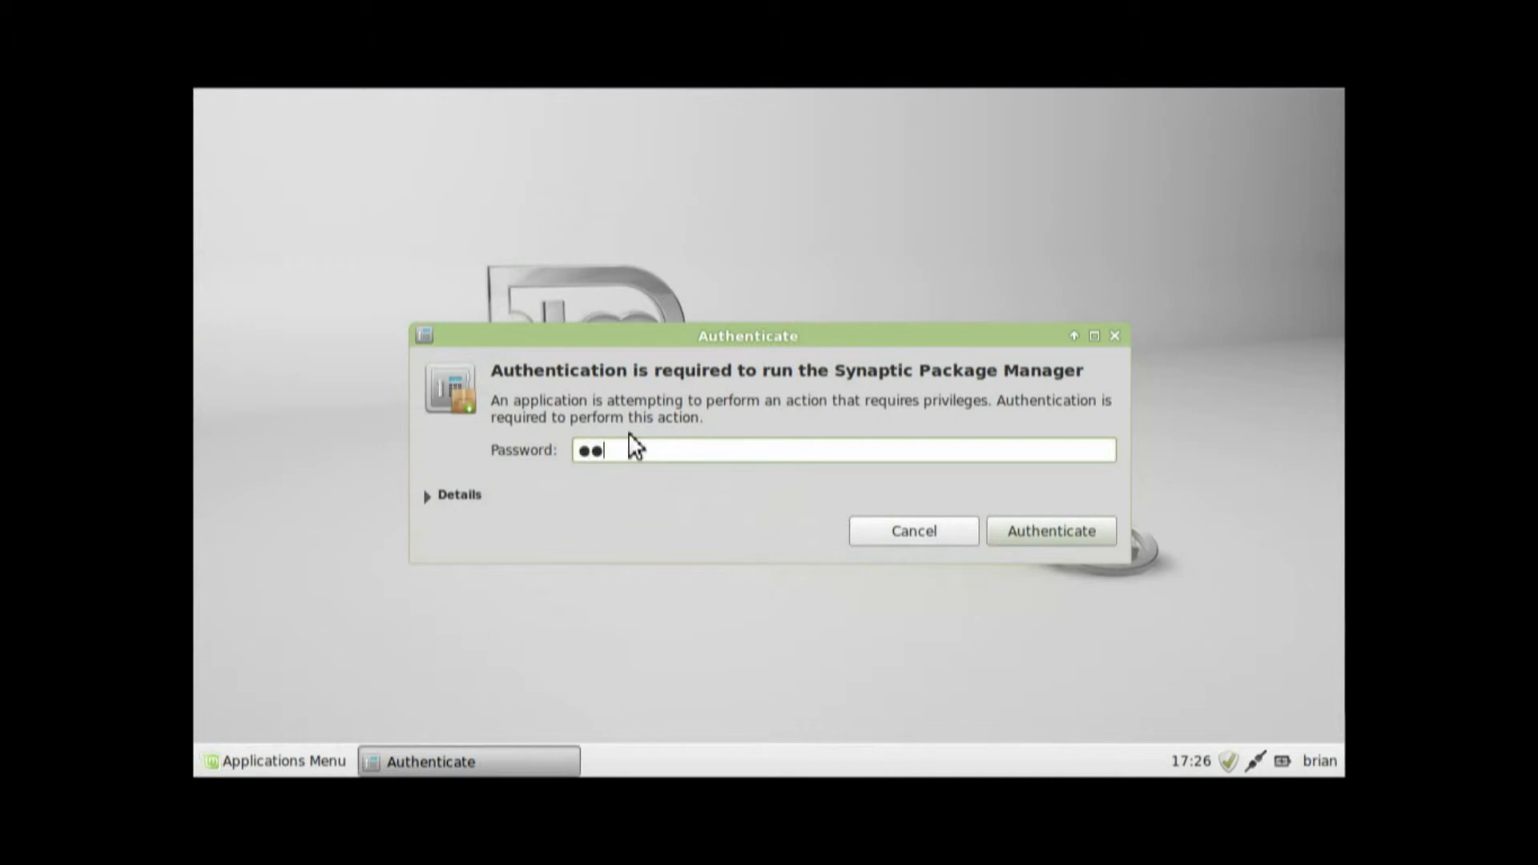
pyautogui.write('password')
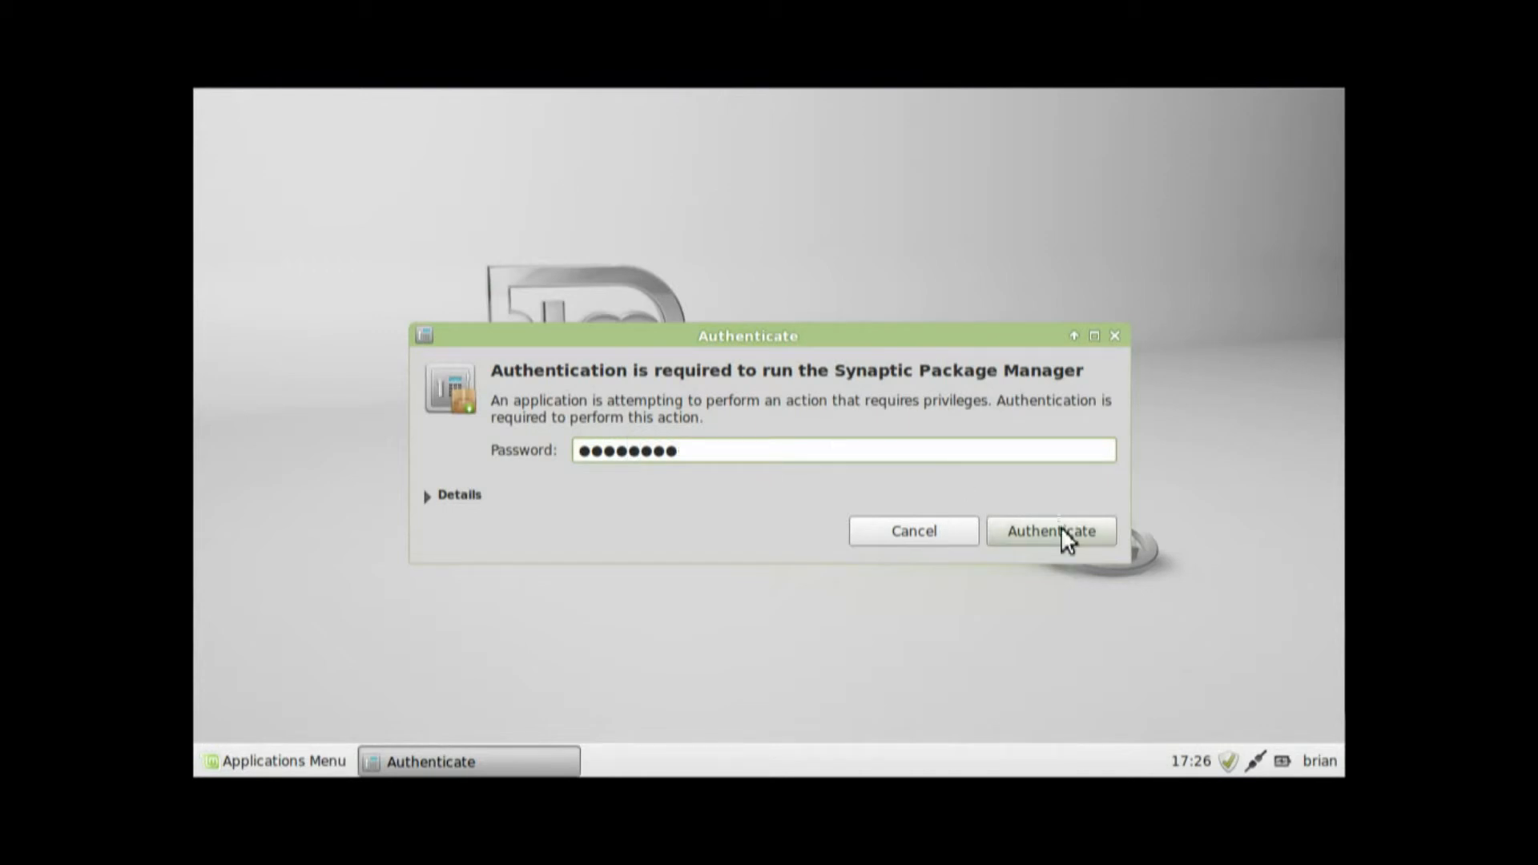
pyautogui.click(1049, 530)
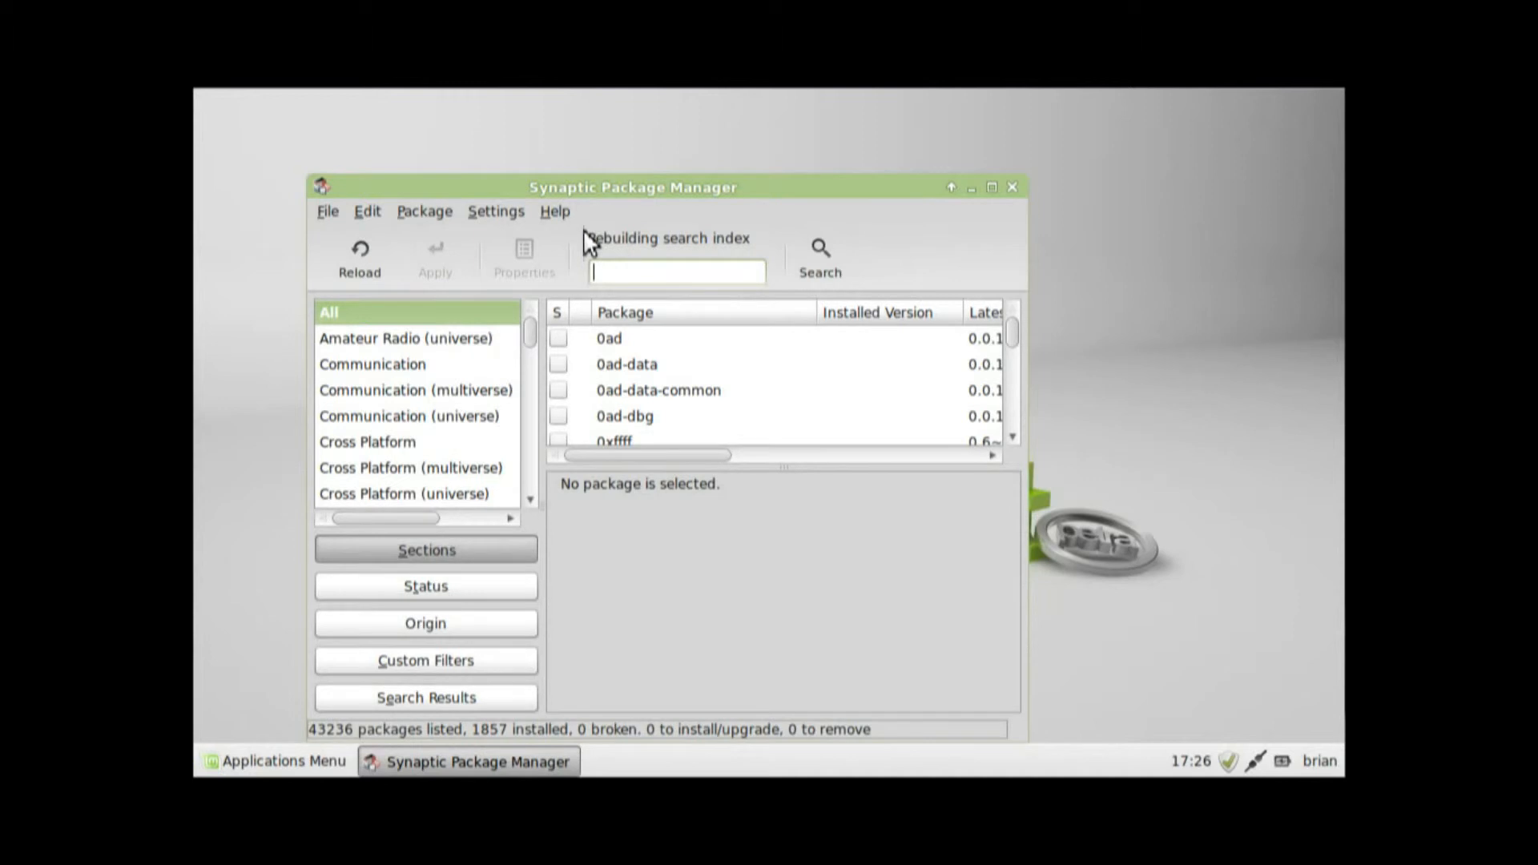
pyautogui.moveTo(638, 270)
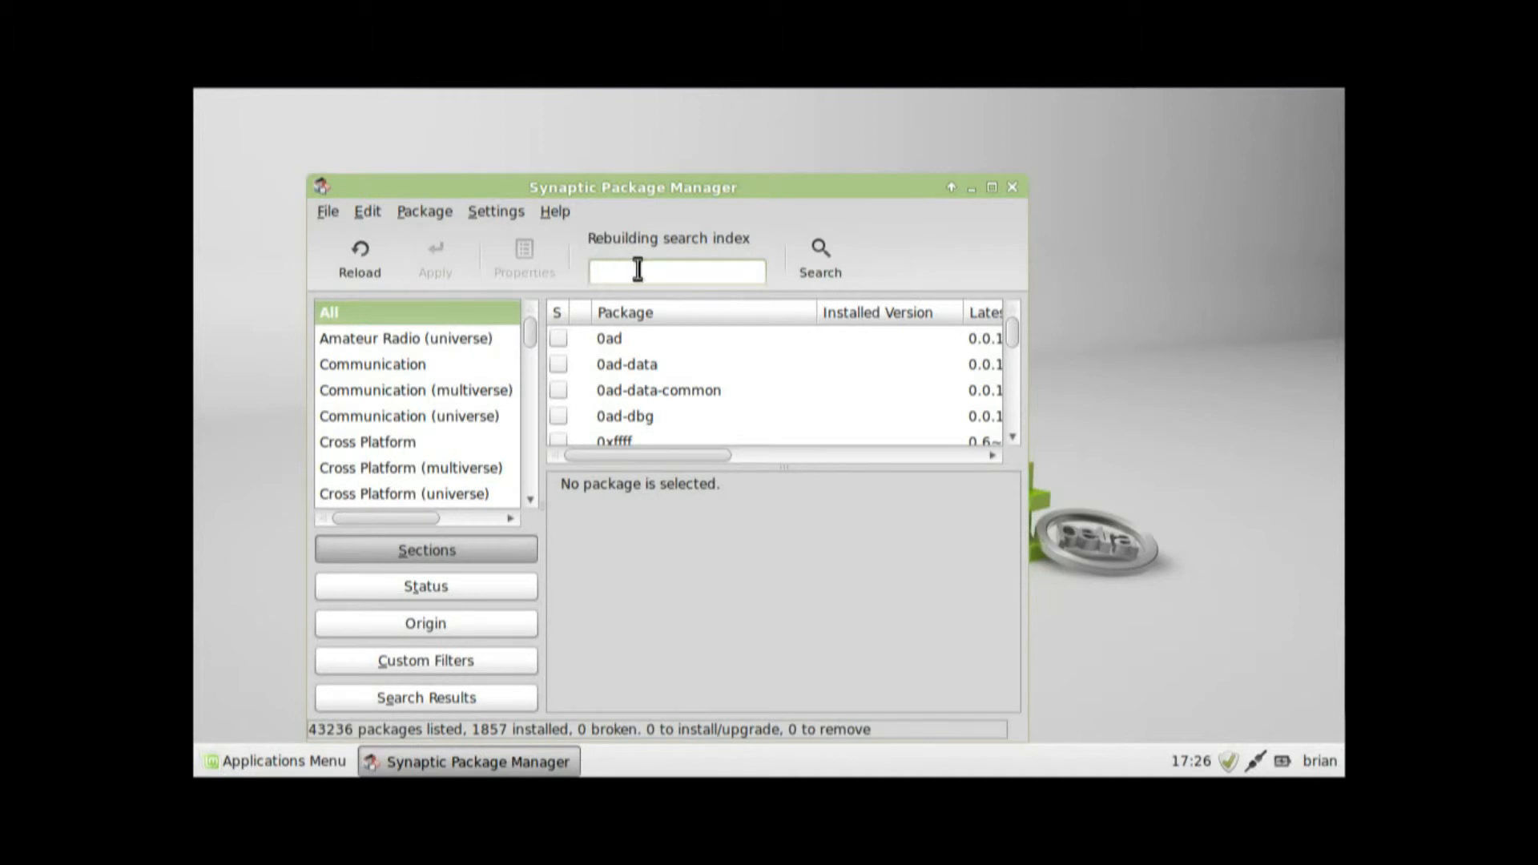
# - Quick-filter packages by 'vino' and show the vino 3.6.2-0ubuntu5 description
pyautogui.write('vin')
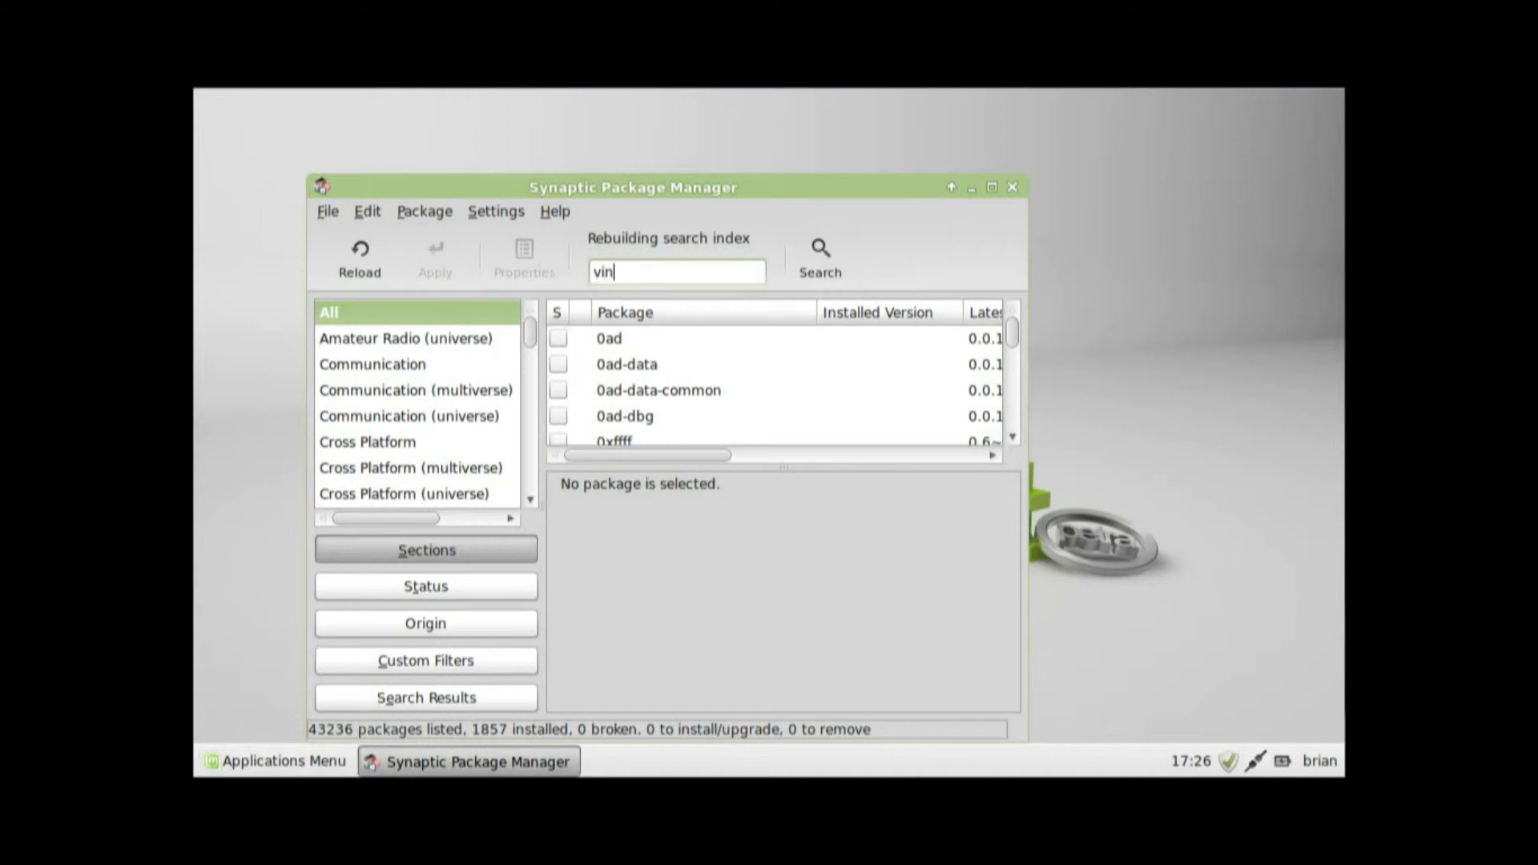
pyautogui.write('o')
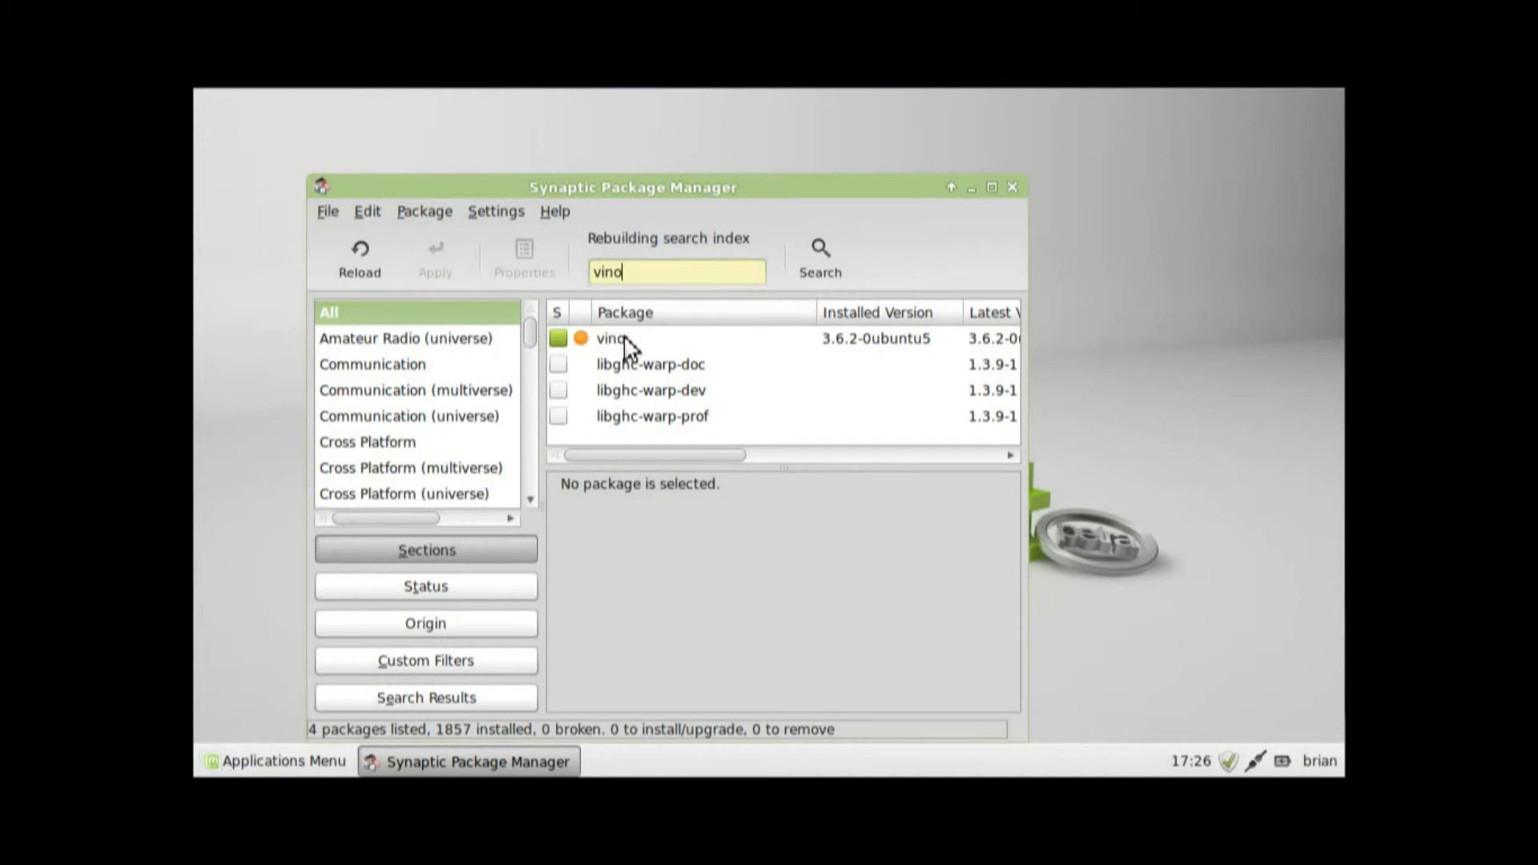
pyautogui.click(610, 338)
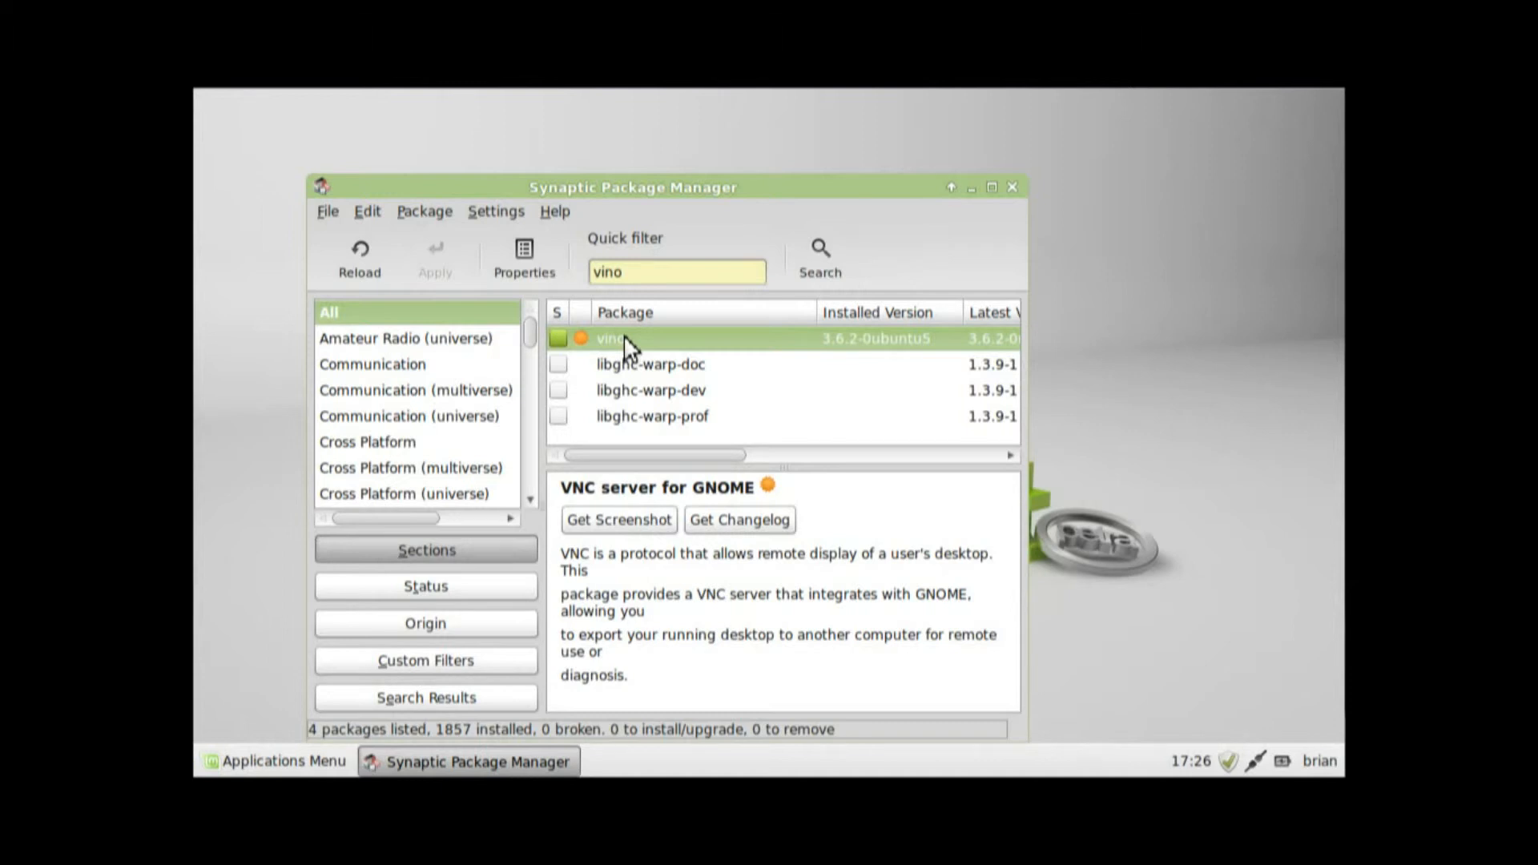
pyautogui.moveTo(567, 355)
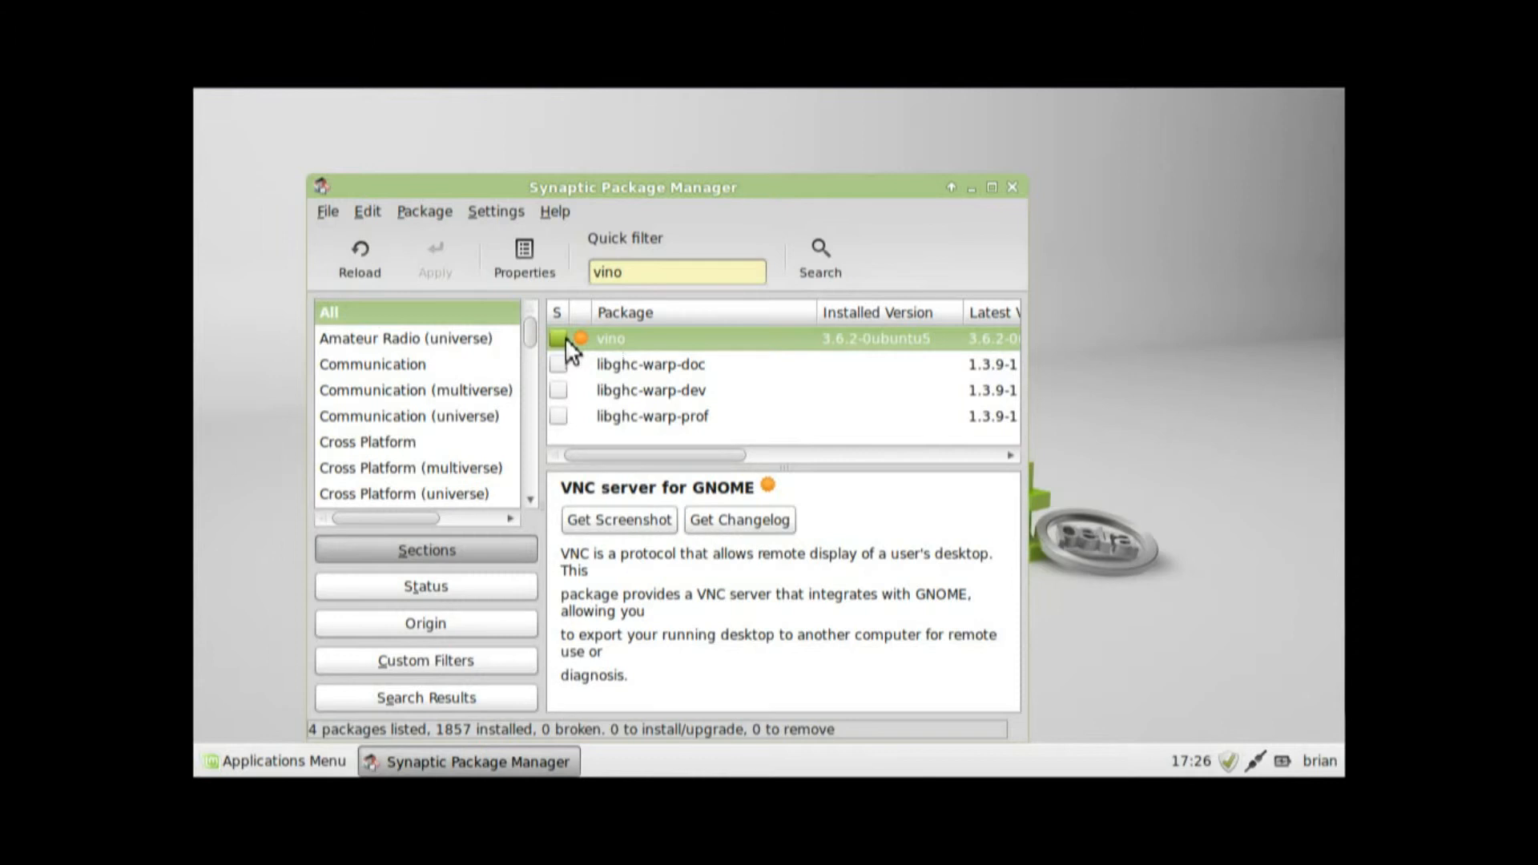
# - Mark vino for complete removal, apply the change, and dismiss the applied notice
pyautogui.rightClick(610, 338)
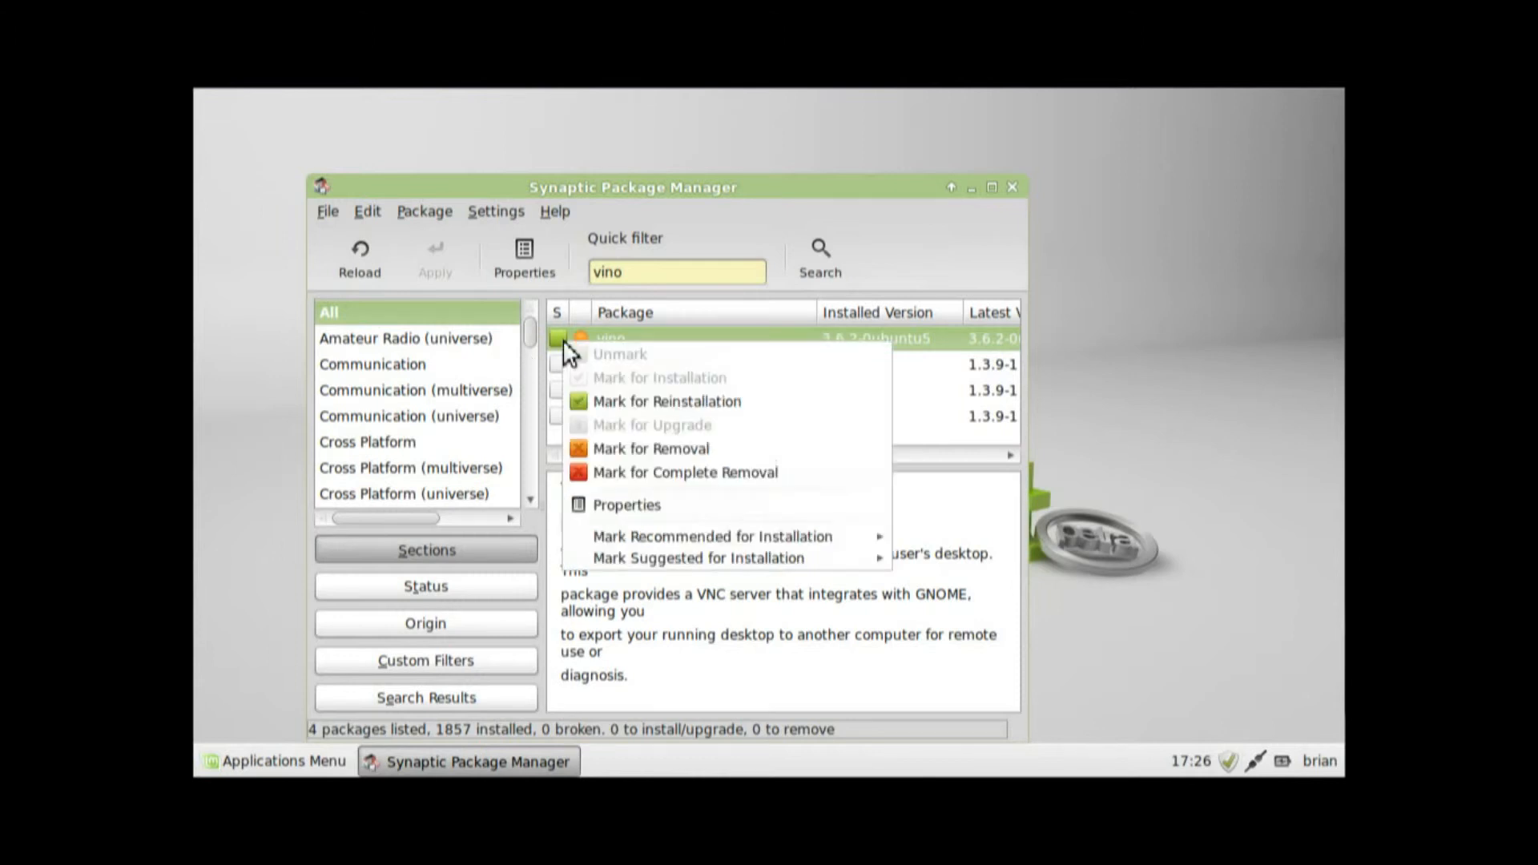
pyautogui.moveTo(573, 374)
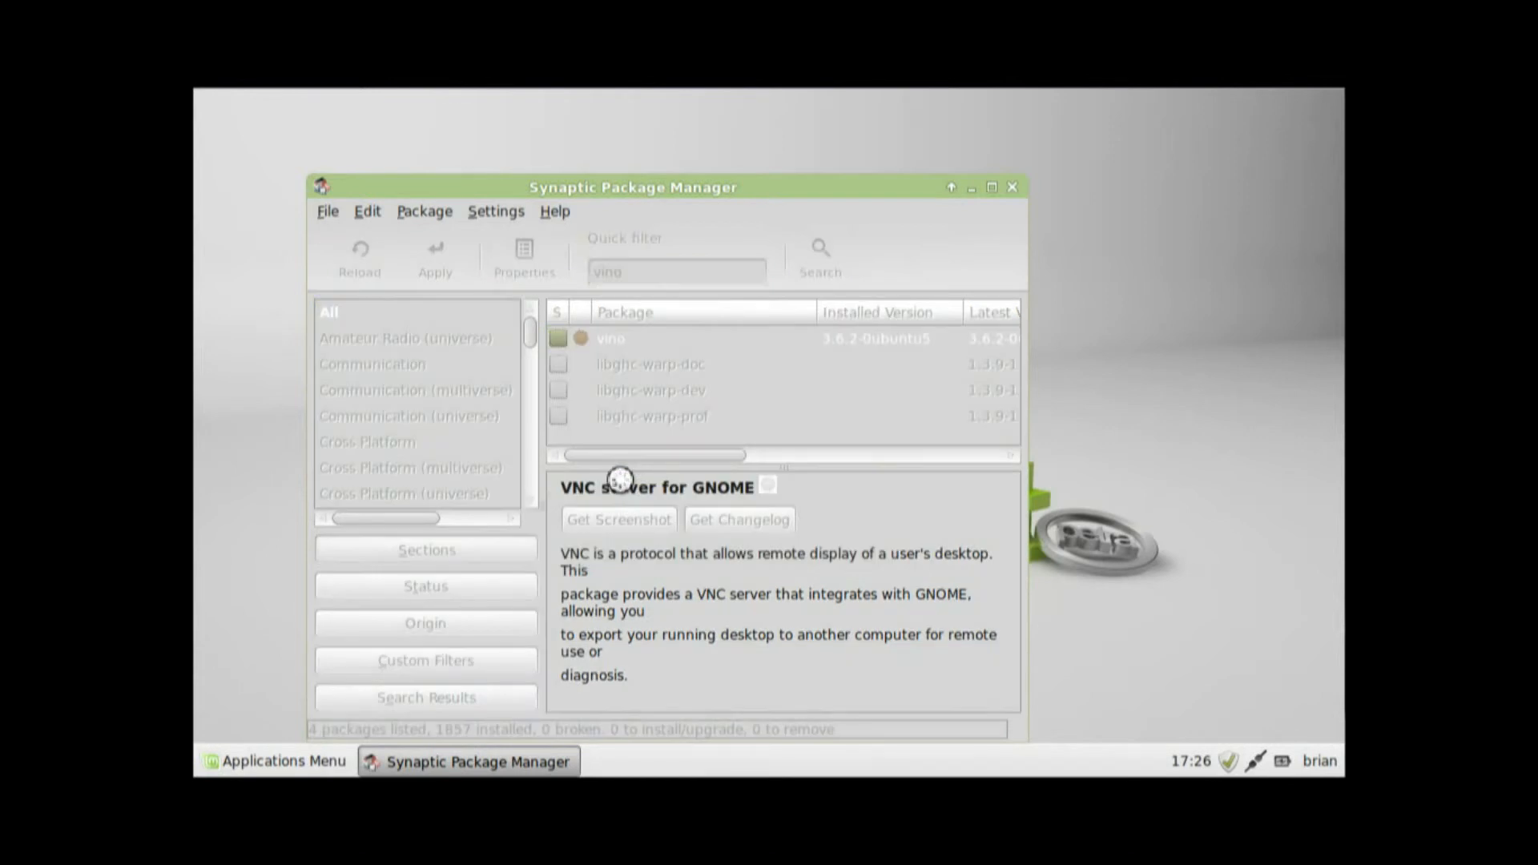
pyautogui.click(556, 338)
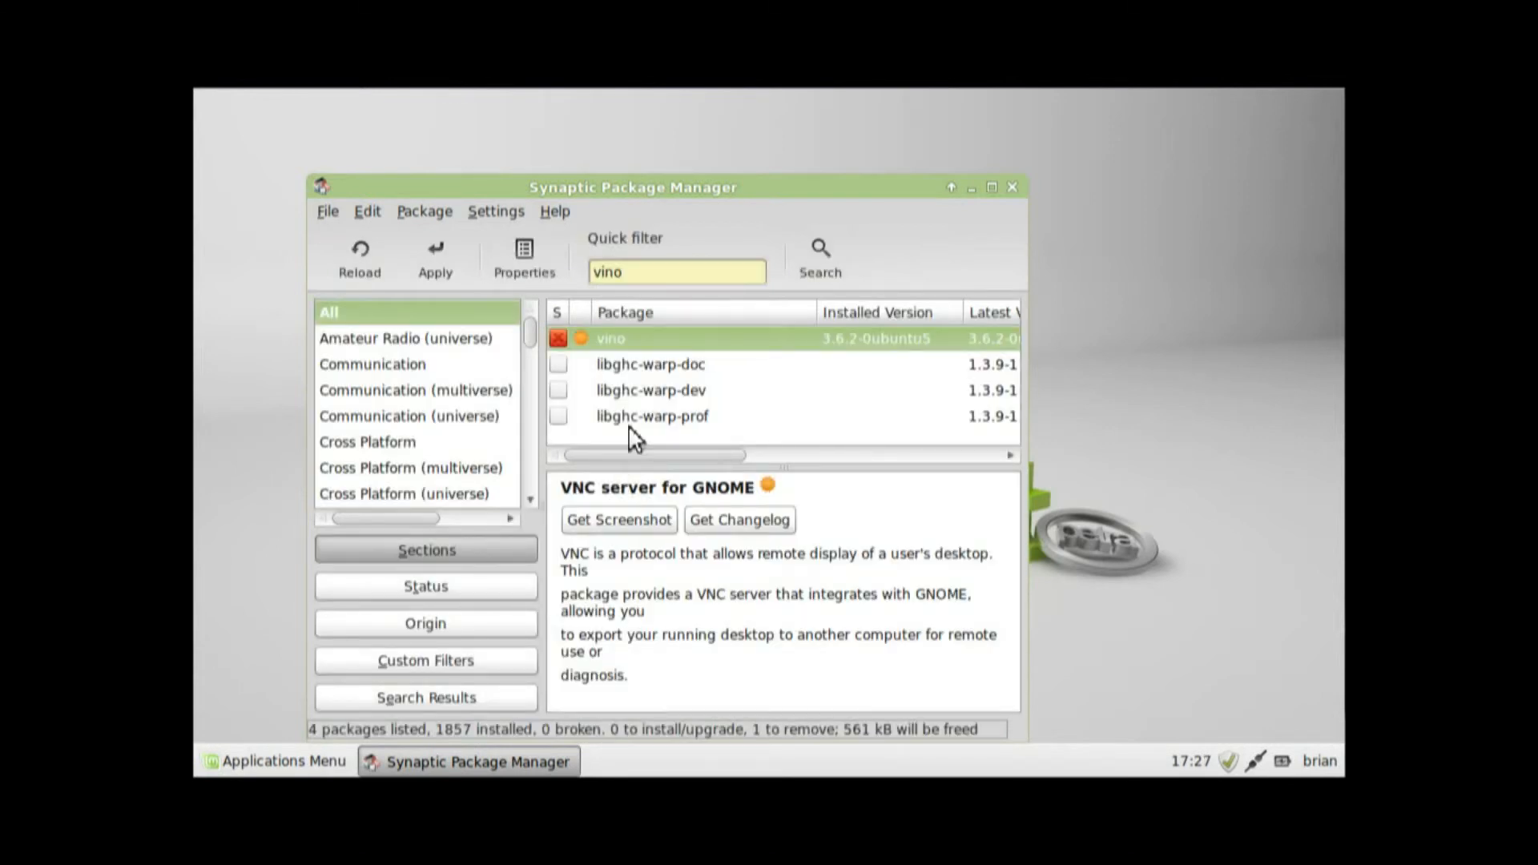
pyautogui.moveTo(644, 272)
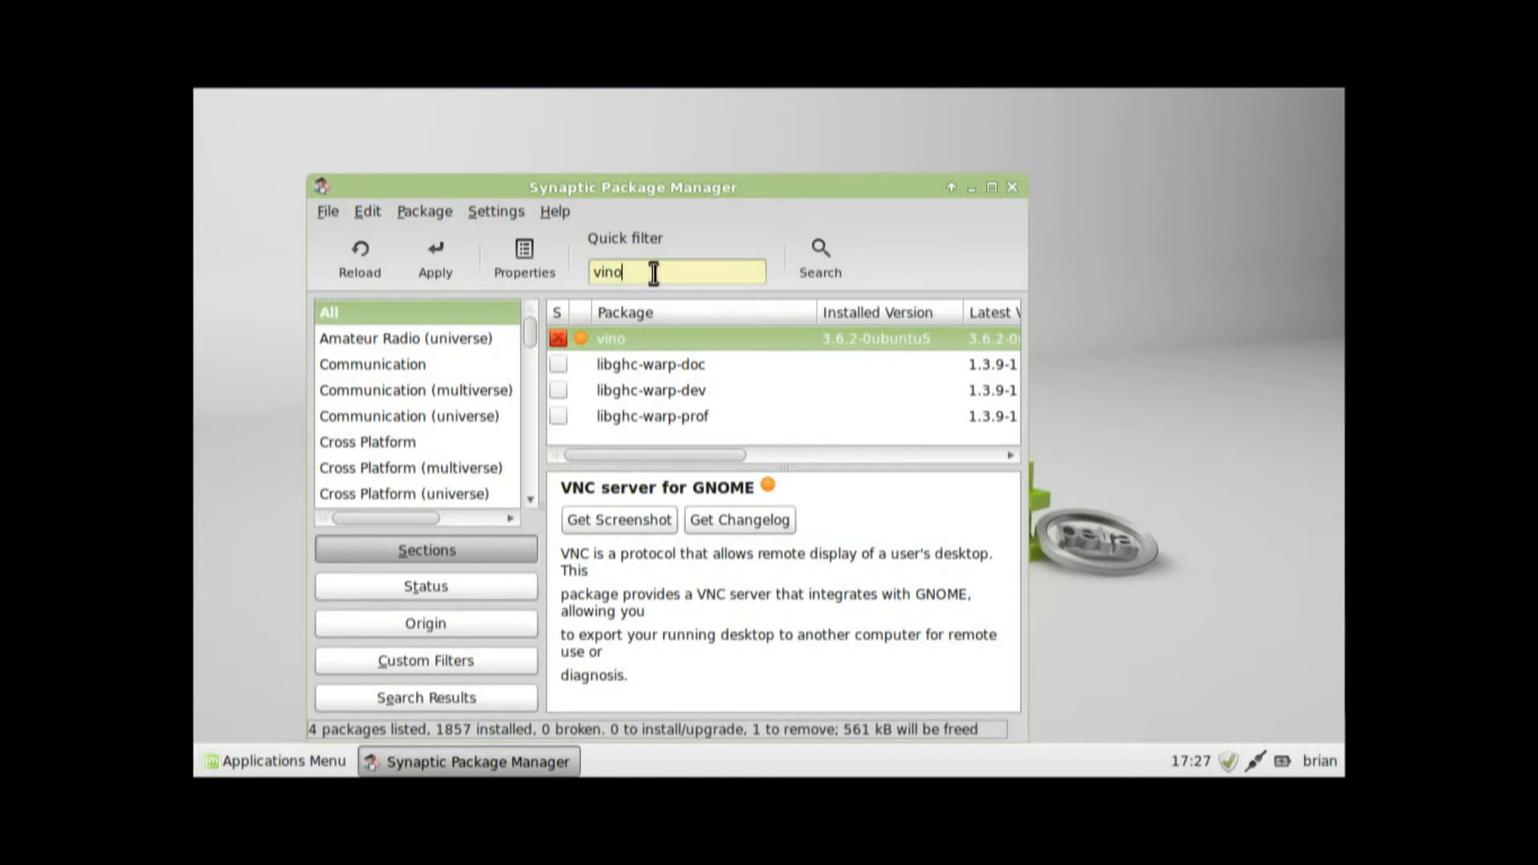
pyautogui.moveTo(528, 326)
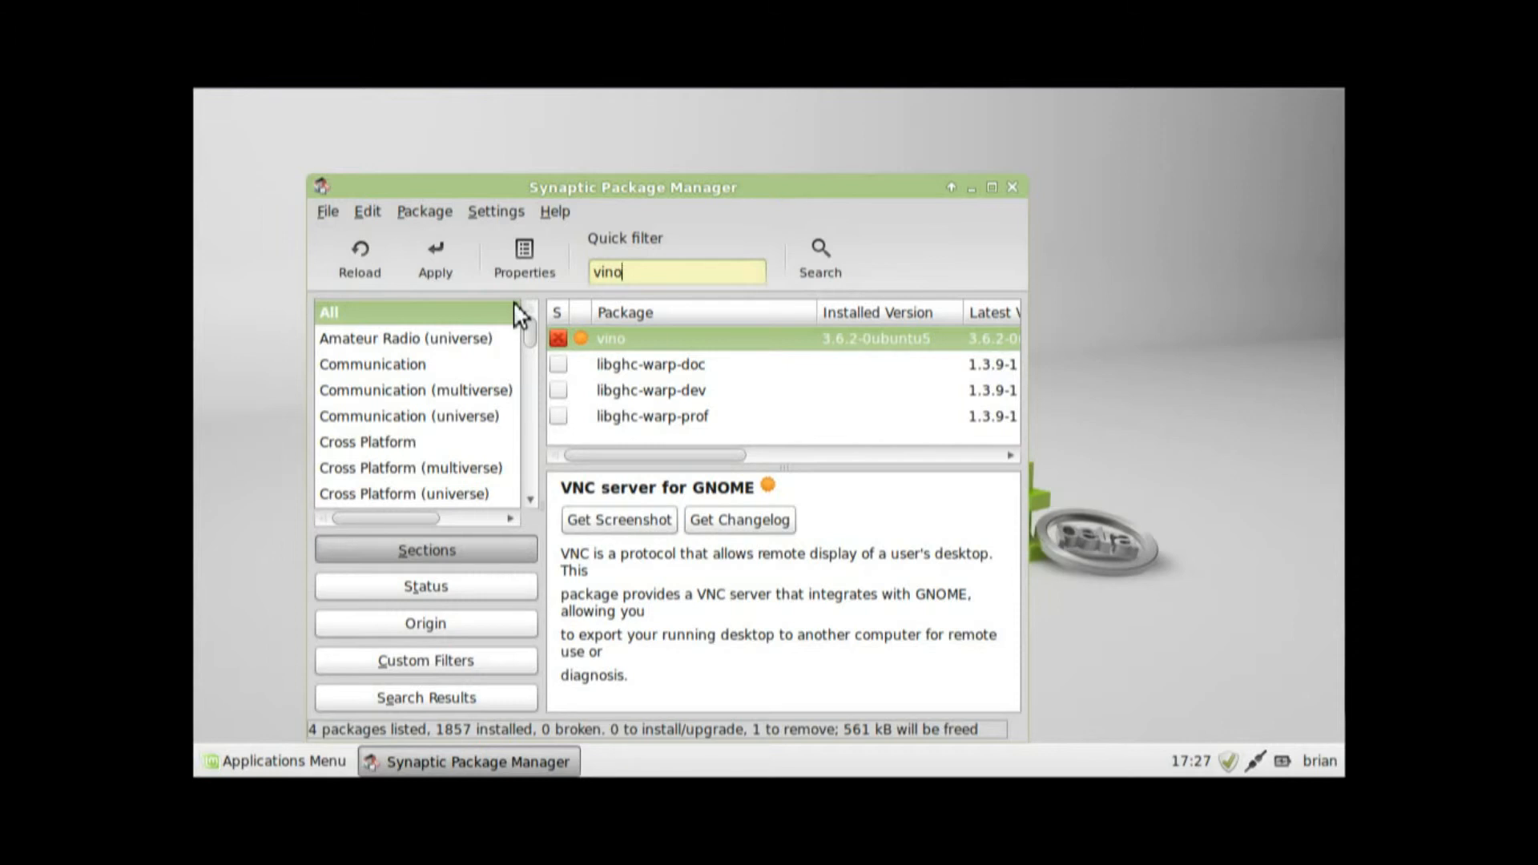
pyautogui.click(434, 254)
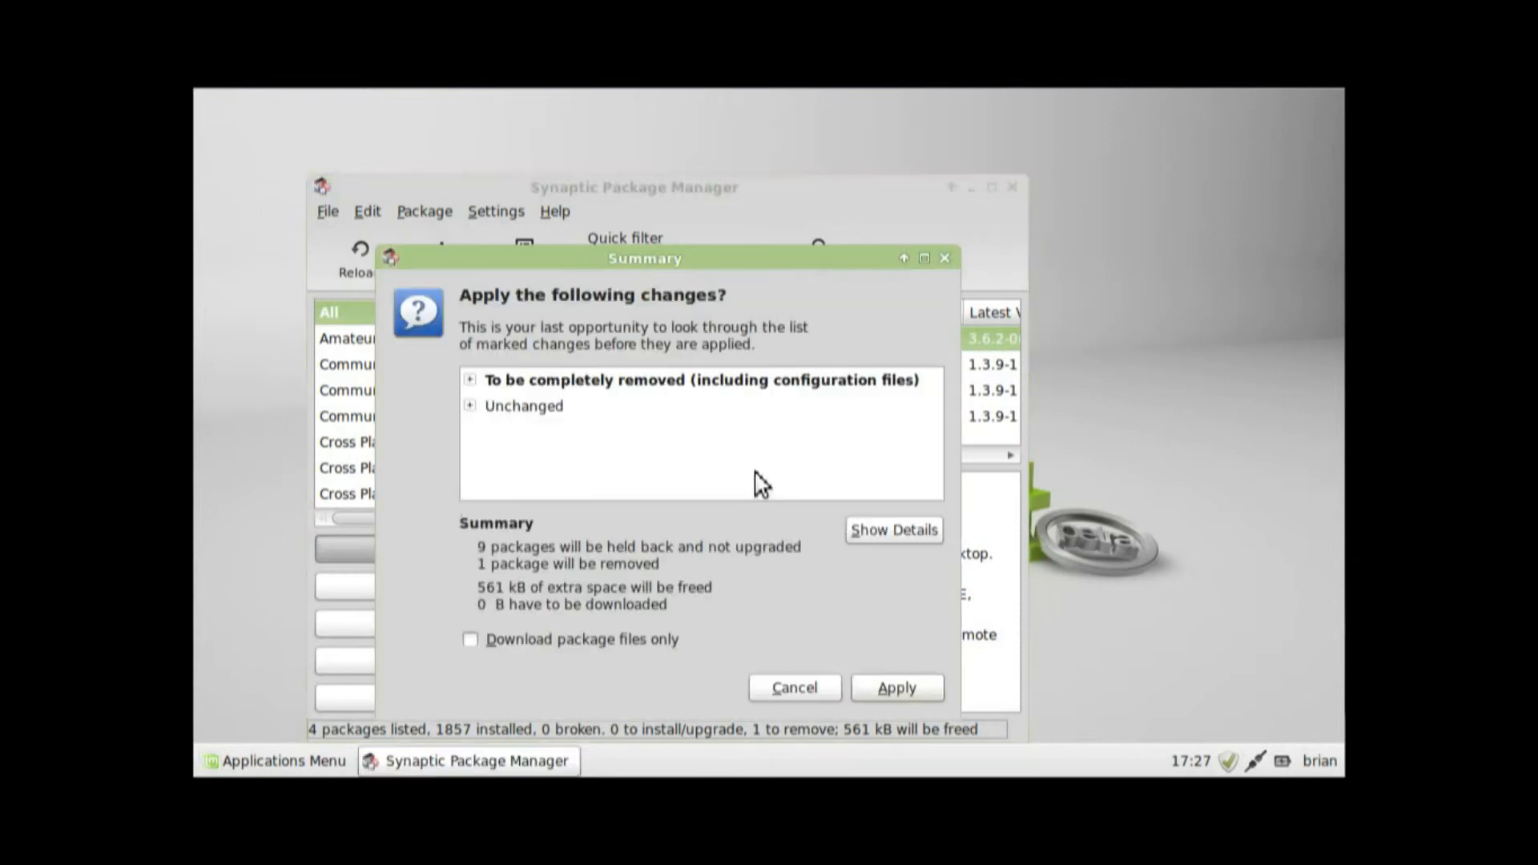
pyautogui.click(894, 686)
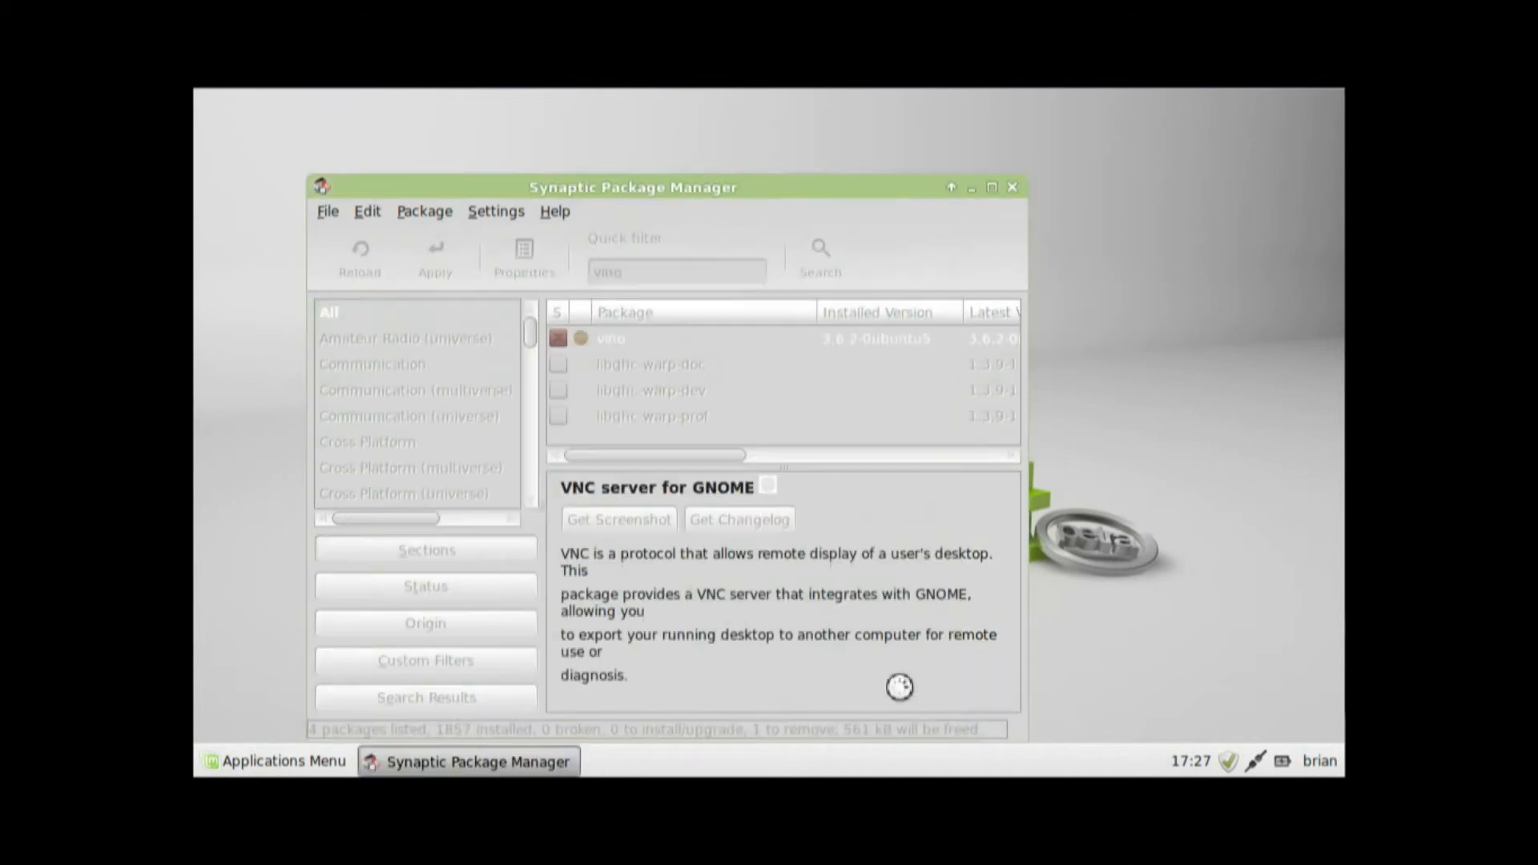
pyautogui.click(435, 254)
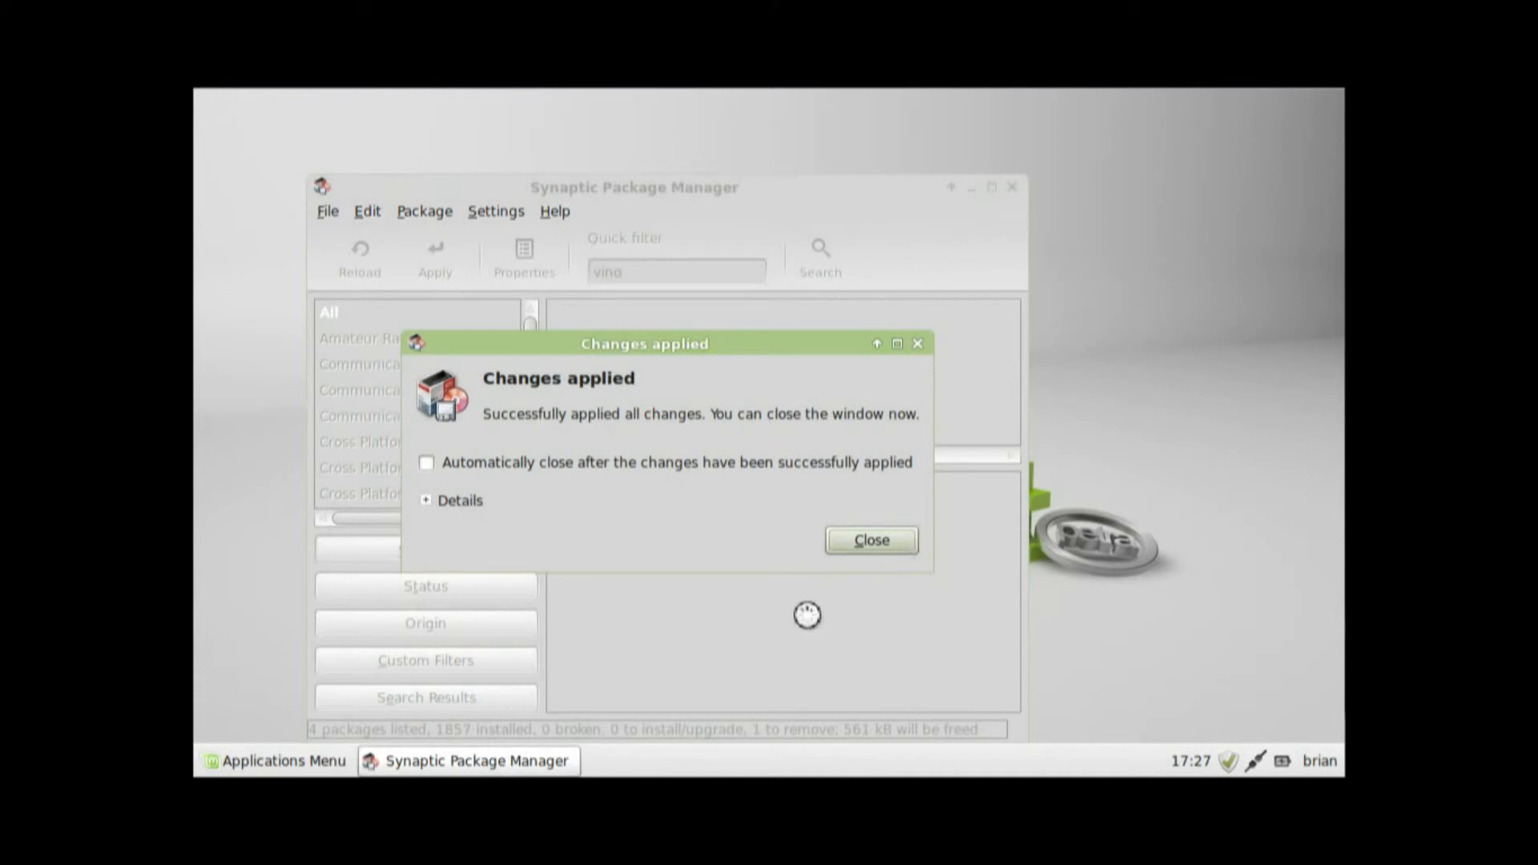
pyautogui.click(869, 540)
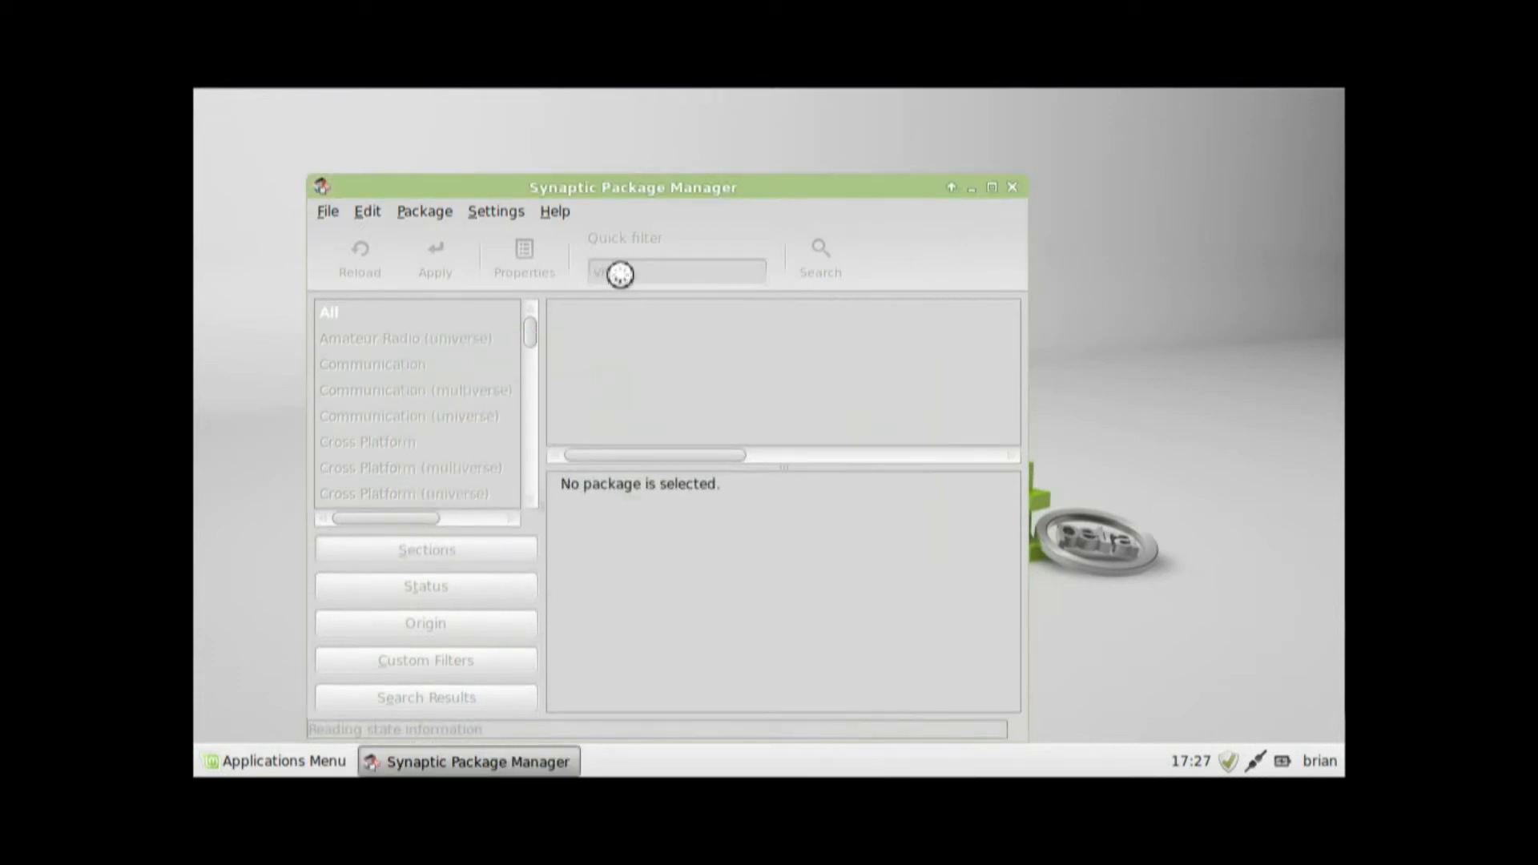
# - Replace the quick filter text with 'tightvncserver'
pyautogui.write('vino')
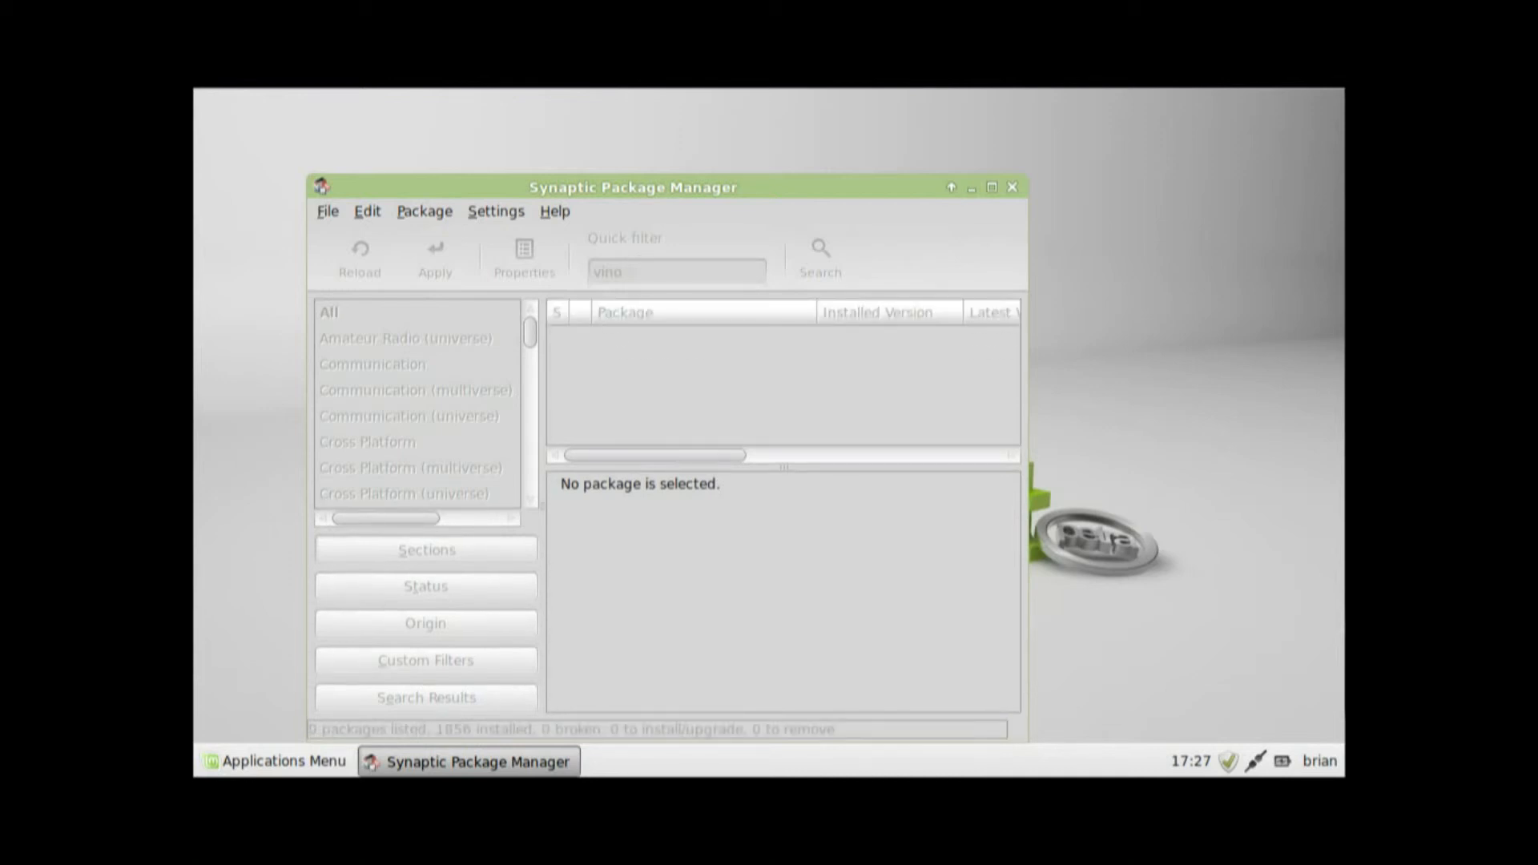
pyautogui.click(676, 271)
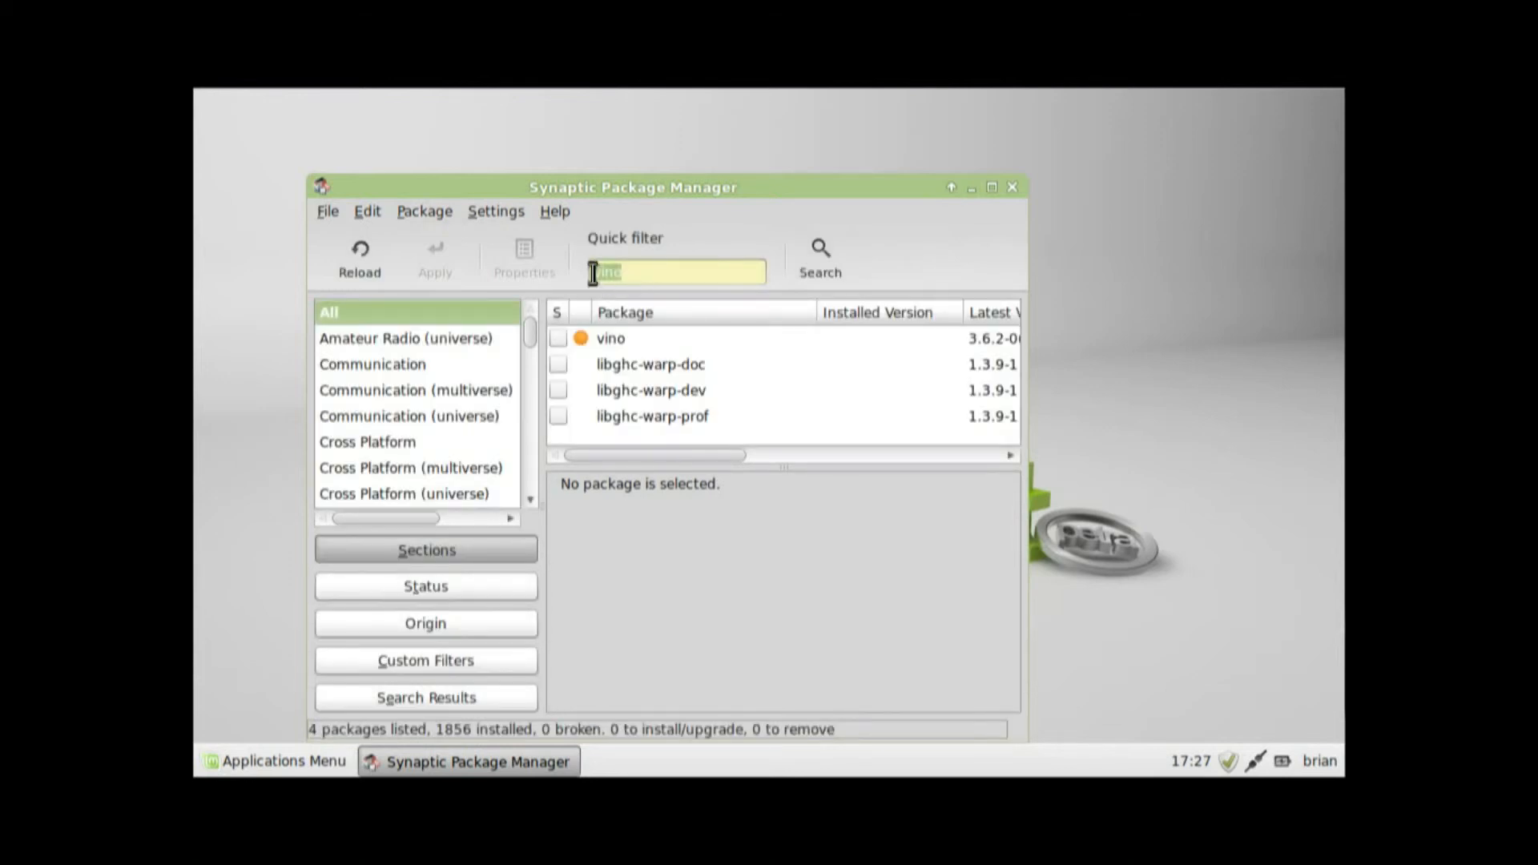
pyautogui.write('tightvncse')
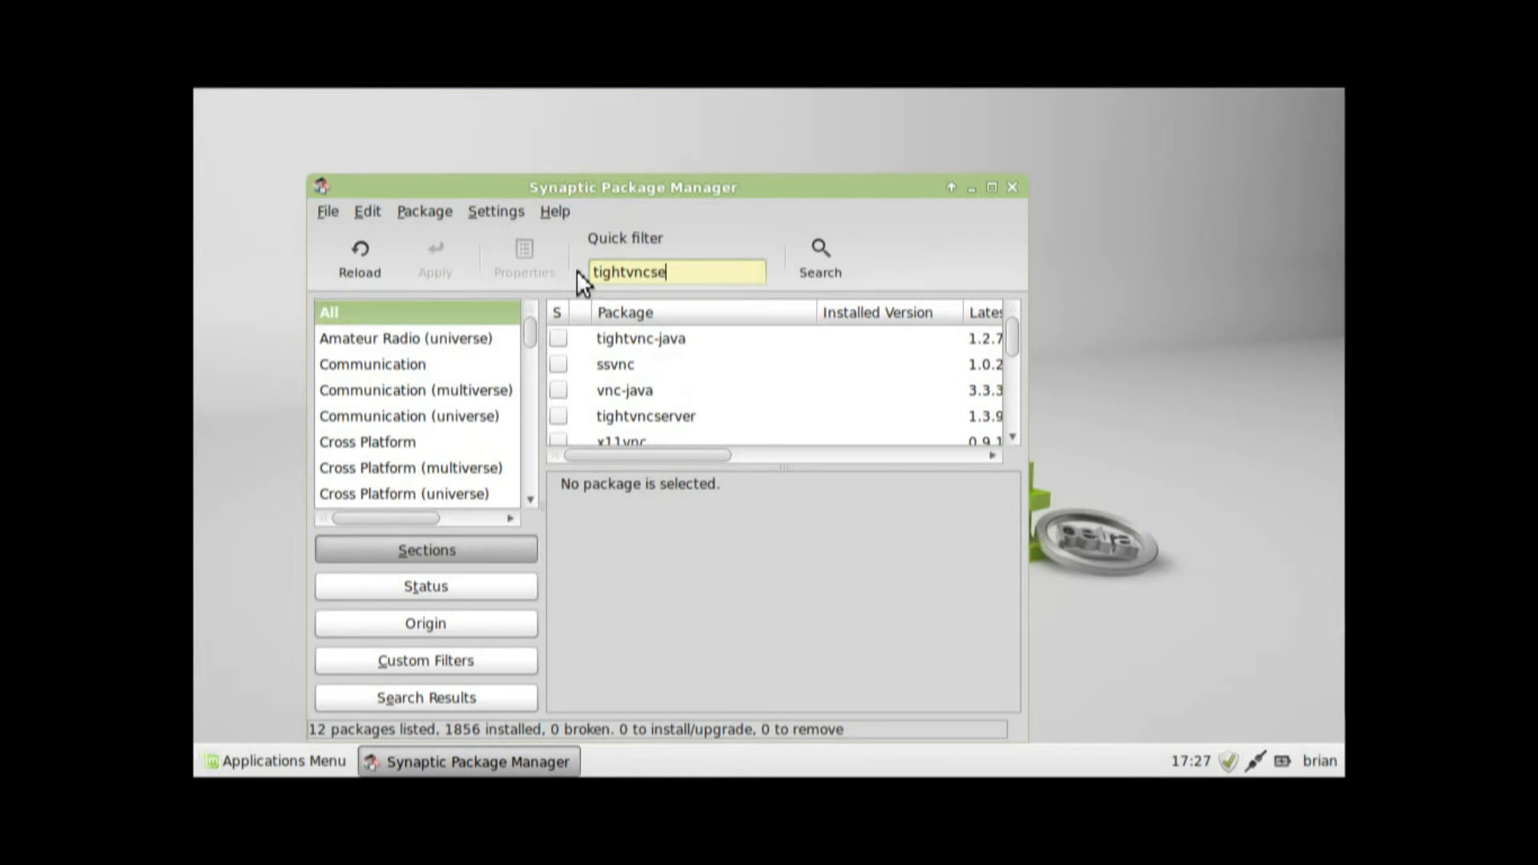
pyautogui.write('rver')
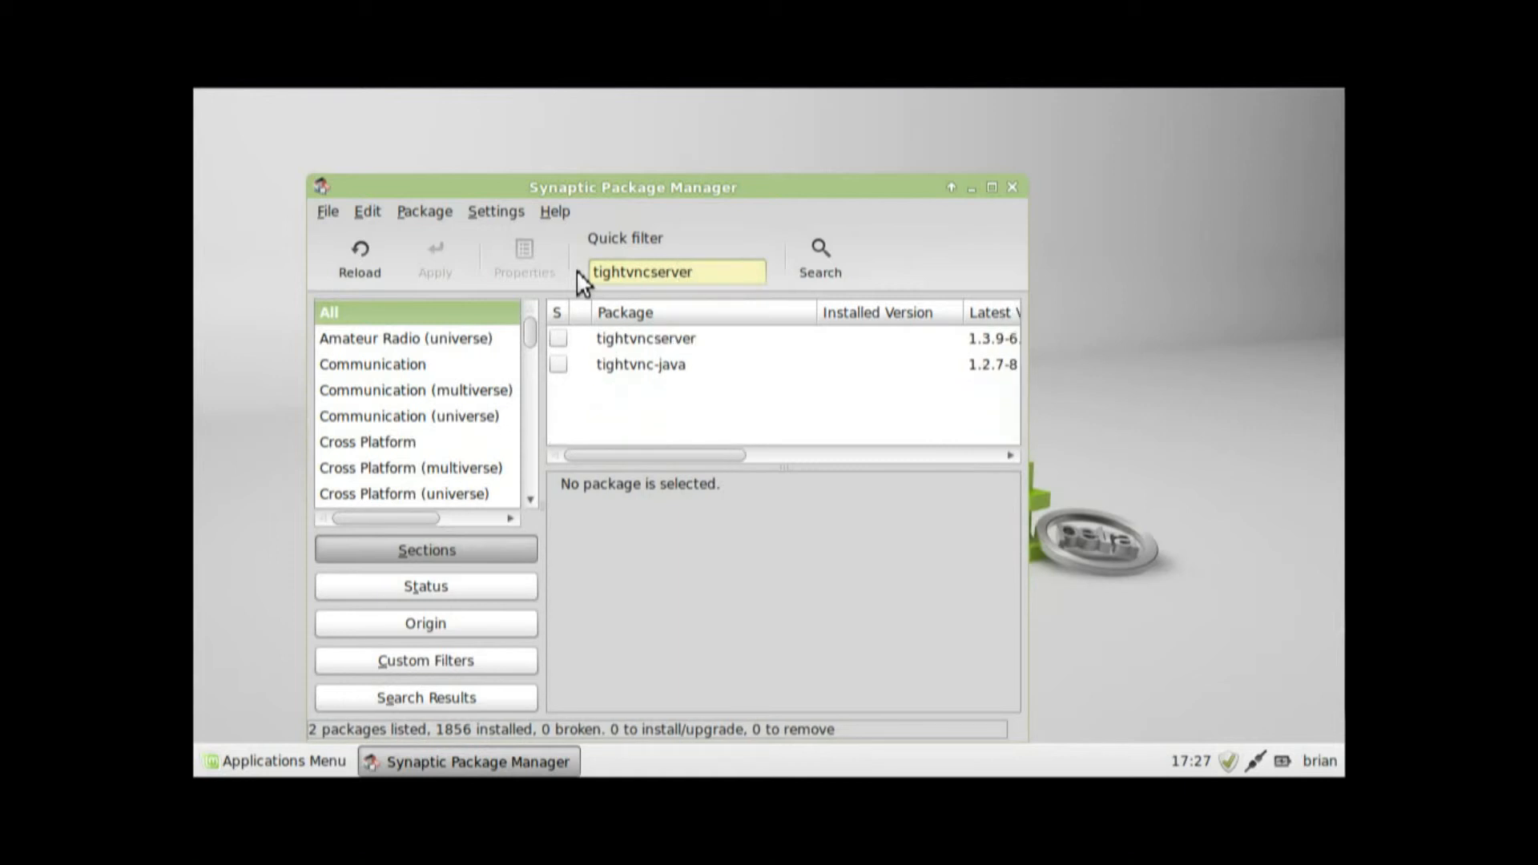
# - Mark tightvncserver for installation, apply it, and dismiss the completion notice
pyautogui.rightClick(644, 338)
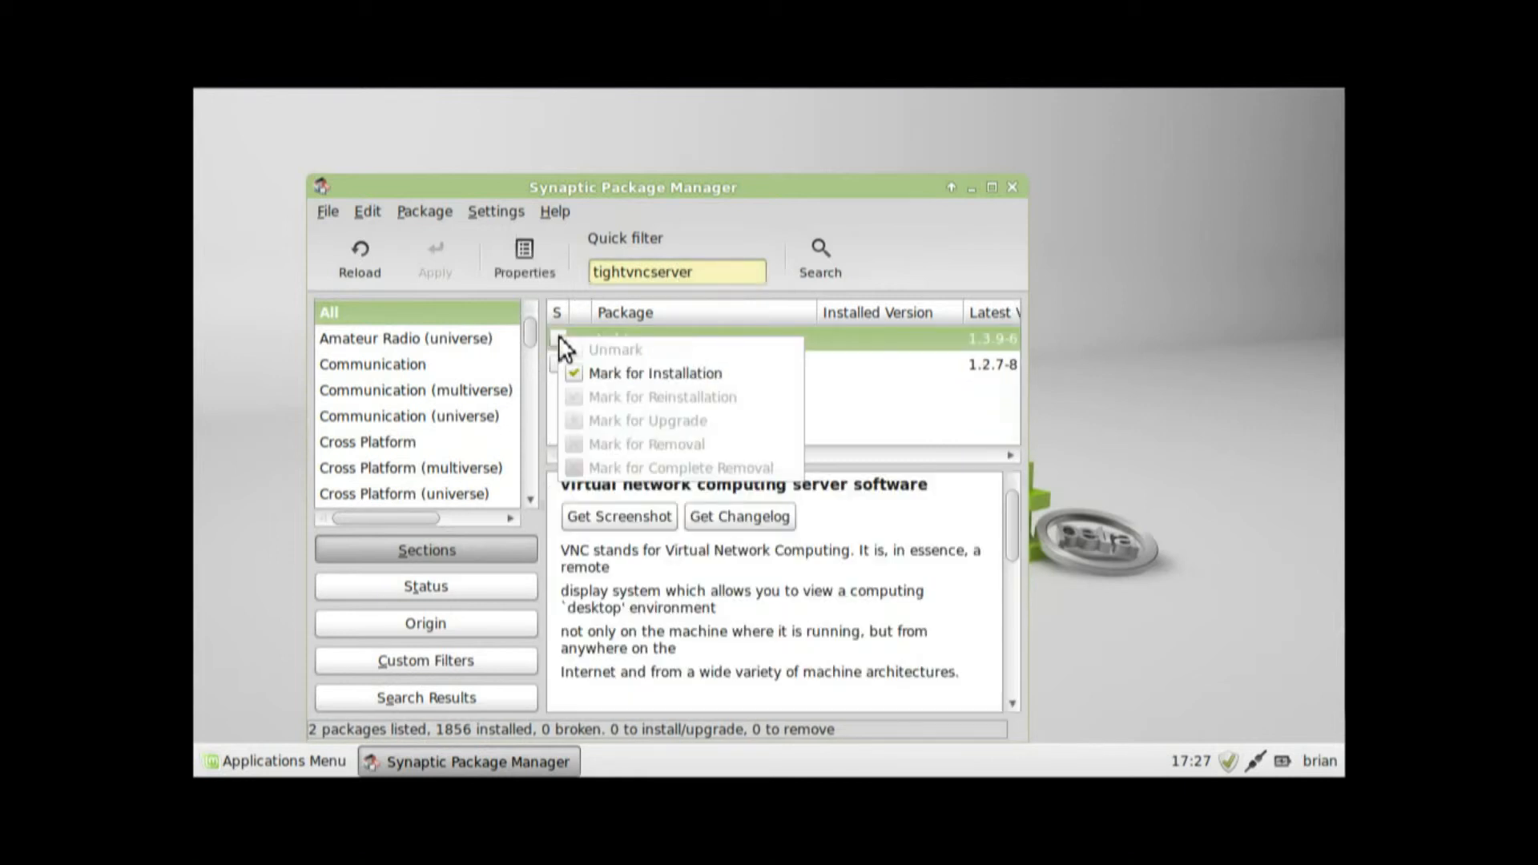
pyautogui.click(654, 372)
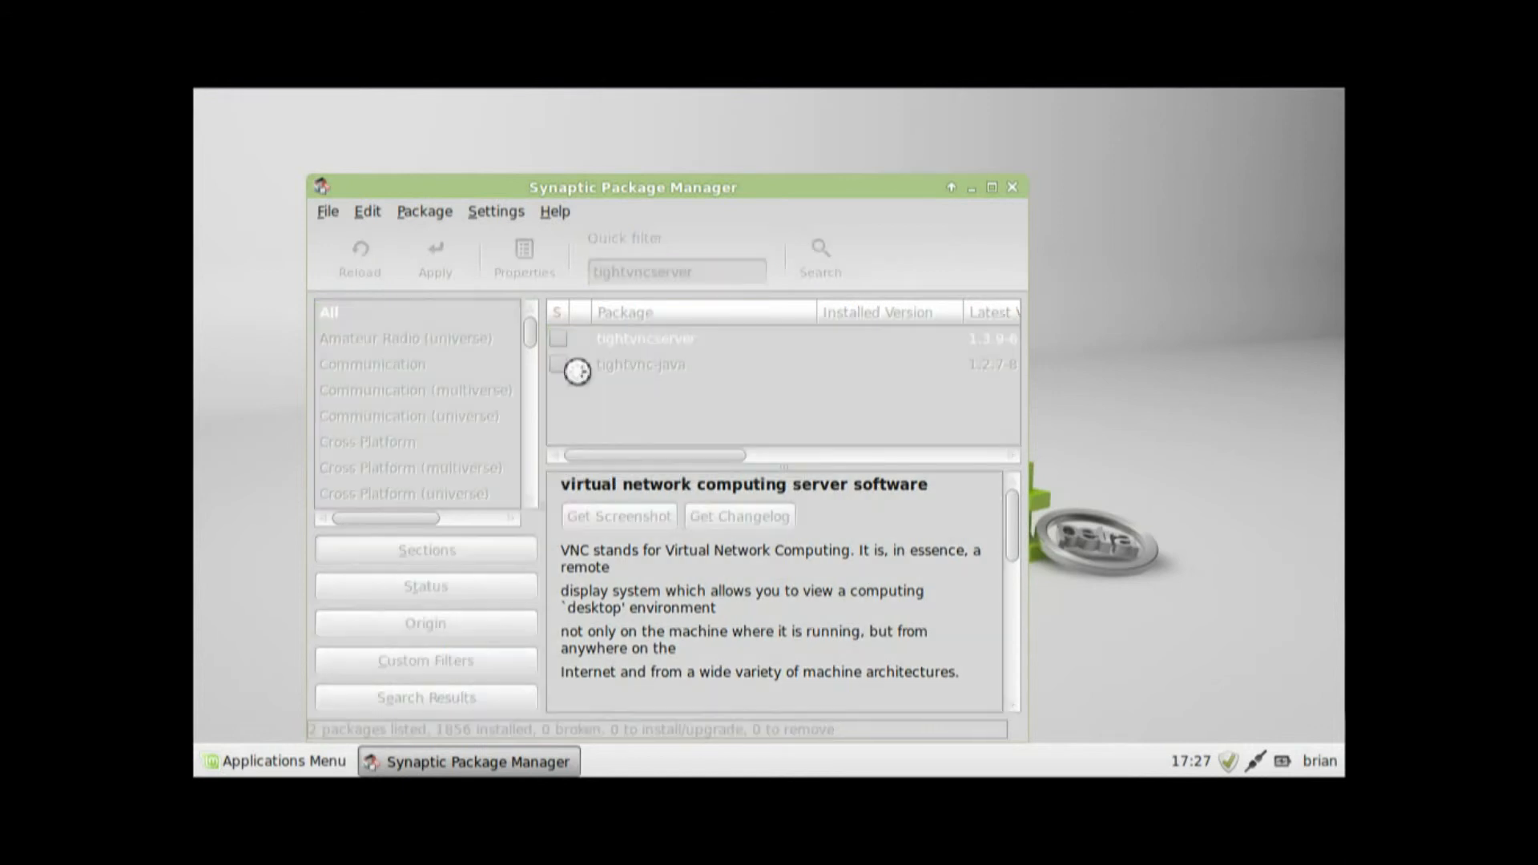
pyautogui.click(558, 338)
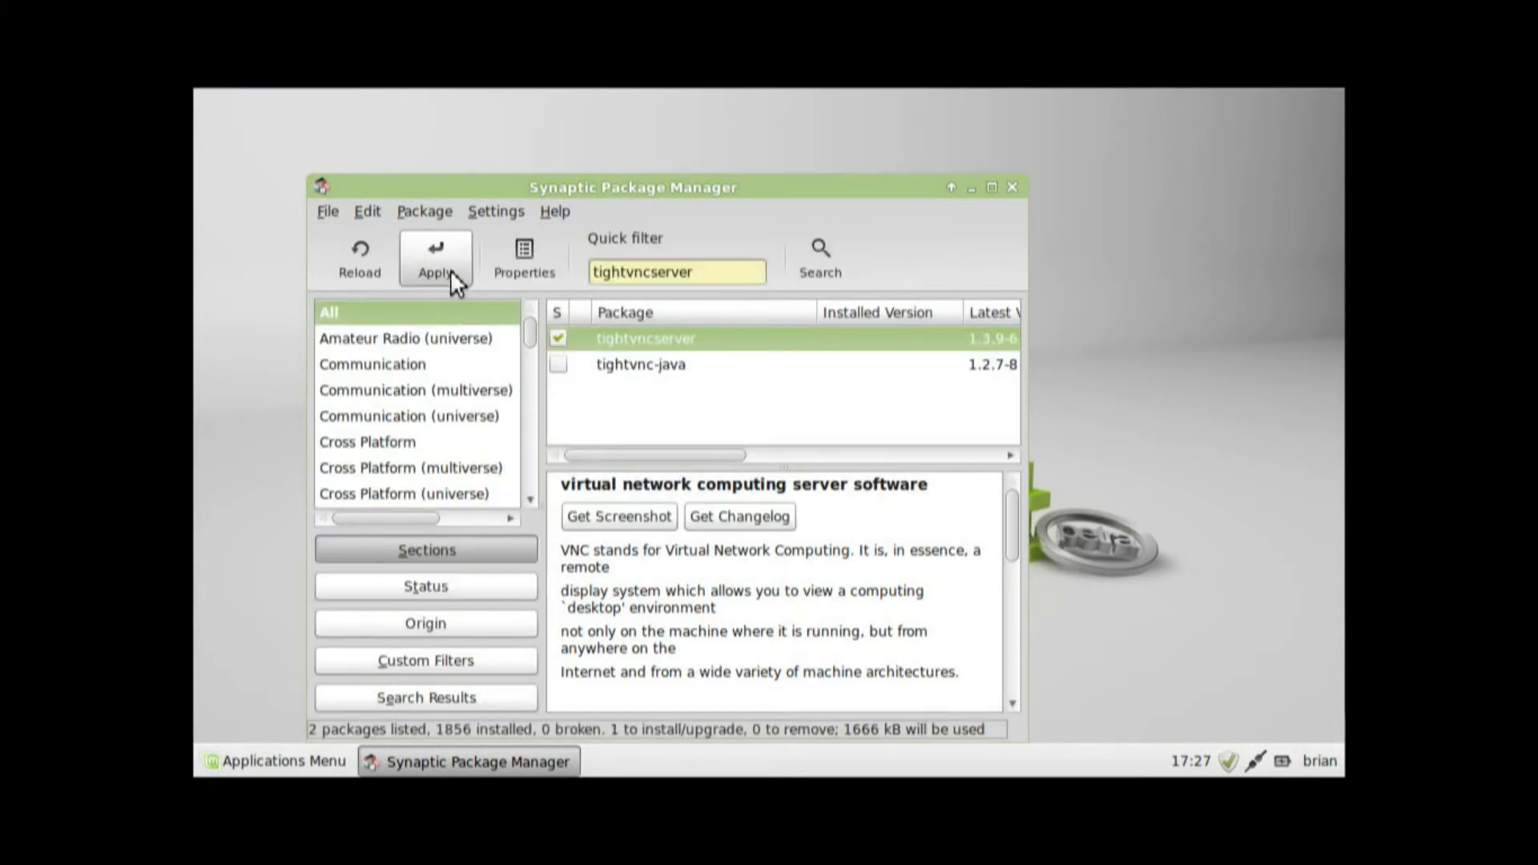
pyautogui.click(433, 257)
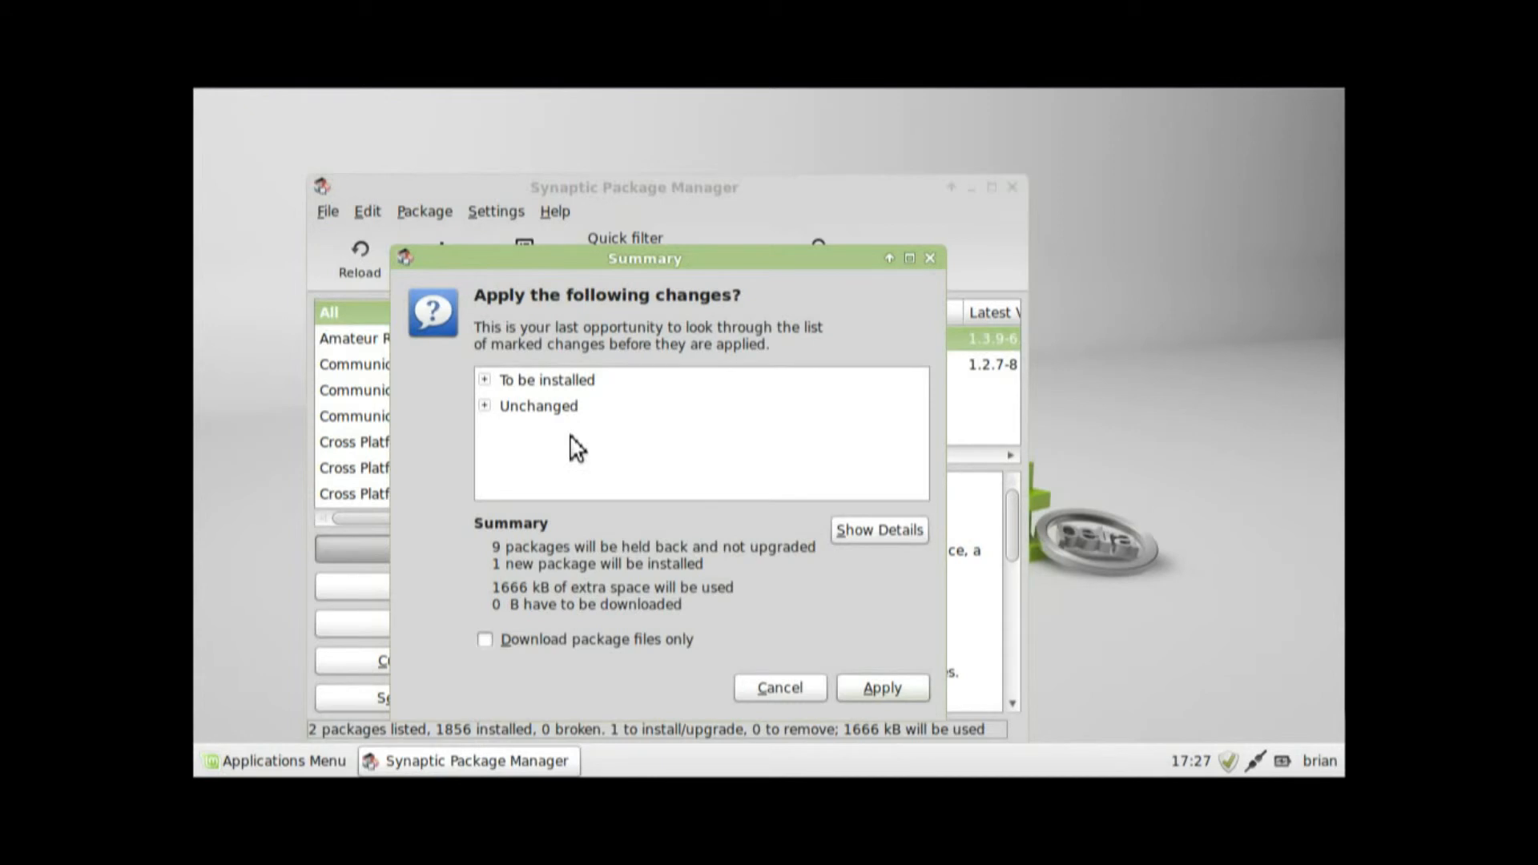
pyautogui.moveTo(880, 688)
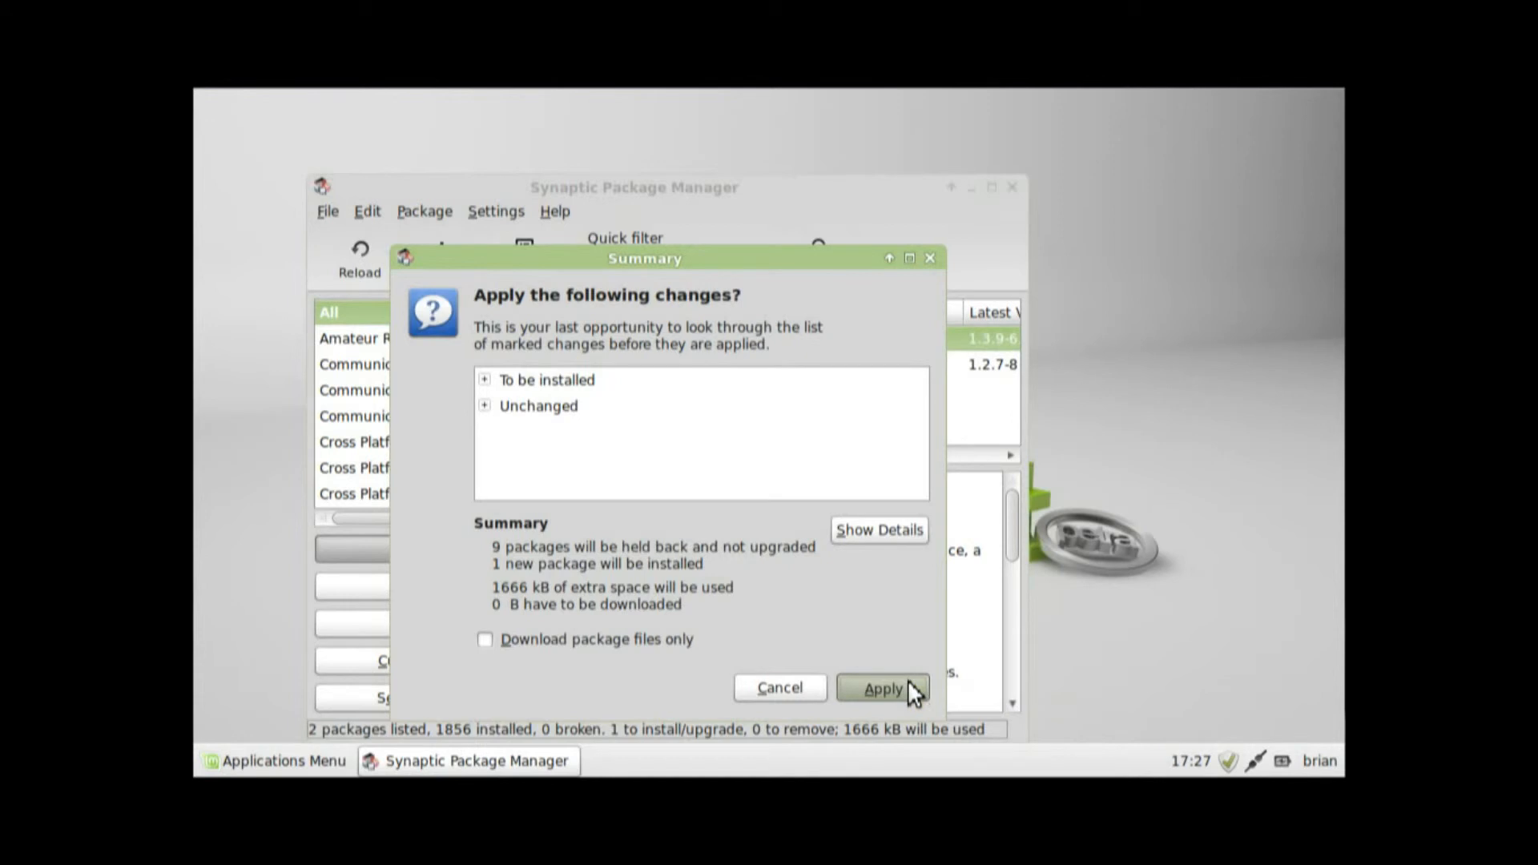
pyautogui.click(881, 688)
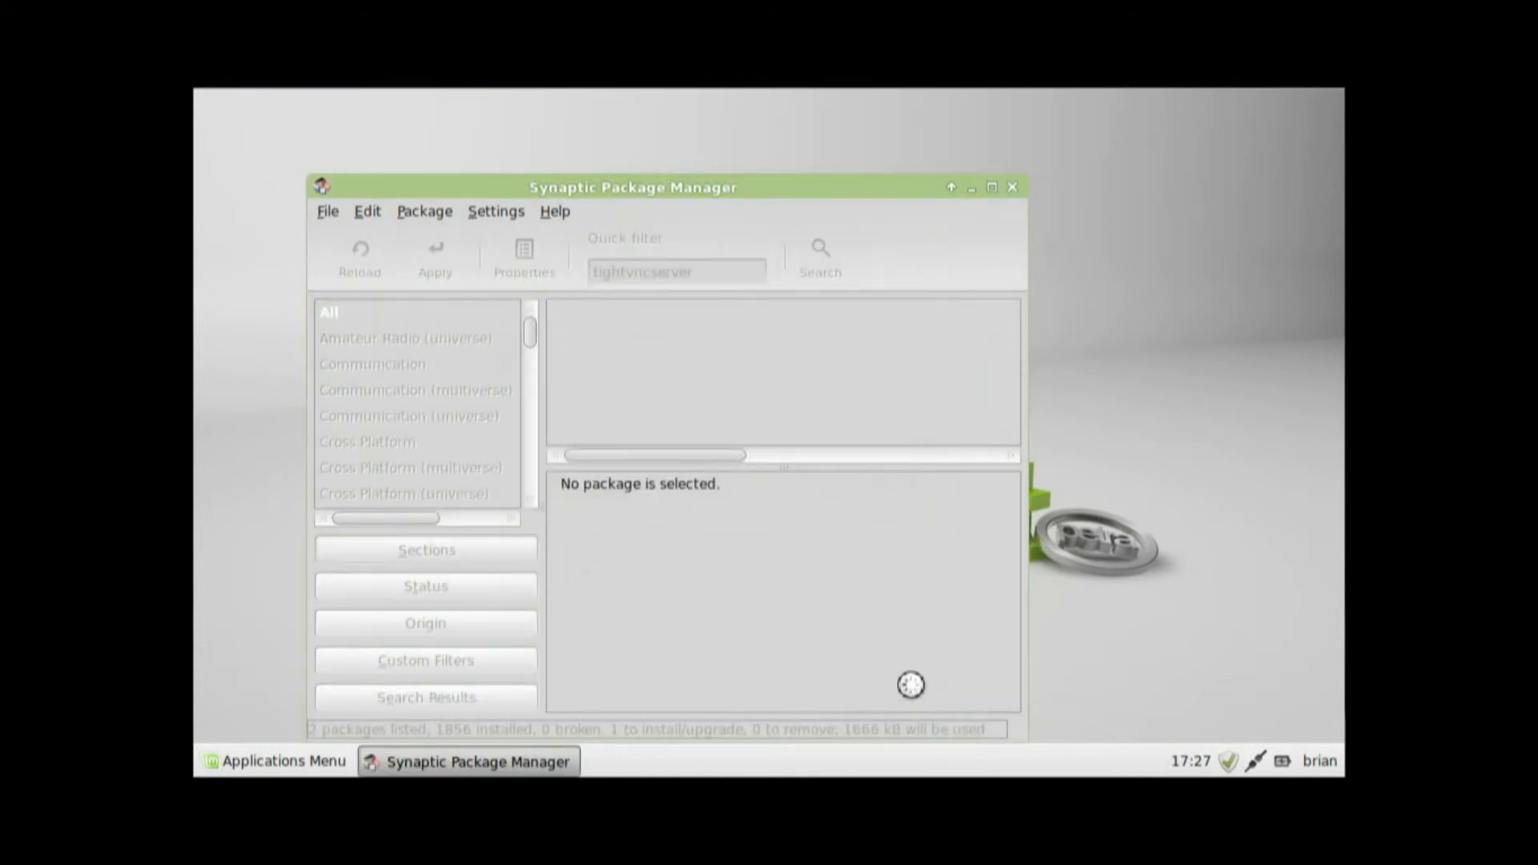
pyautogui.click(434, 254)
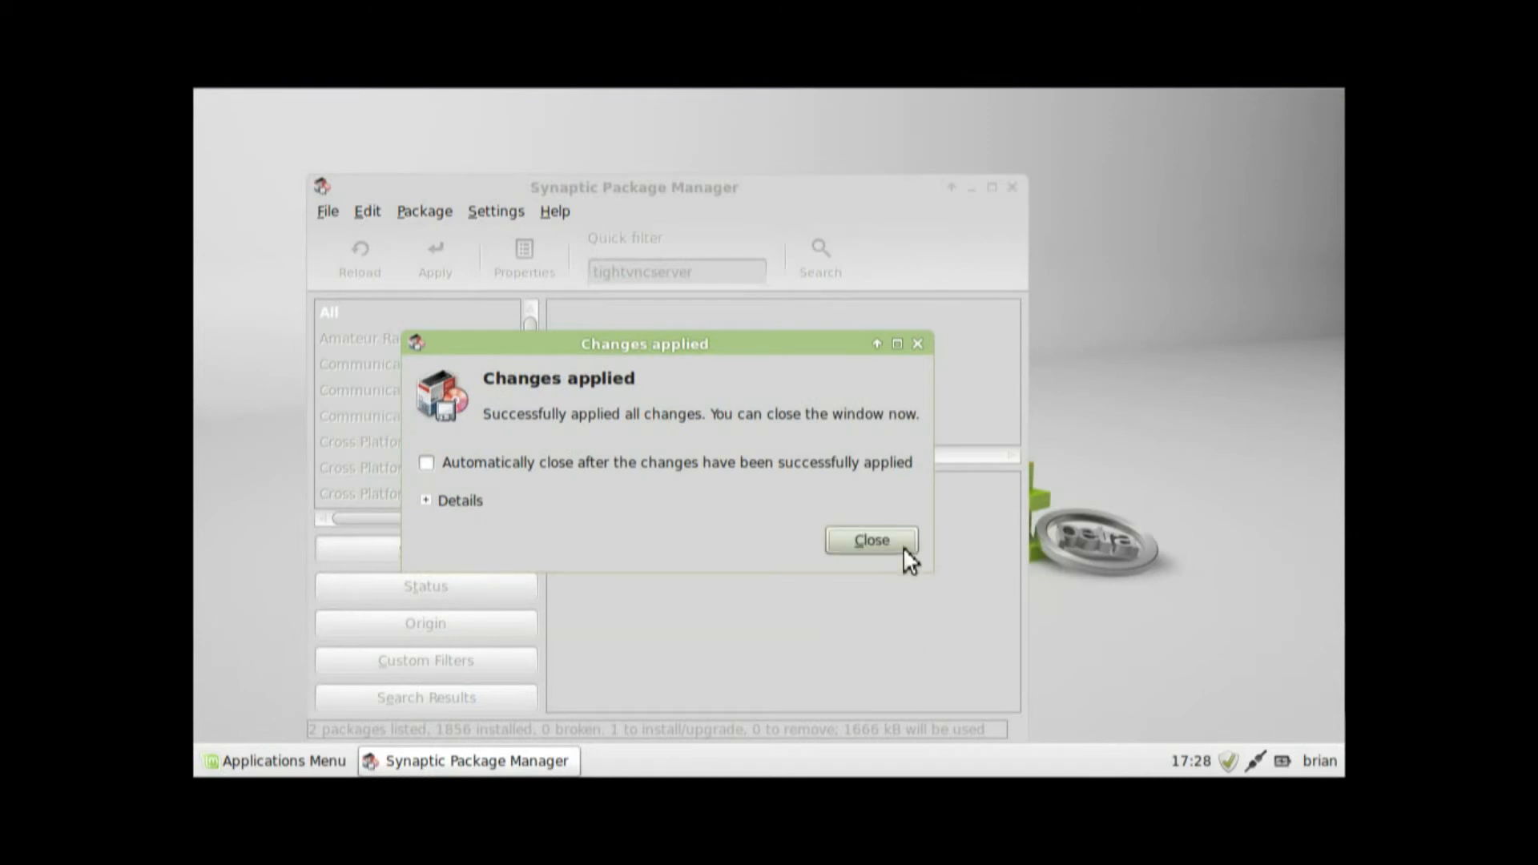
pyautogui.click(869, 540)
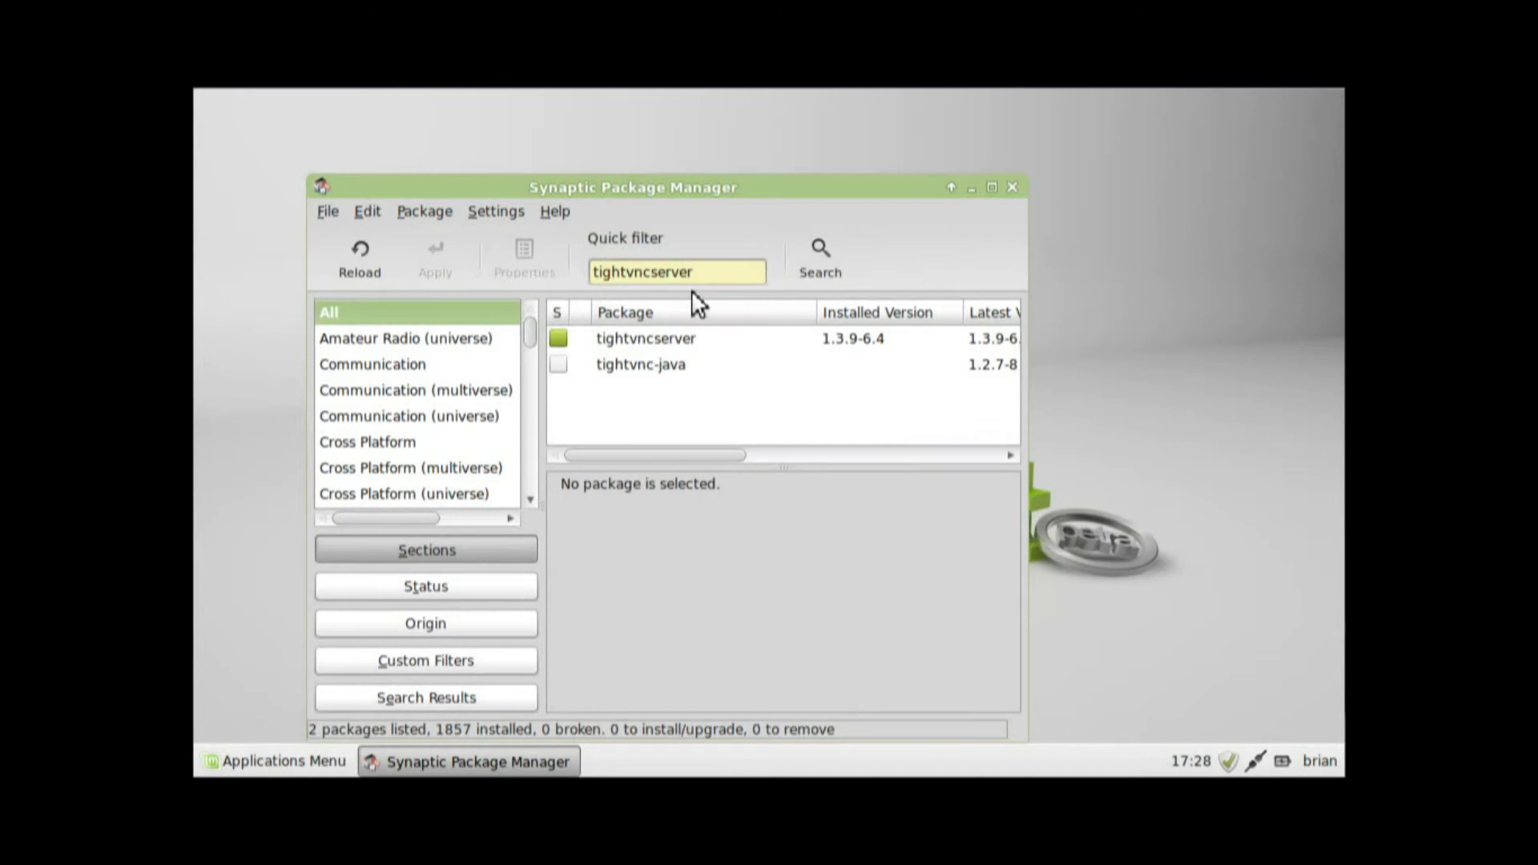
# - Filter for 'xrdp', mark xrdp 0.6.0-1 for installation, and apply
pyautogui.tripleClick(676, 272)
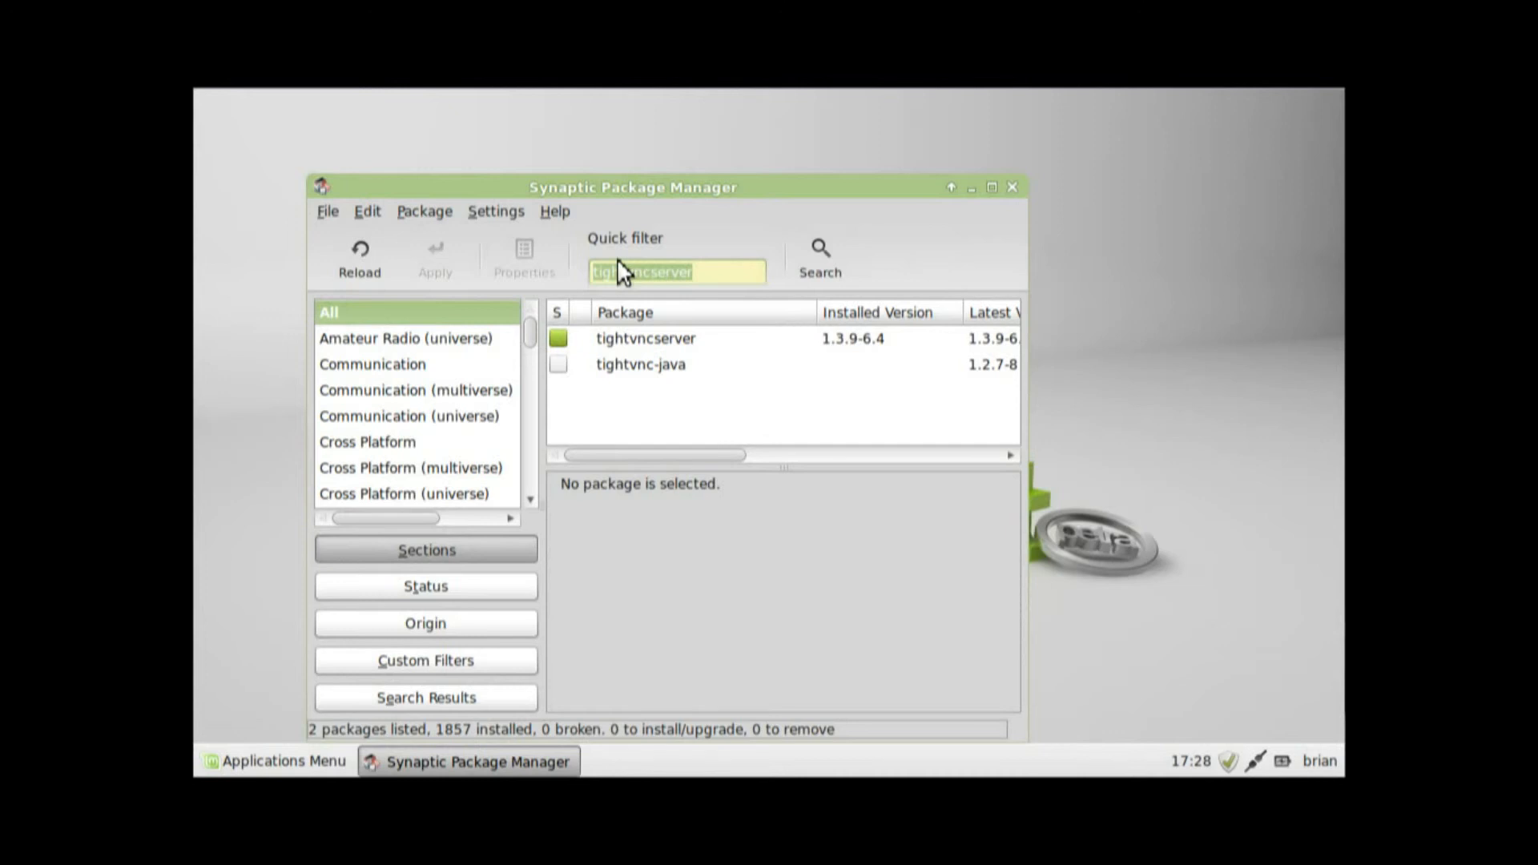
pyautogui.write('xrd')
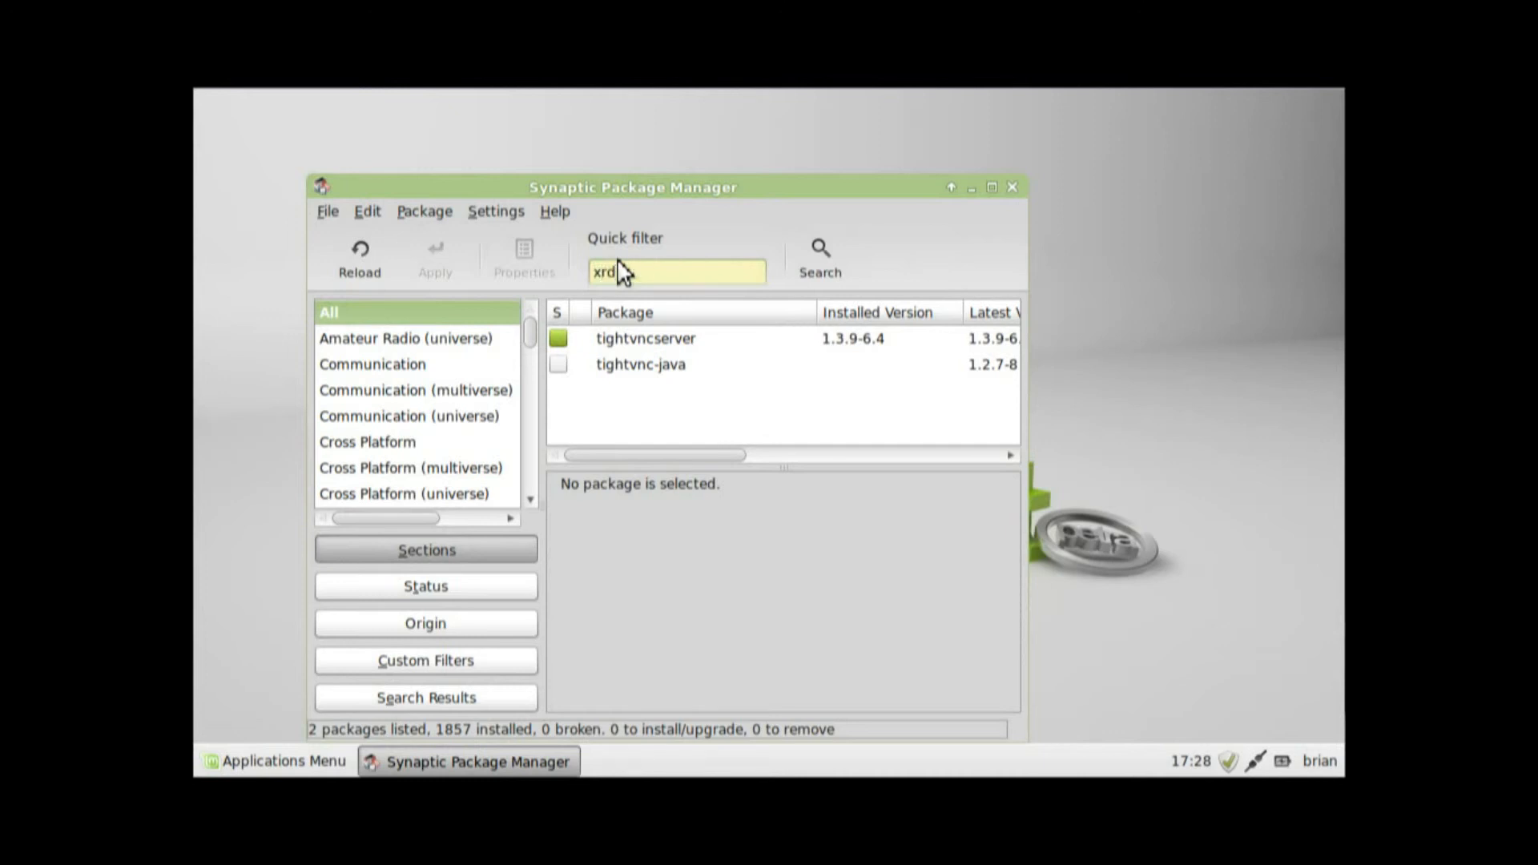
pyautogui.write('p')
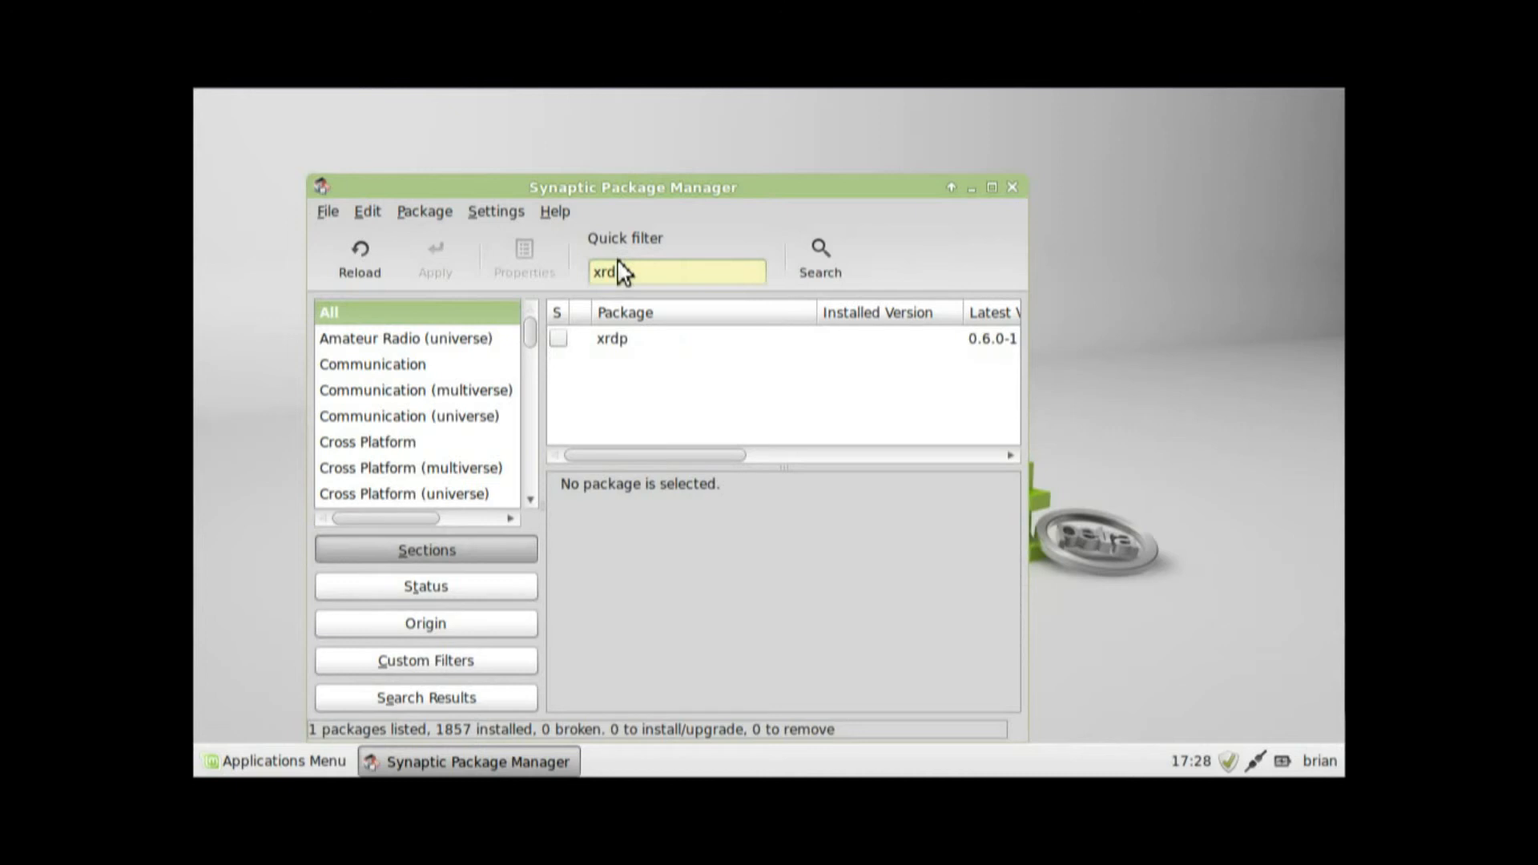
pyautogui.rightClick(611, 338)
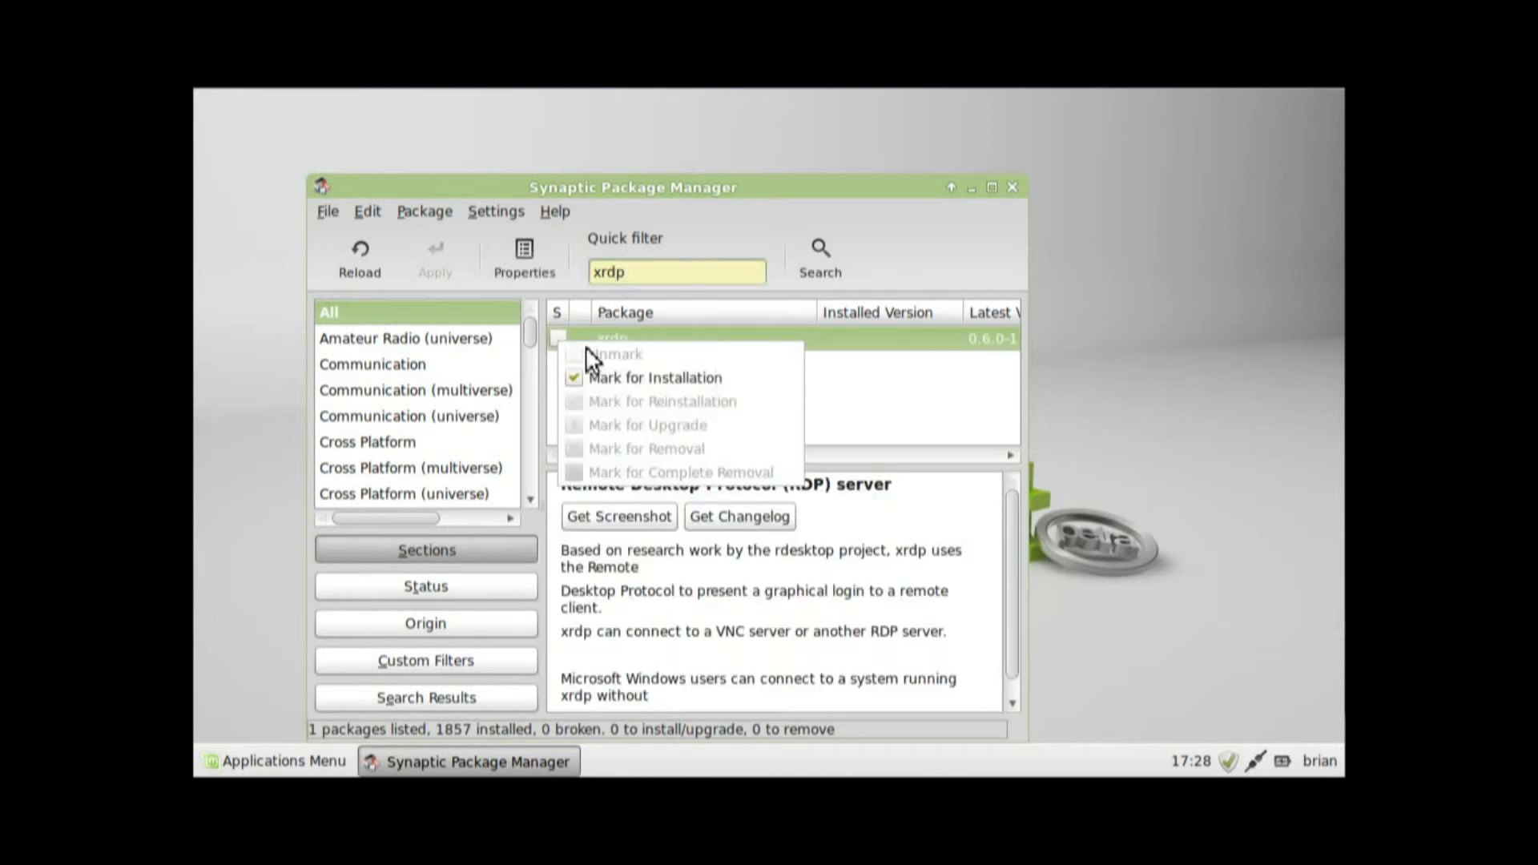
pyautogui.click(655, 376)
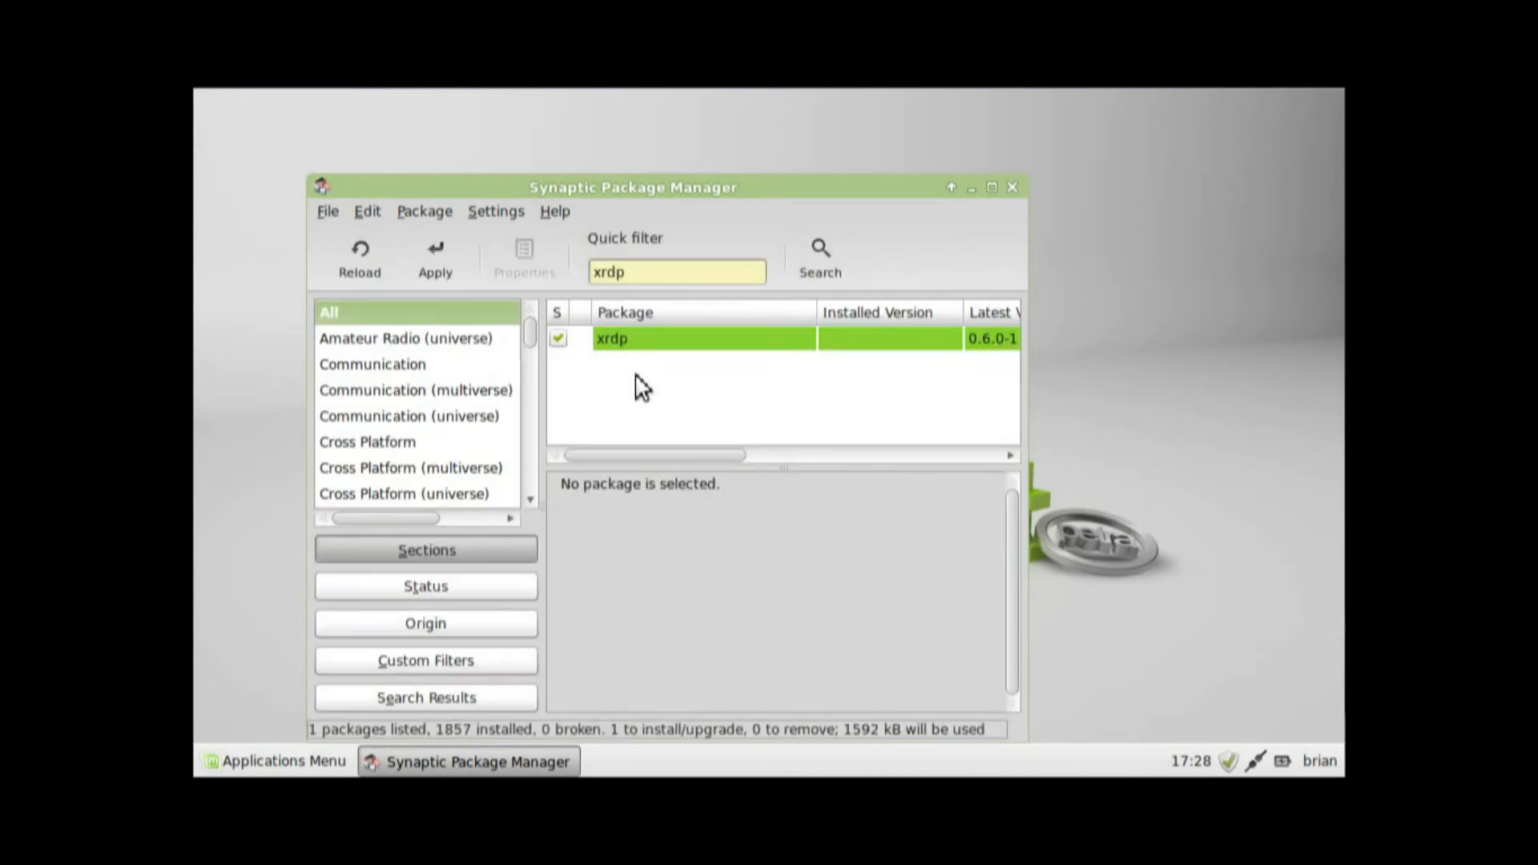
pyautogui.click(687, 338)
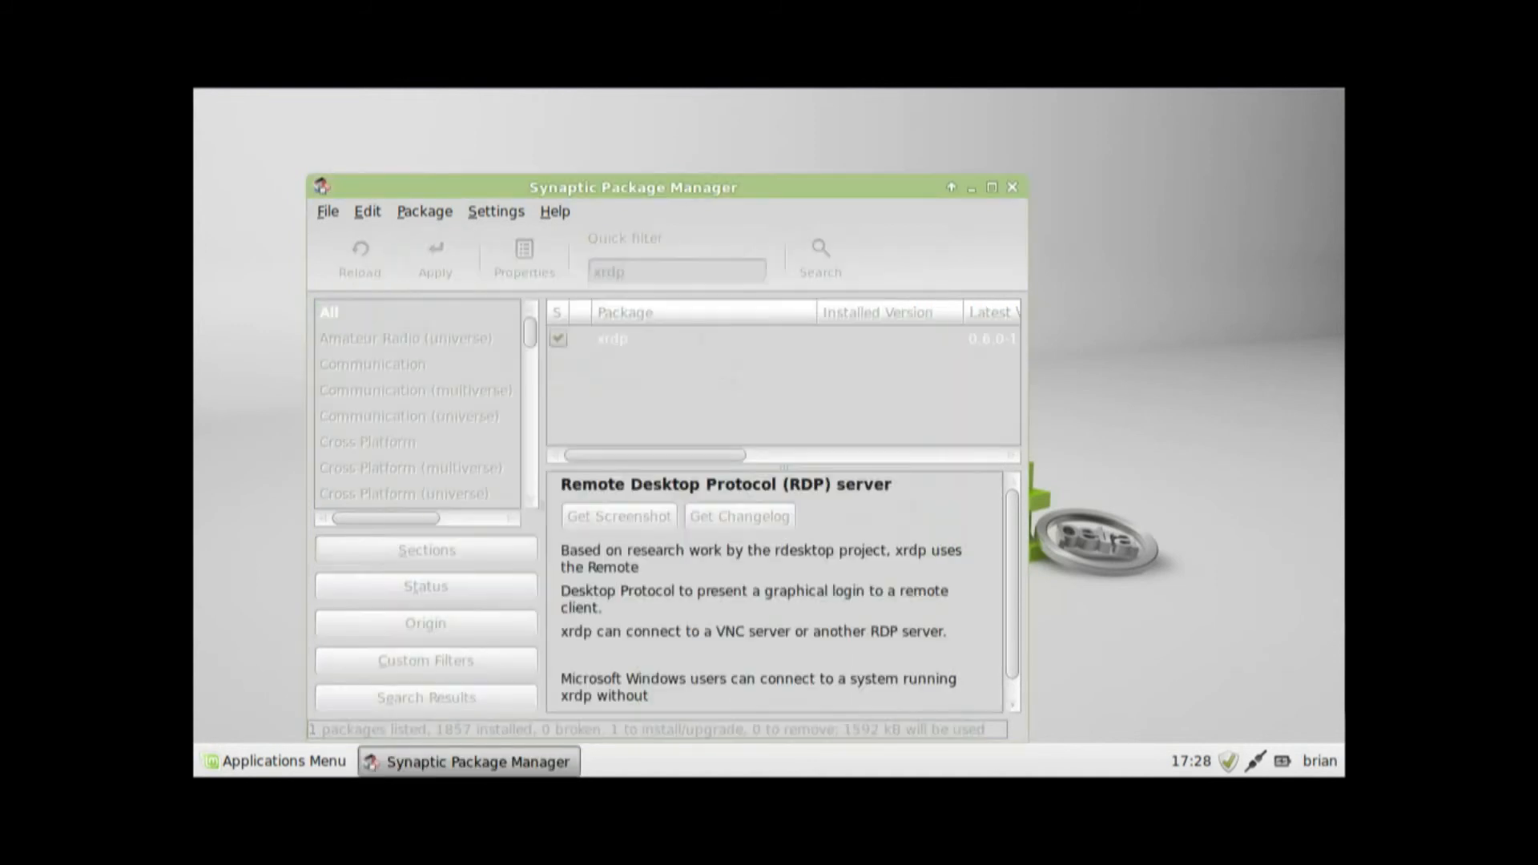
# - Confirm the xrdp install in the Summary dialog and dismiss the completion notice
pyautogui.click(434, 255)
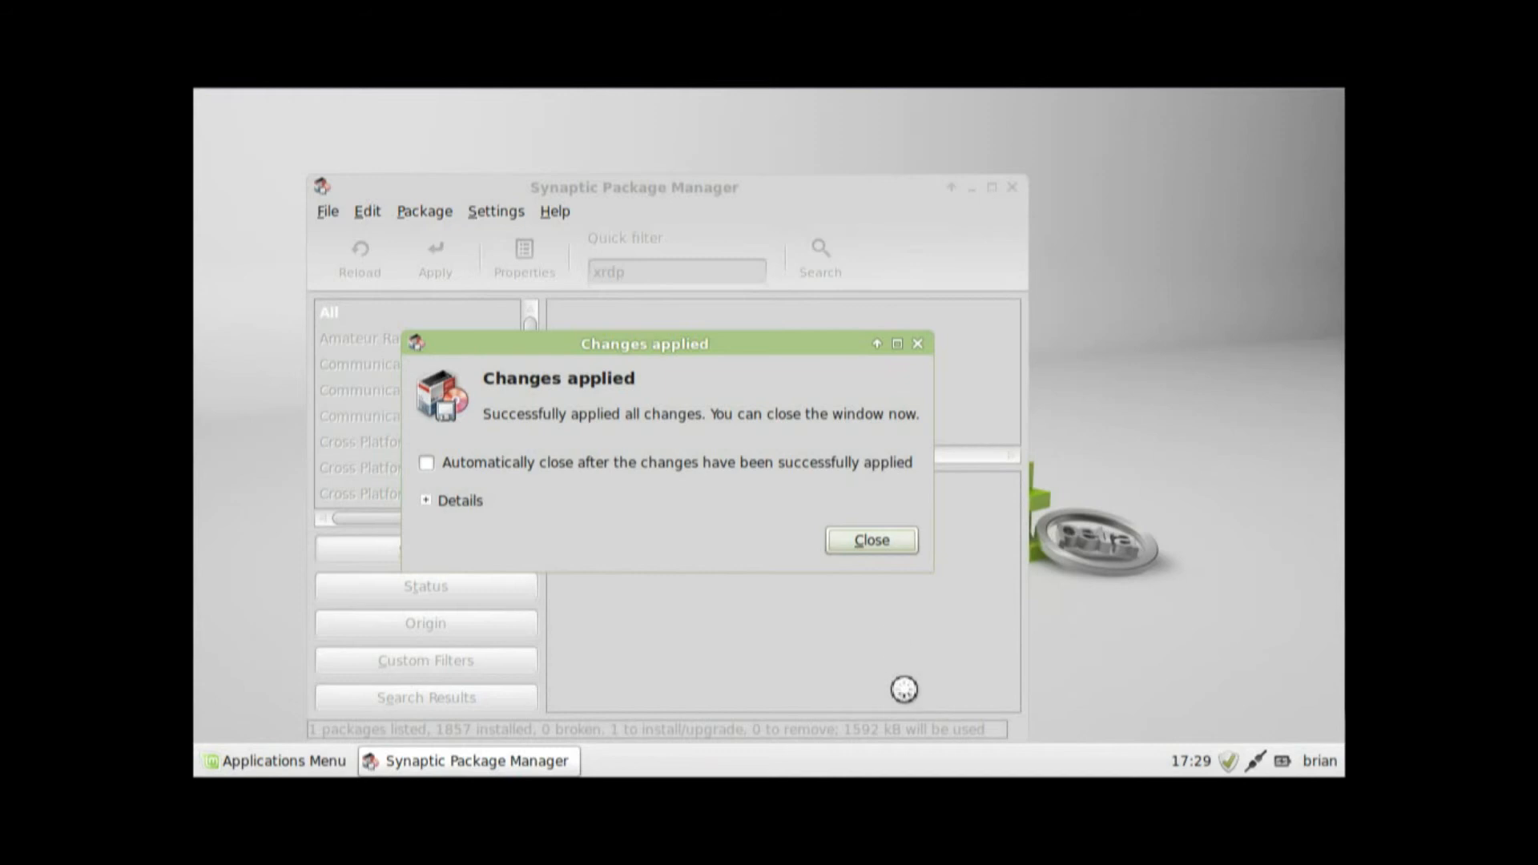
pyautogui.moveTo(878, 574)
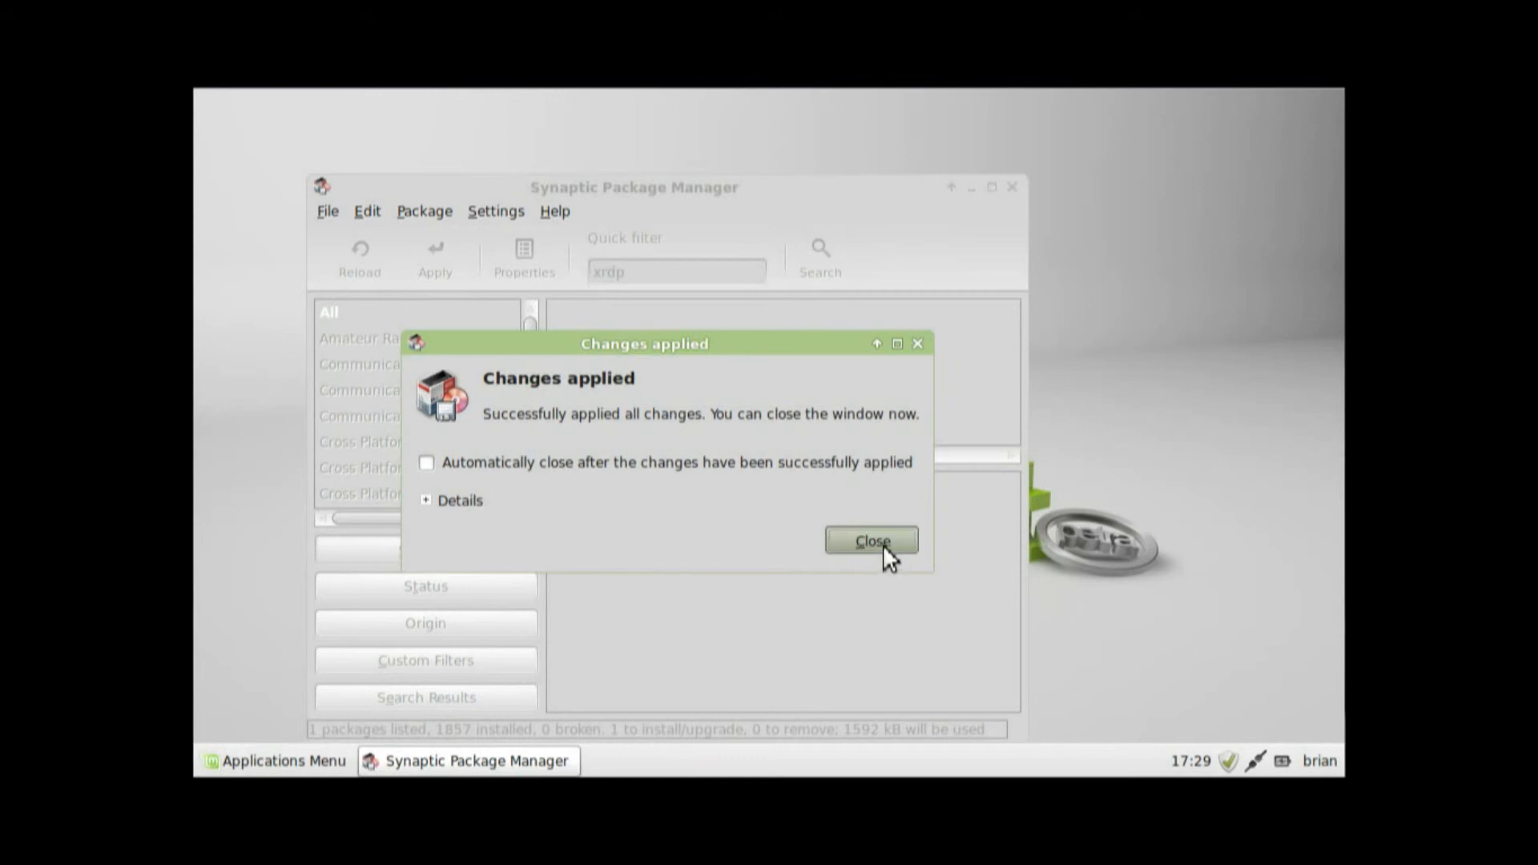
pyautogui.click(870, 541)
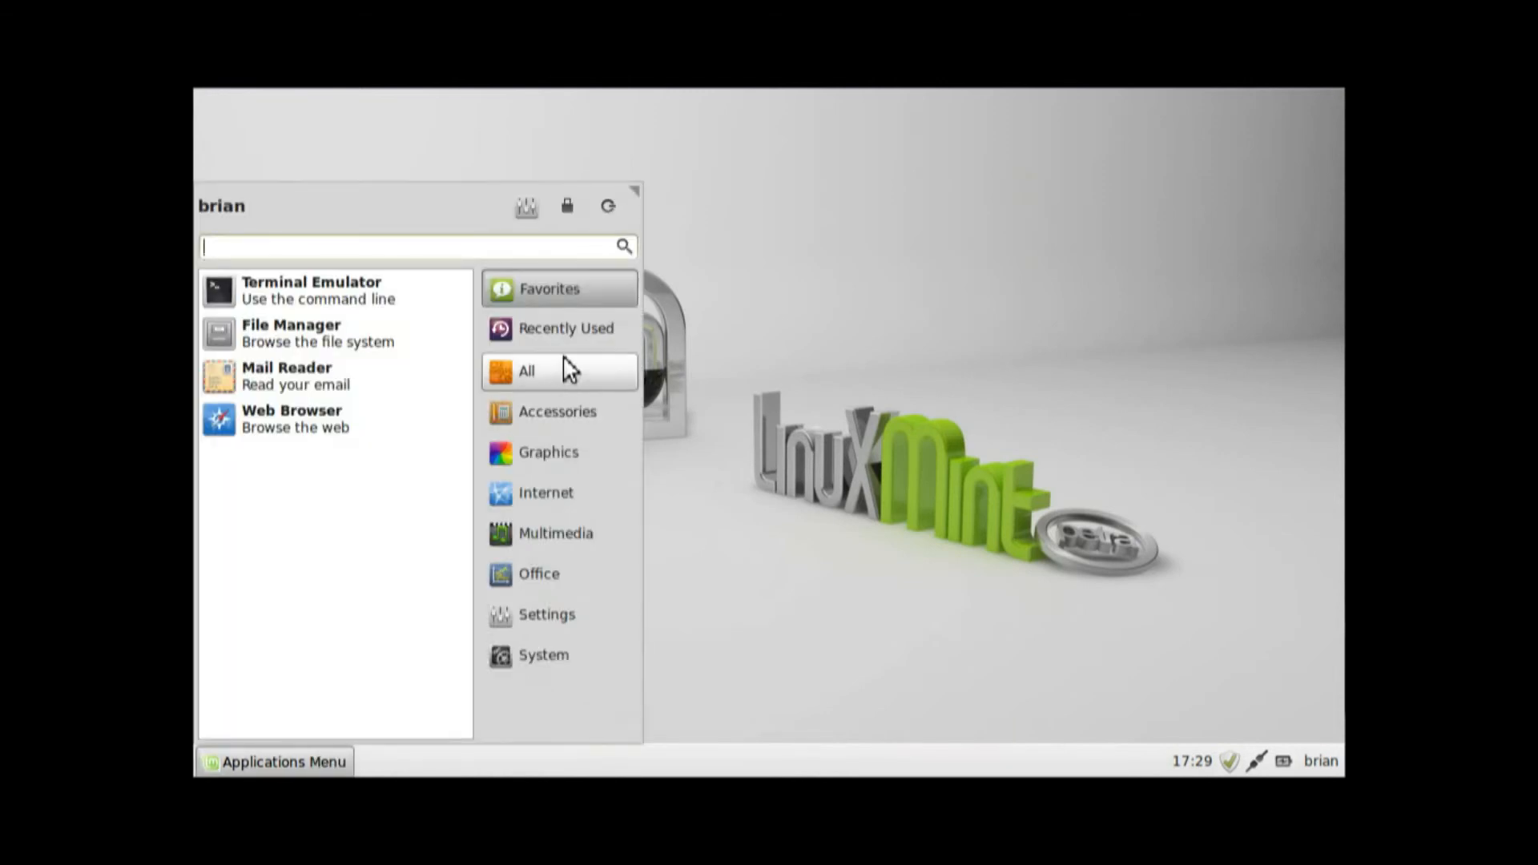
# - End the Mint session through the Applications Menu's Log Out option
pyautogui.click(567, 206)
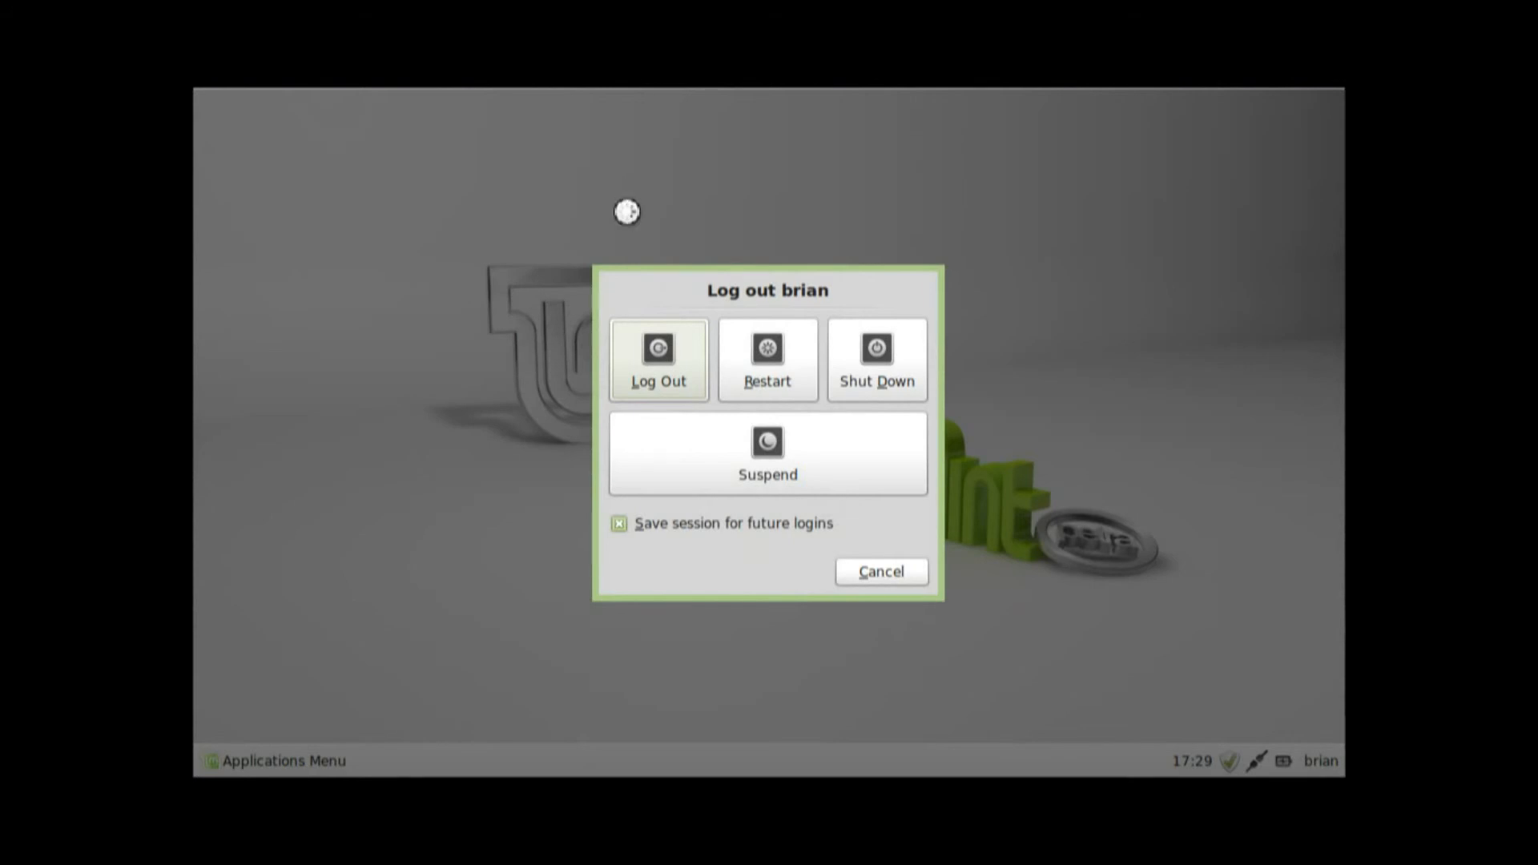
pyautogui.moveTo(691, 354)
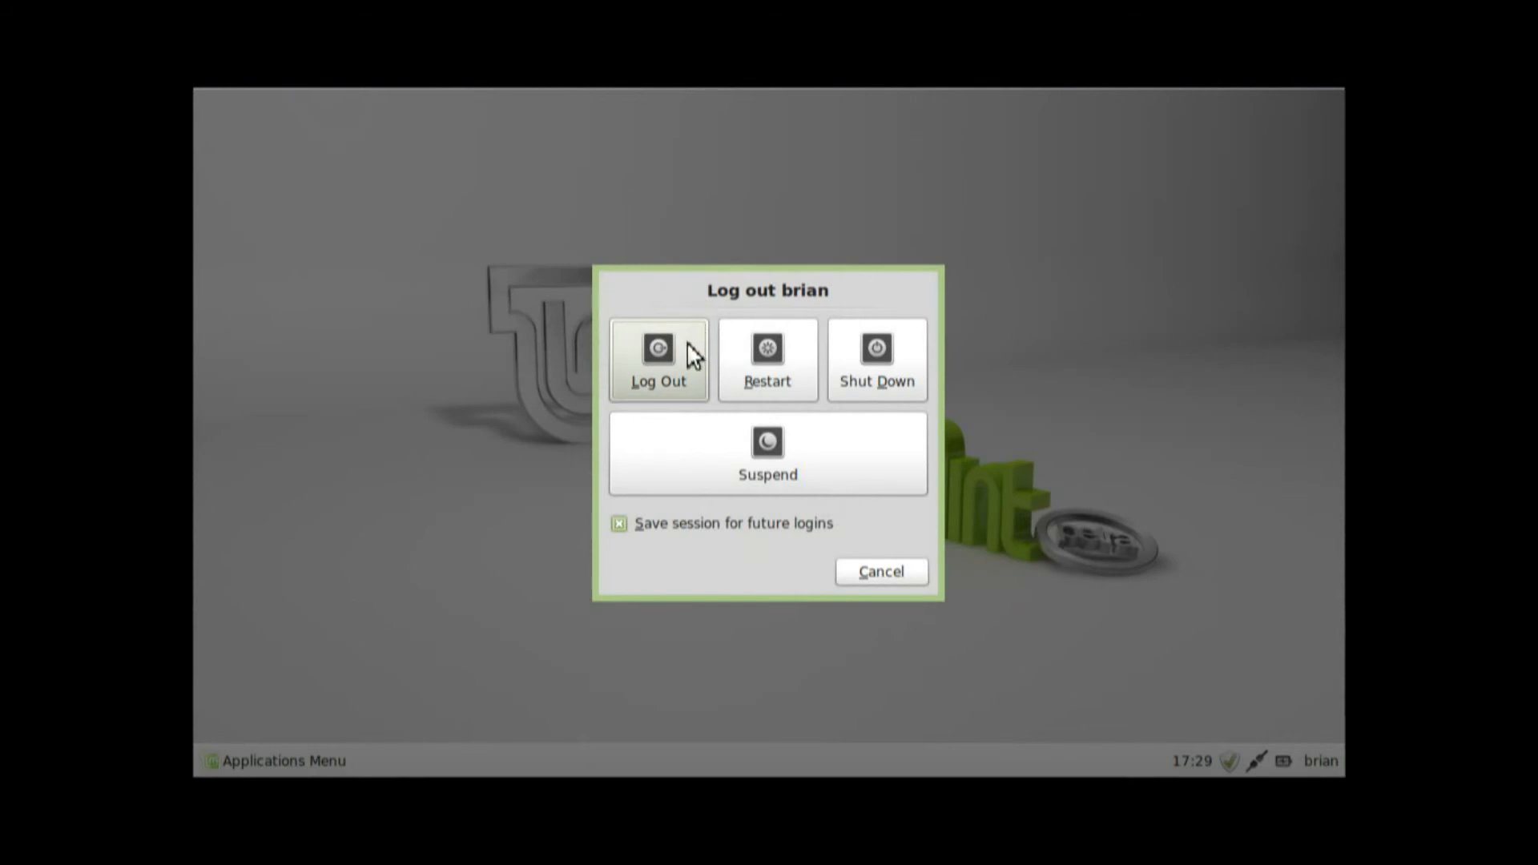
pyautogui.click(656, 359)
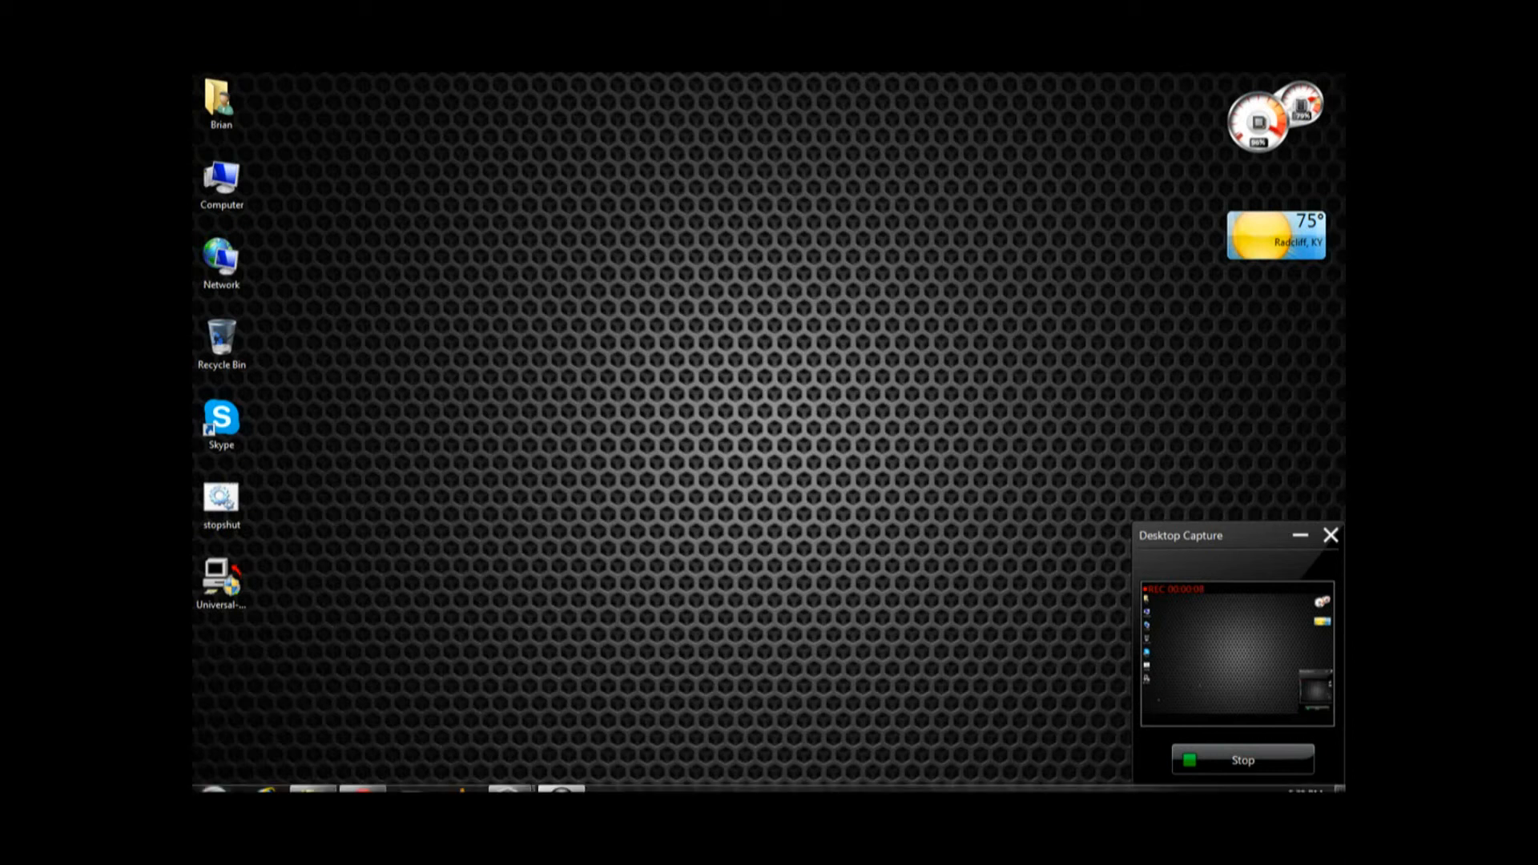
# - Search the Start menu for 'remo' to launch Remote Desktop Connection
pyautogui.click(209, 777)
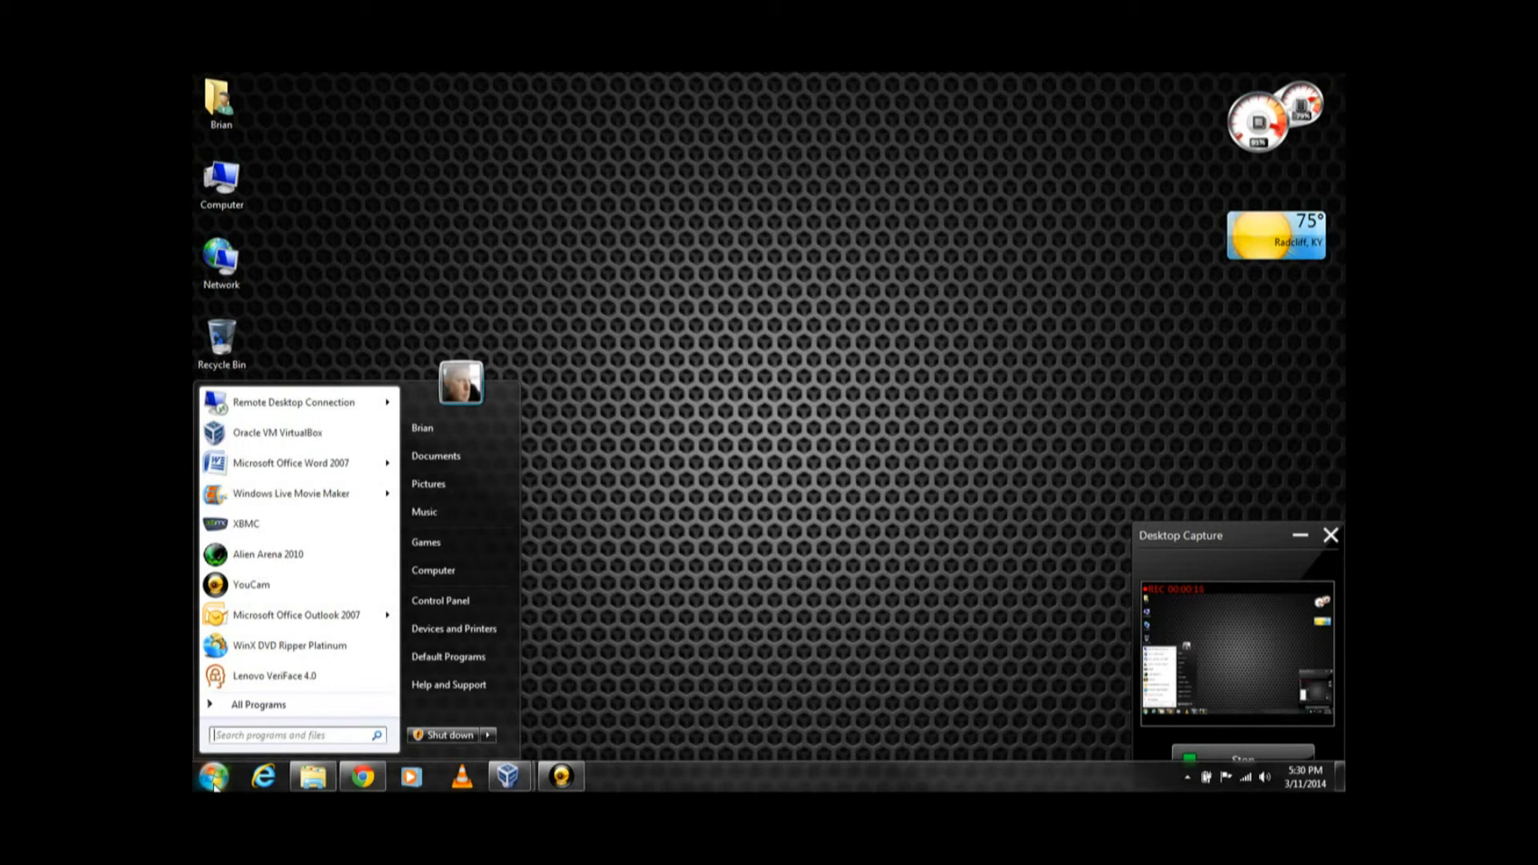
pyautogui.write('rem')
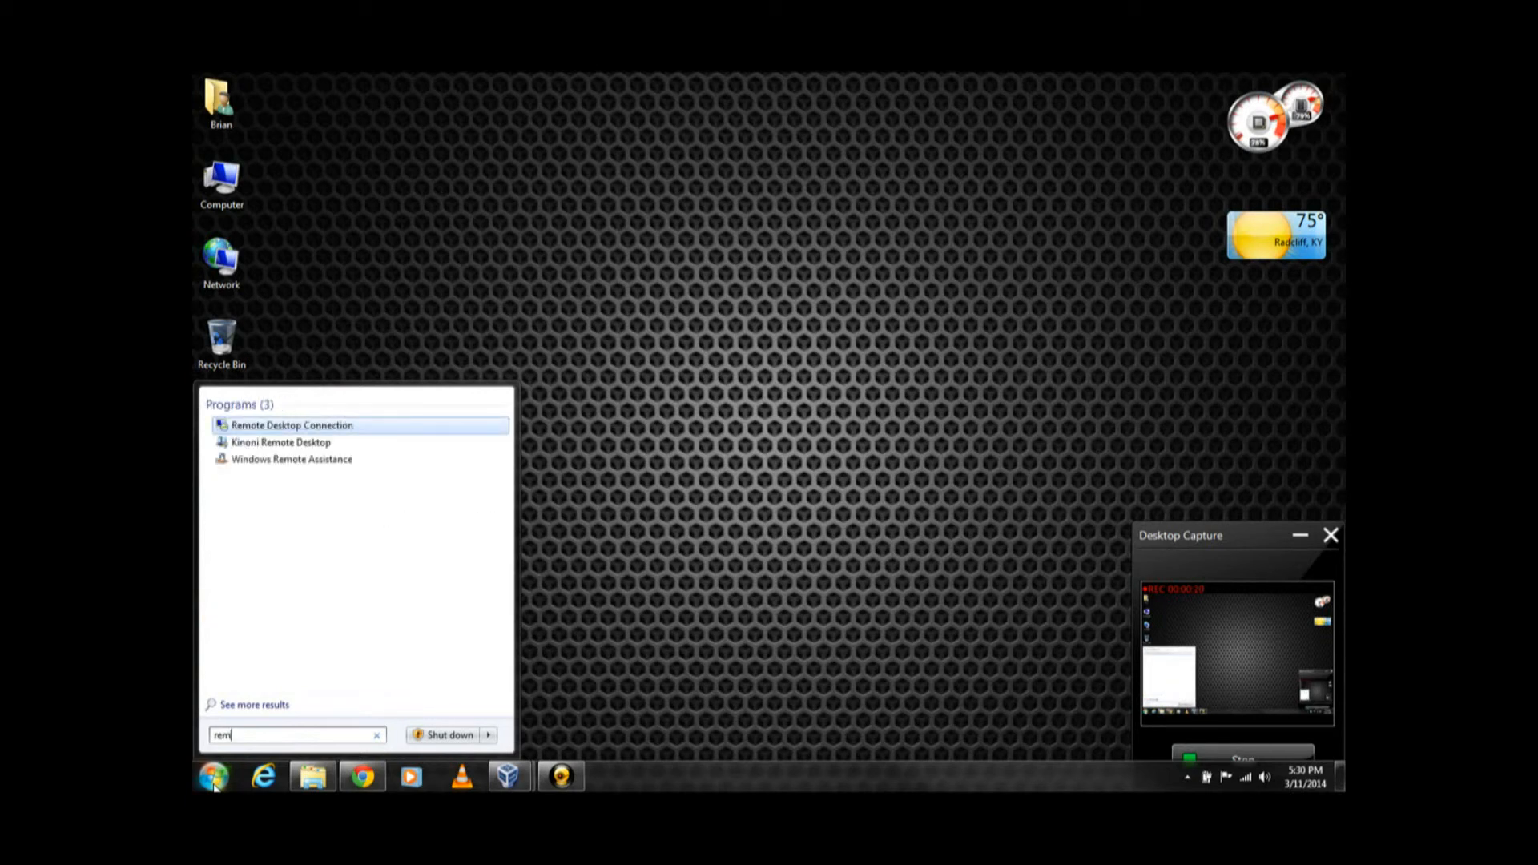
pyautogui.write('o')
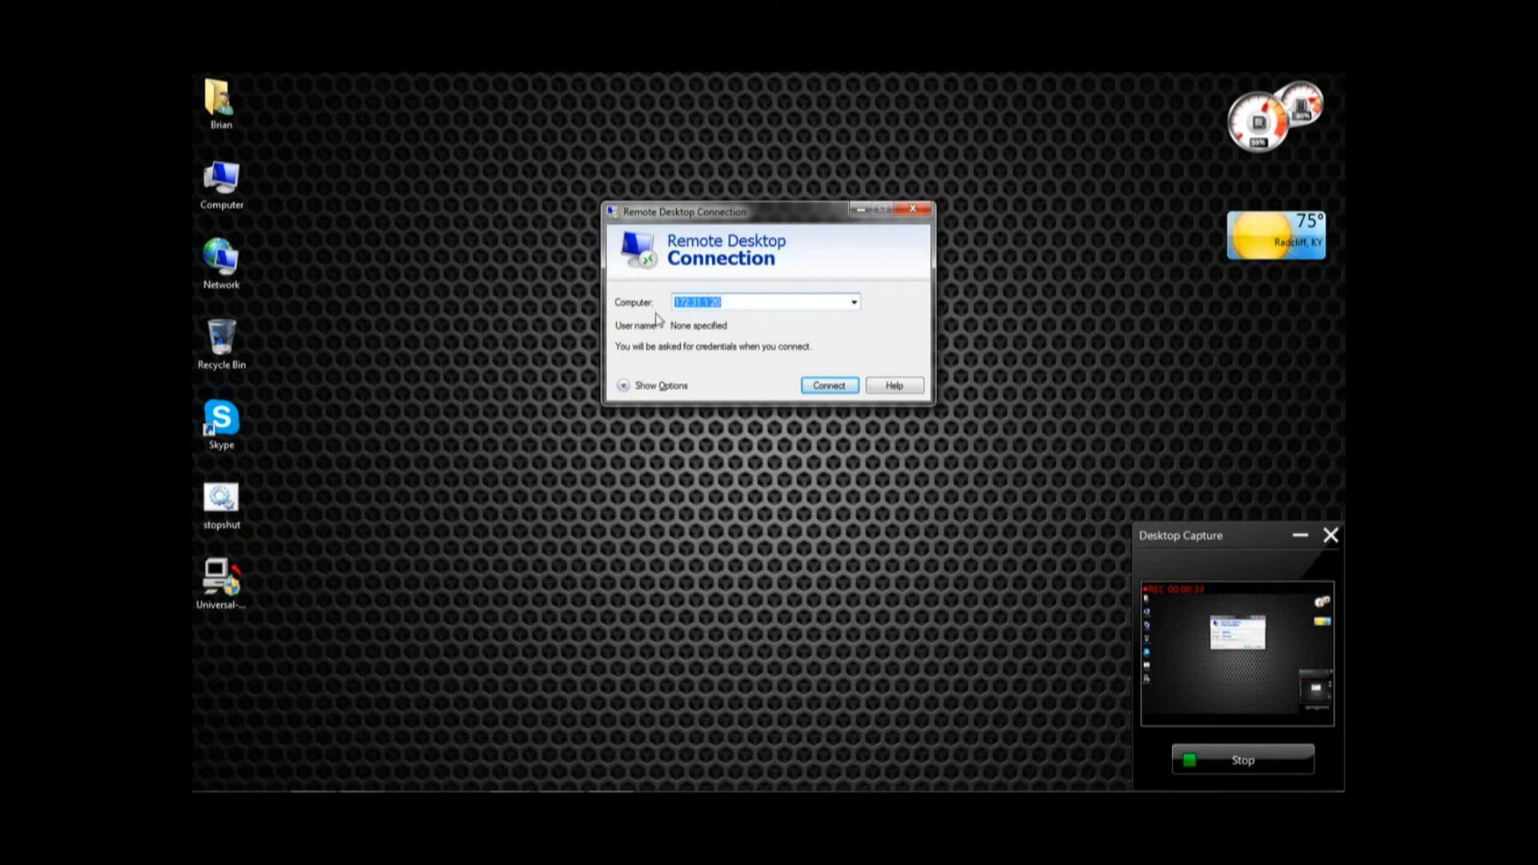
pyautogui.moveTo(698, 433)
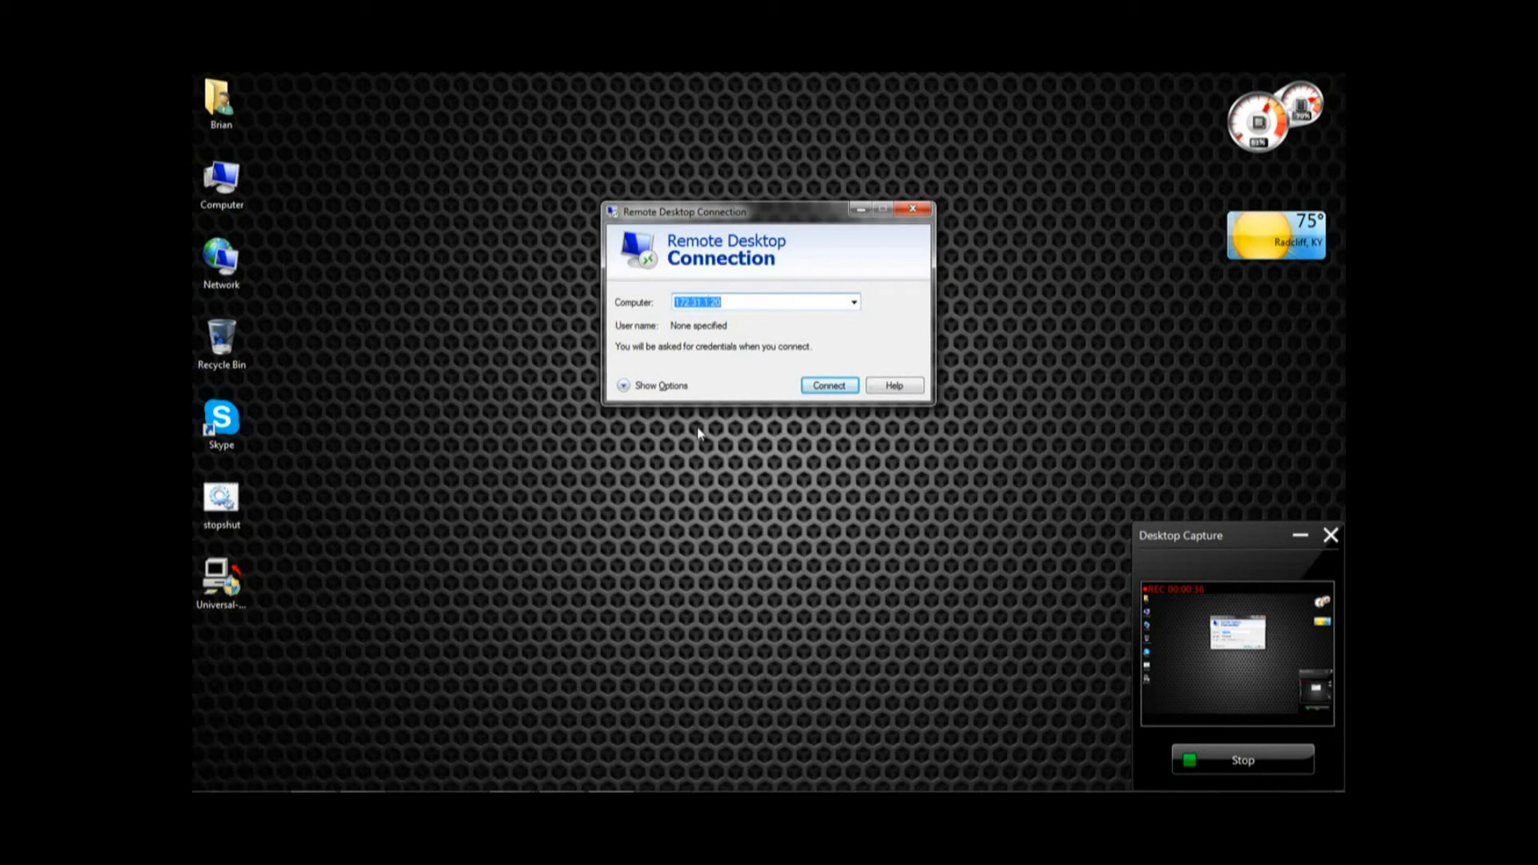
pyautogui.moveTo(819, 408)
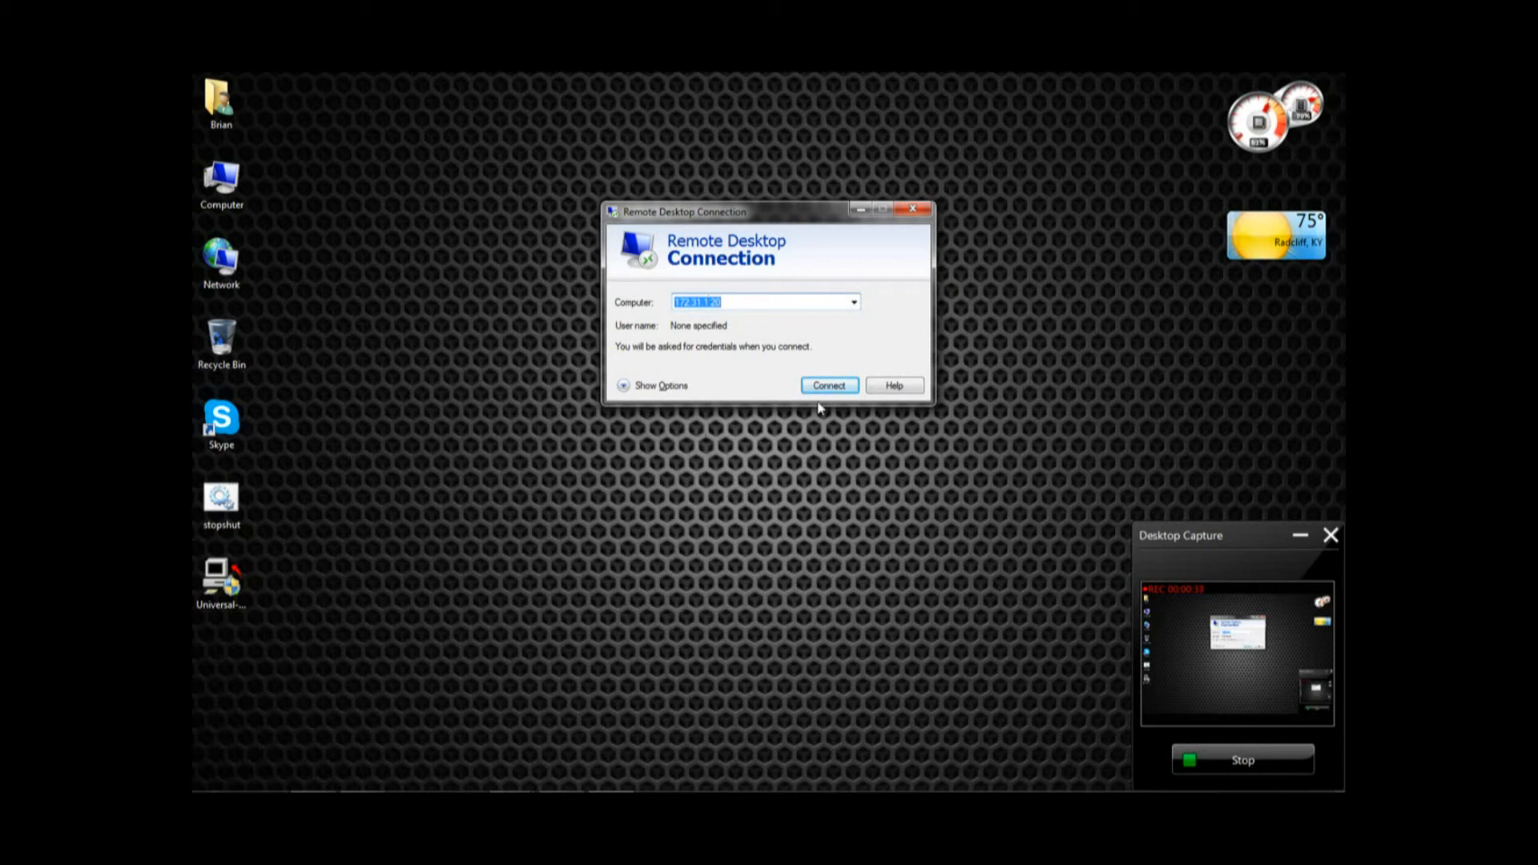
# - Connect to 172.31.1.20 and accept the certificate identity warning
pyautogui.click(827, 384)
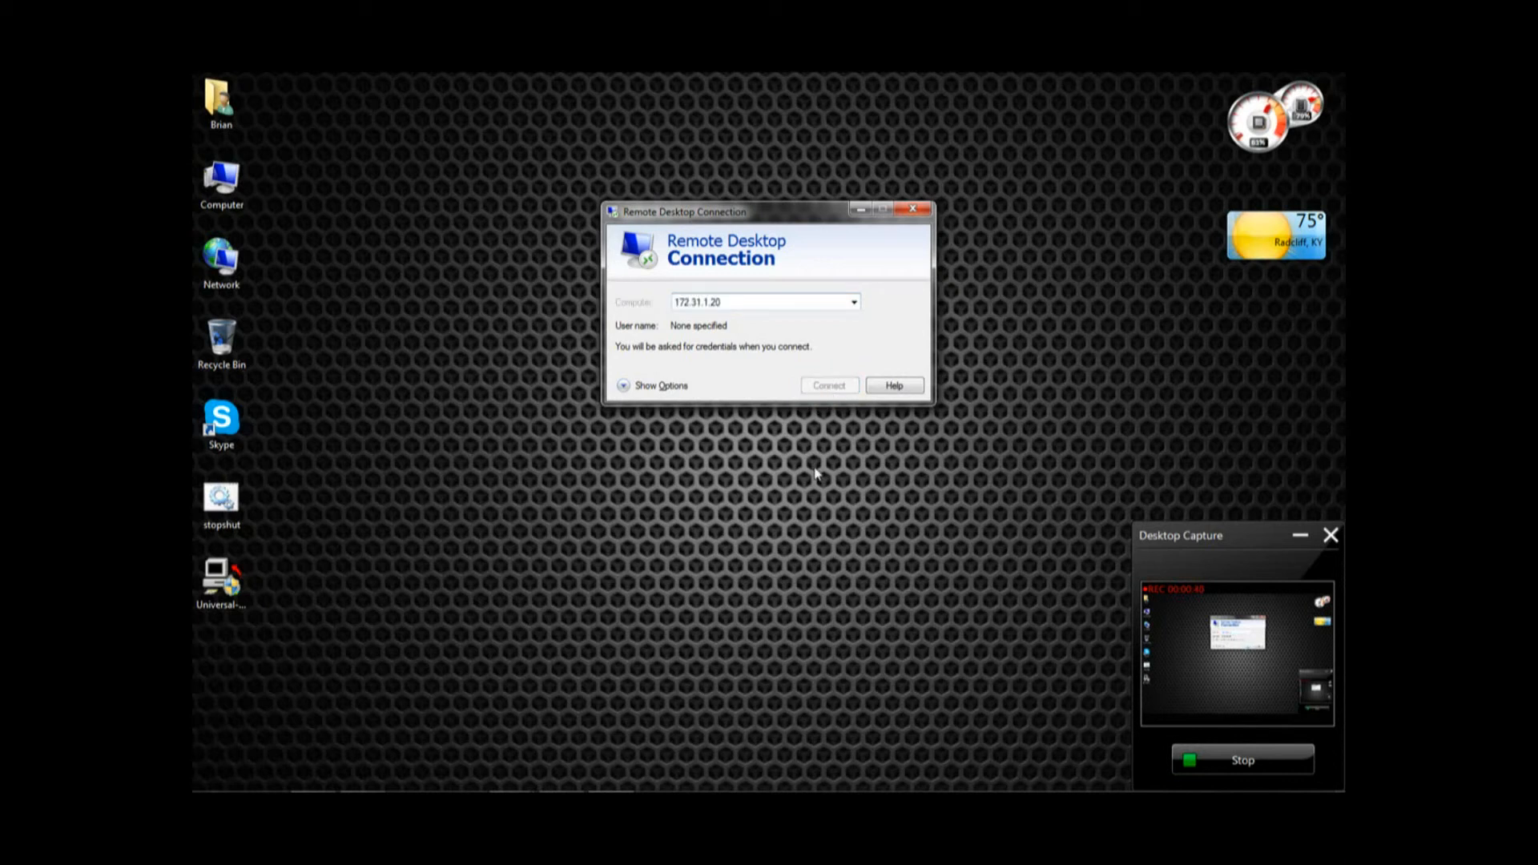
pyautogui.click(827, 385)
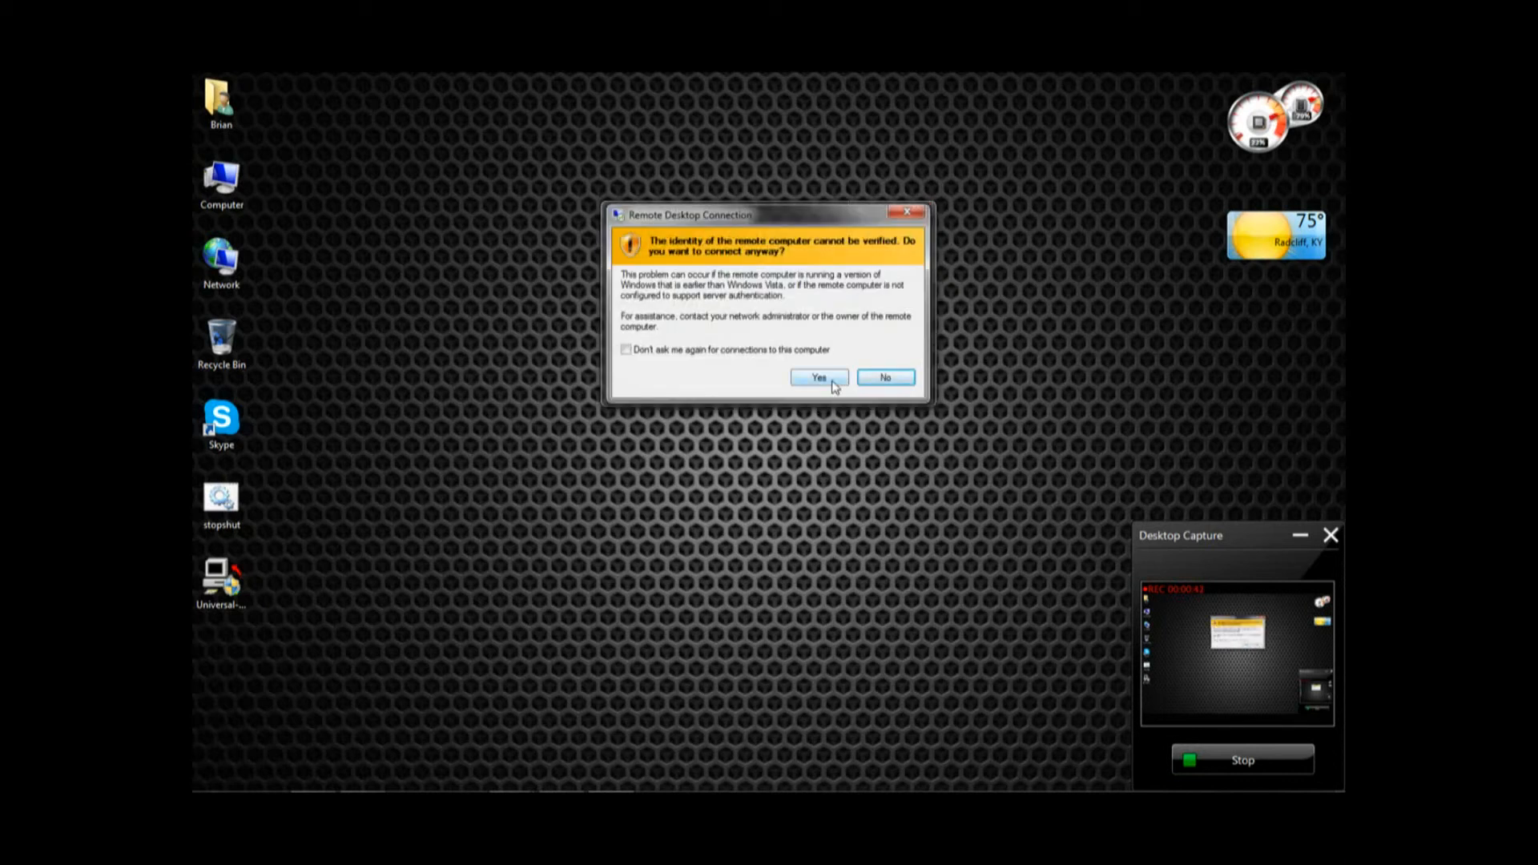
pyautogui.click(818, 376)
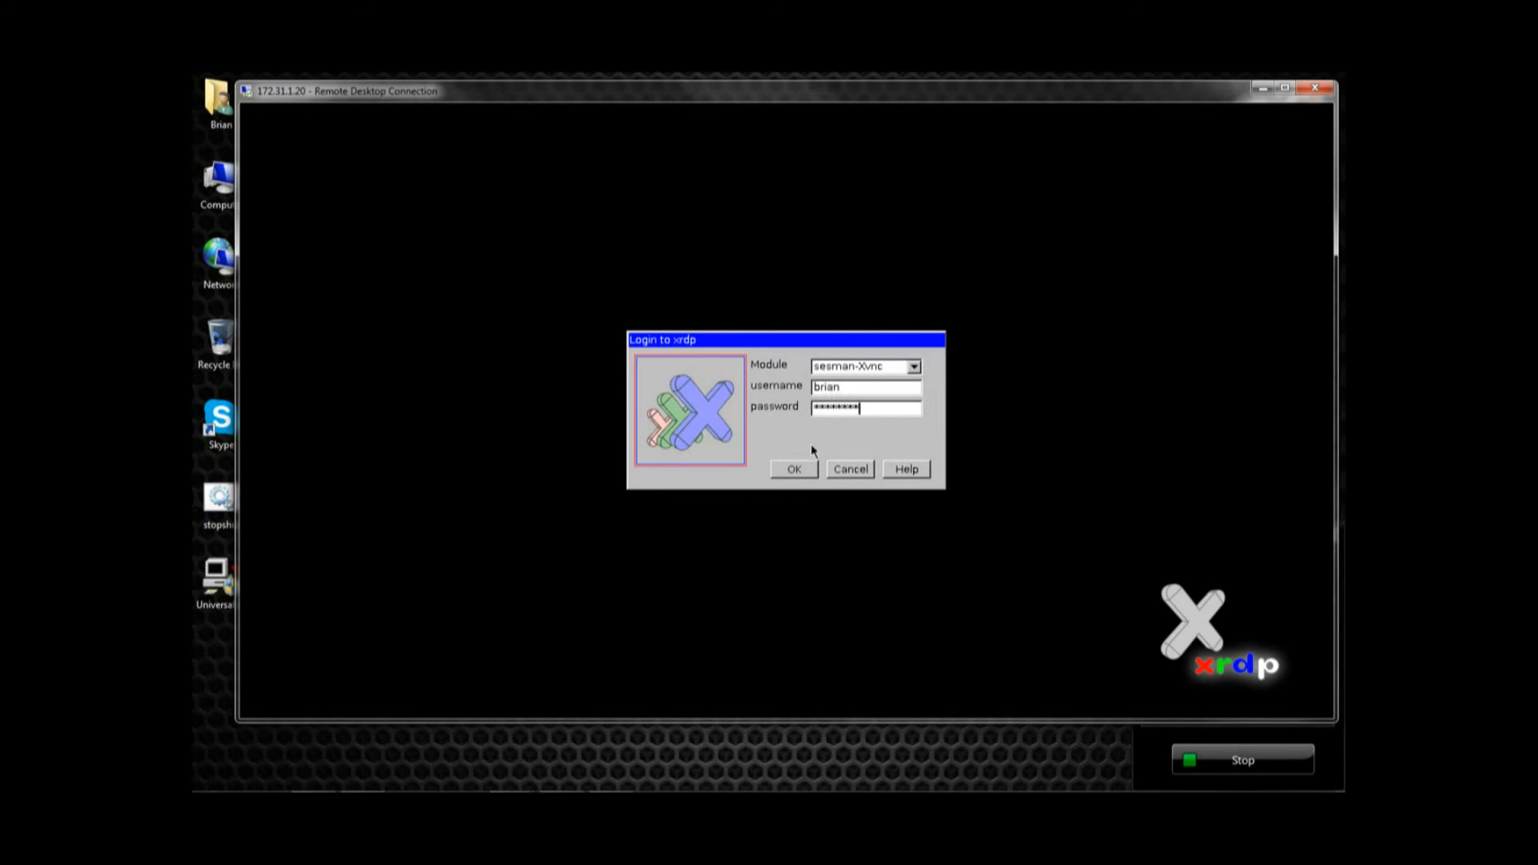
# - Confirm the Login to xrdp dialog with module sesman-Xvnc to open brian's Mint session
pyautogui.click(792, 469)
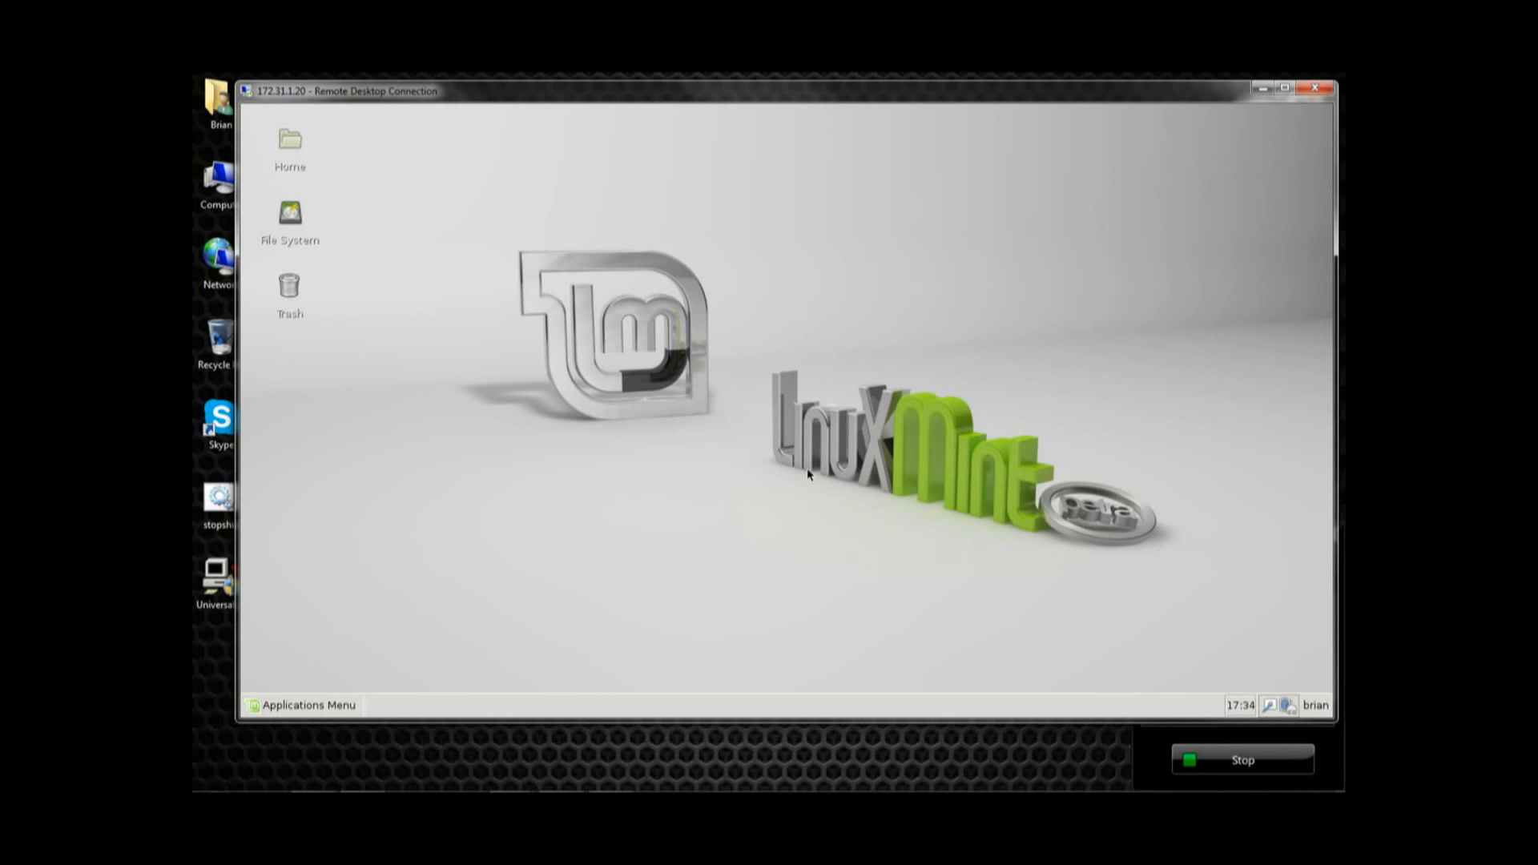
pyautogui.moveTo(819, 479)
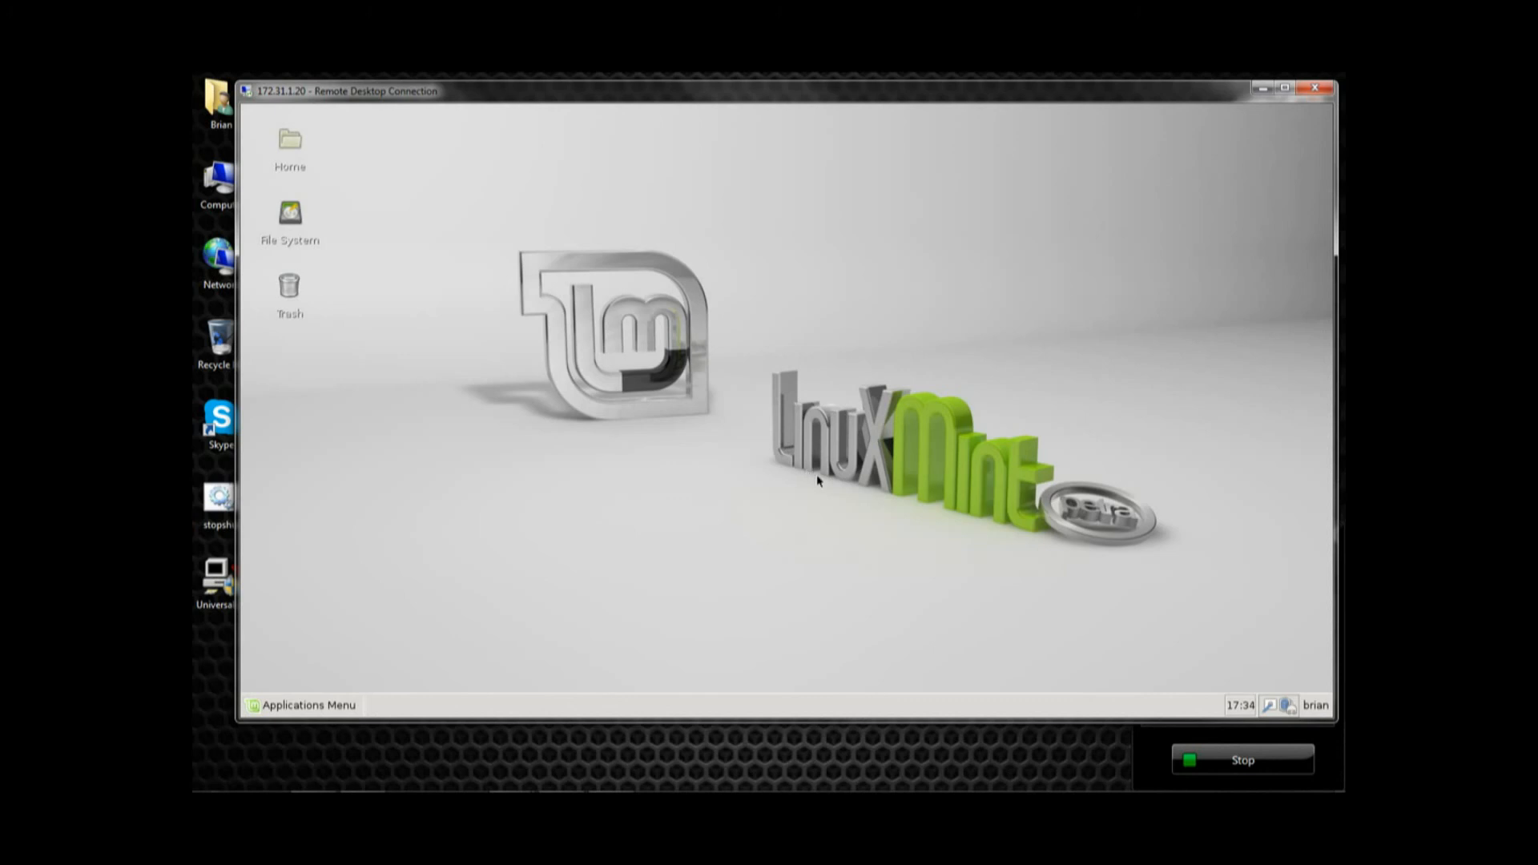